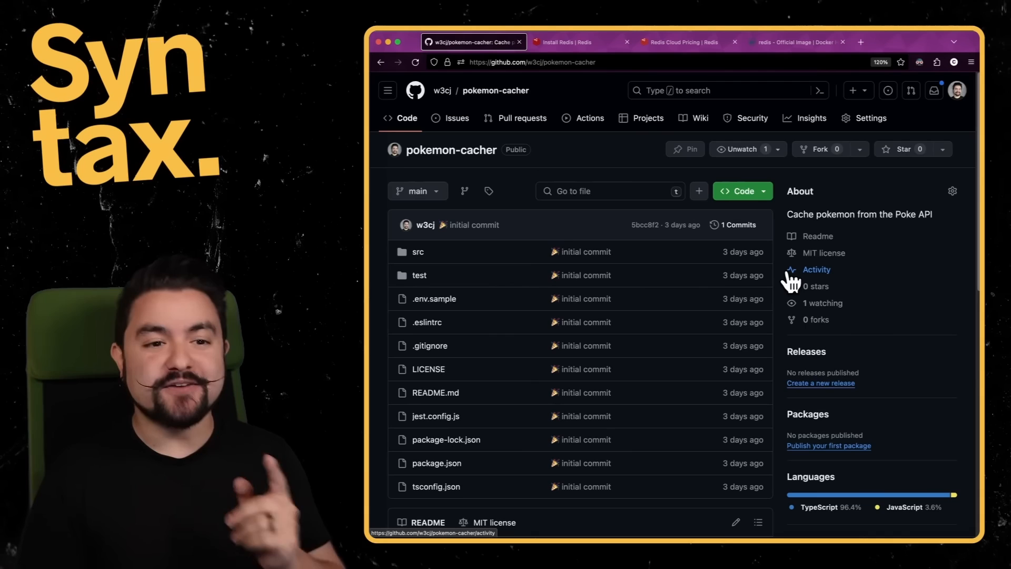
- Read down to the README's Setup section, then bring up the Install Redis documentation
{"action": "scroll", "scroll_direction": "down", "scroll_amount": 3}
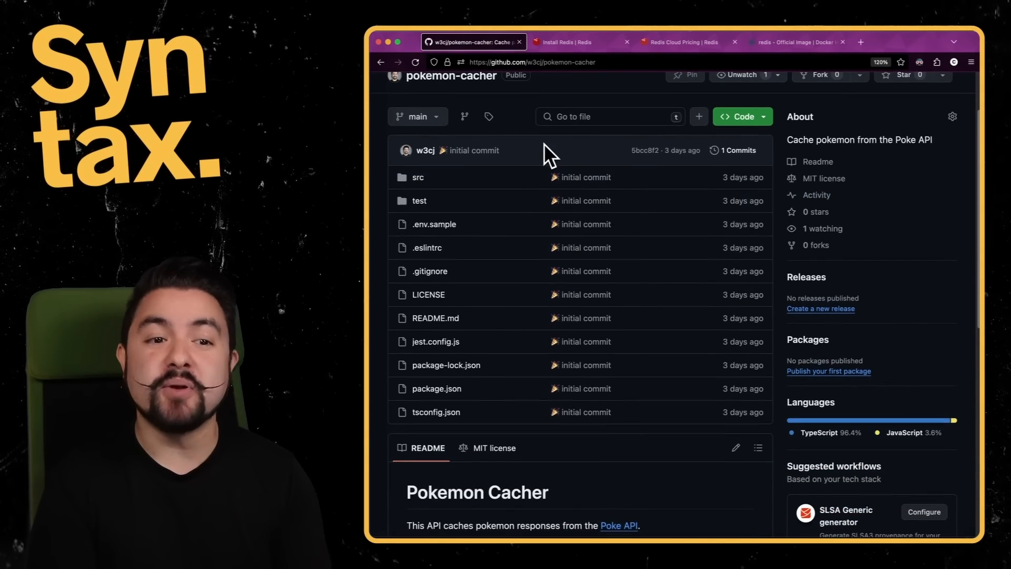
{"action": "scroll", "scroll_direction": "down", "scroll_amount": 3}
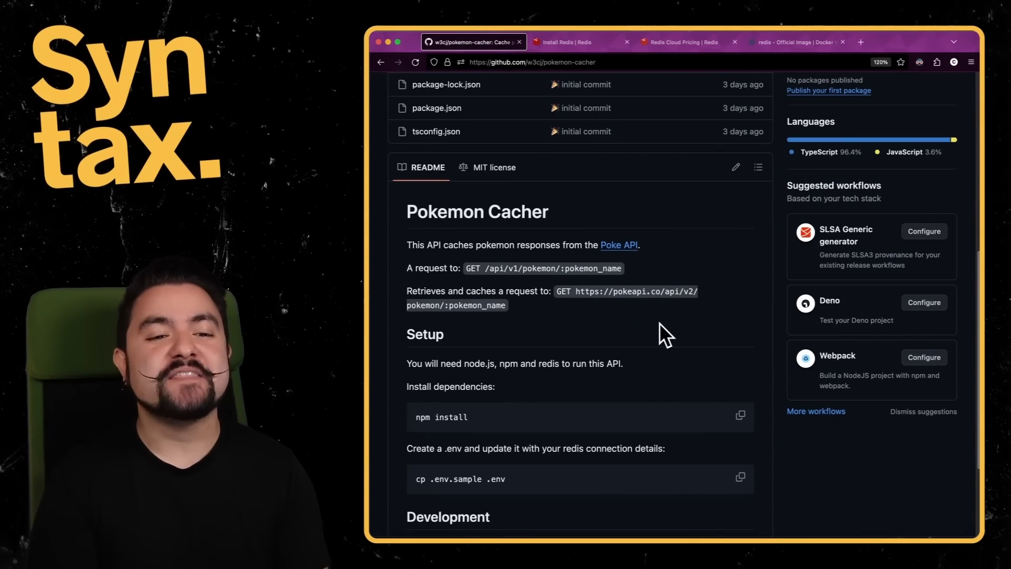
{"action": "mouse_move", "coordinate": [655, 304]}
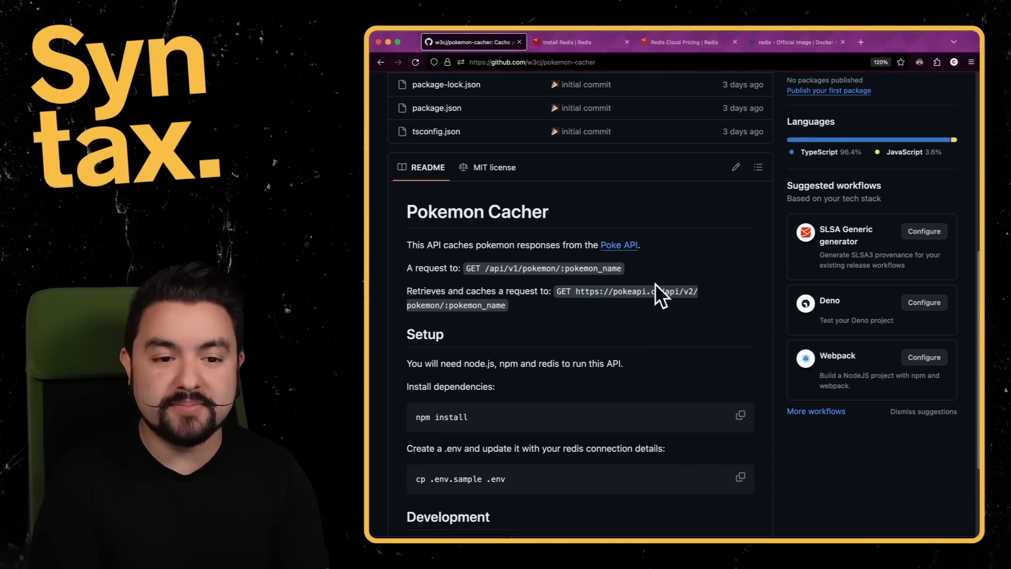
{"action": "scroll", "scroll_direction": "down", "scroll_amount": 3}
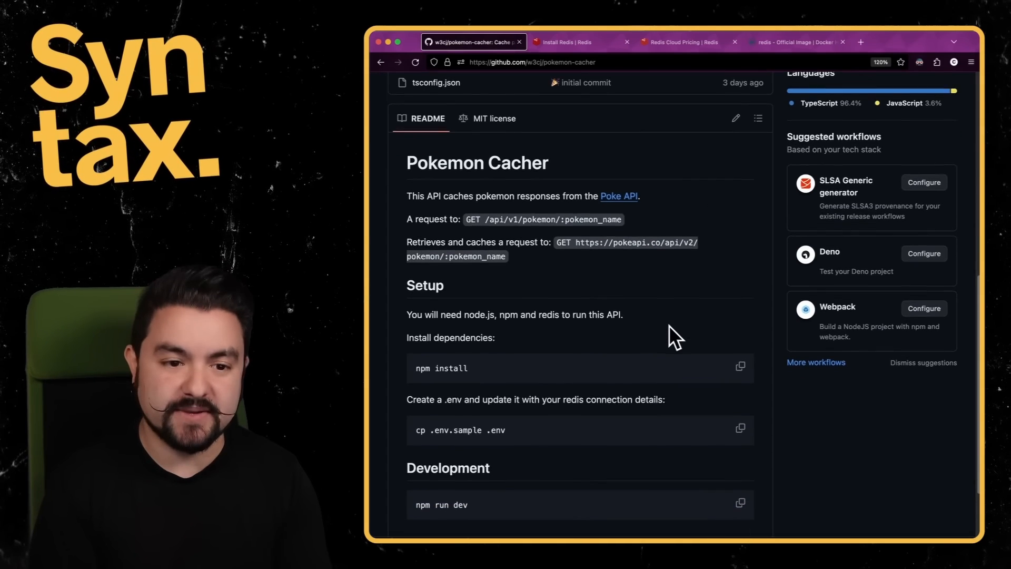
{"action": "scroll", "scroll_direction": "down", "scroll_amount": 3}
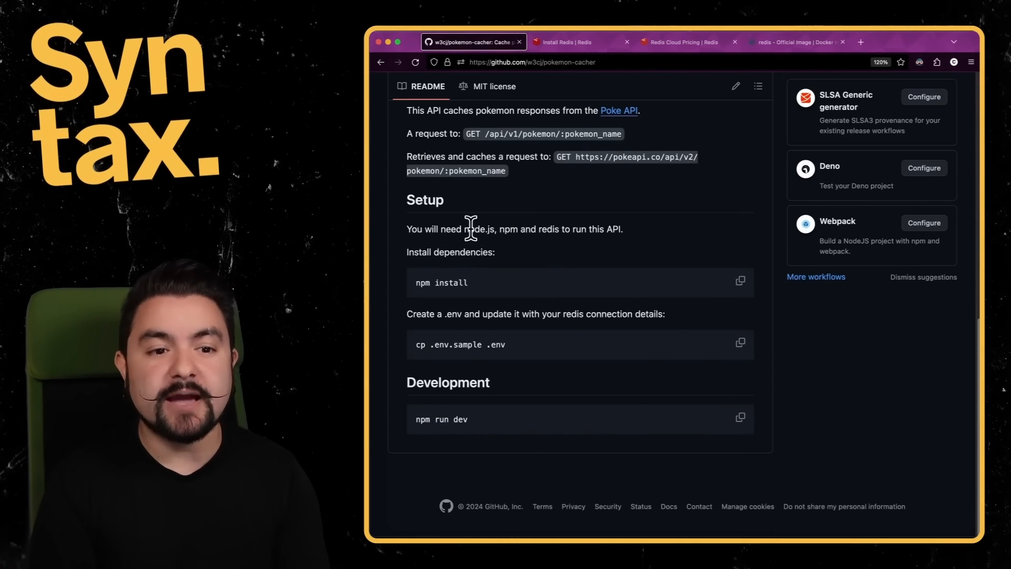
{"action": "mouse_move", "coordinate": [547, 250]}
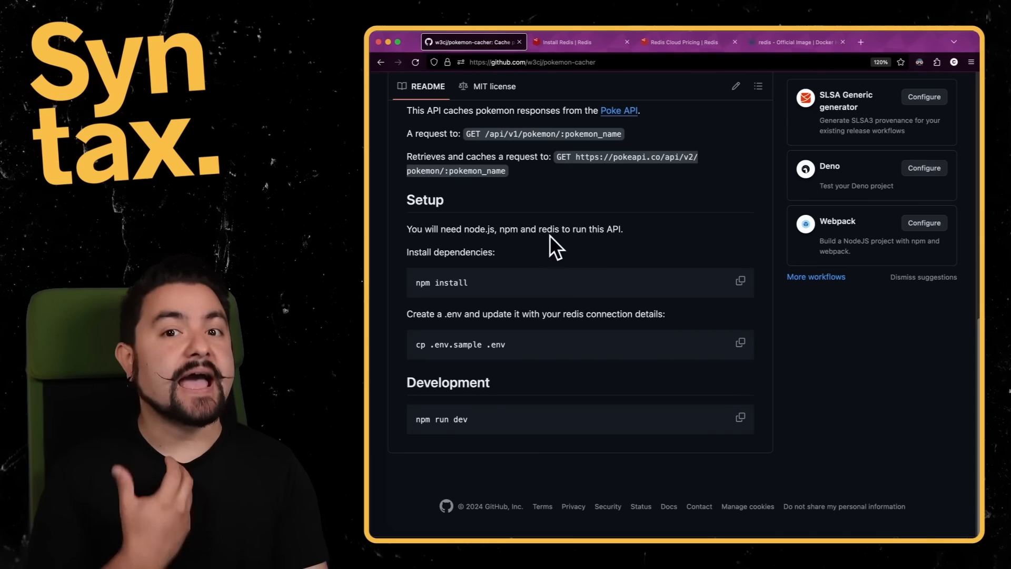
{"action": "mouse_move", "coordinate": [599, 265]}
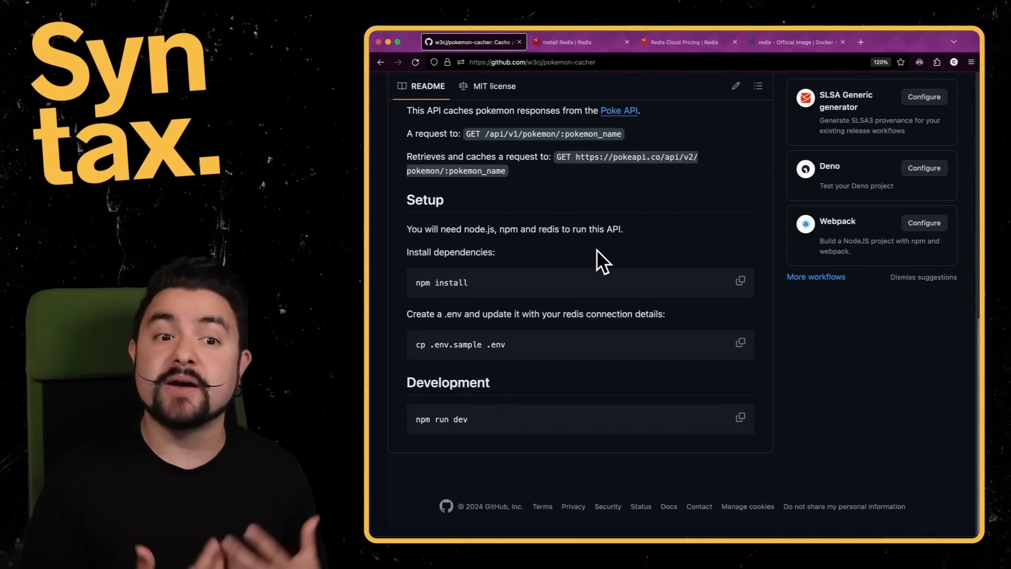
{"action": "left_click", "coordinate": [573, 42]}
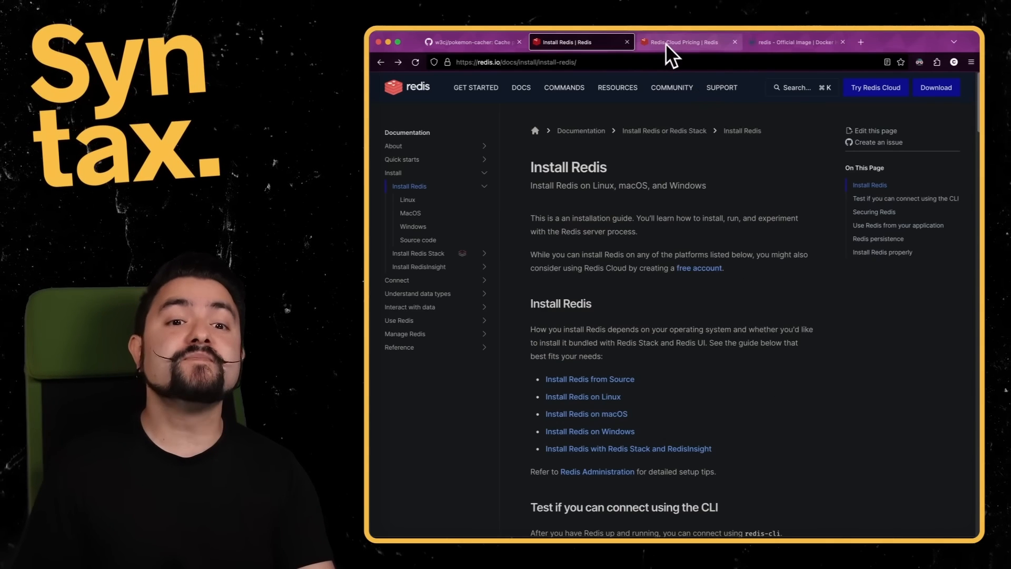
- Browse Redis Cloud pricing and the Docker Hub redis image's supported tags, then return to GitHub
{"action": "left_click", "coordinate": [682, 42]}
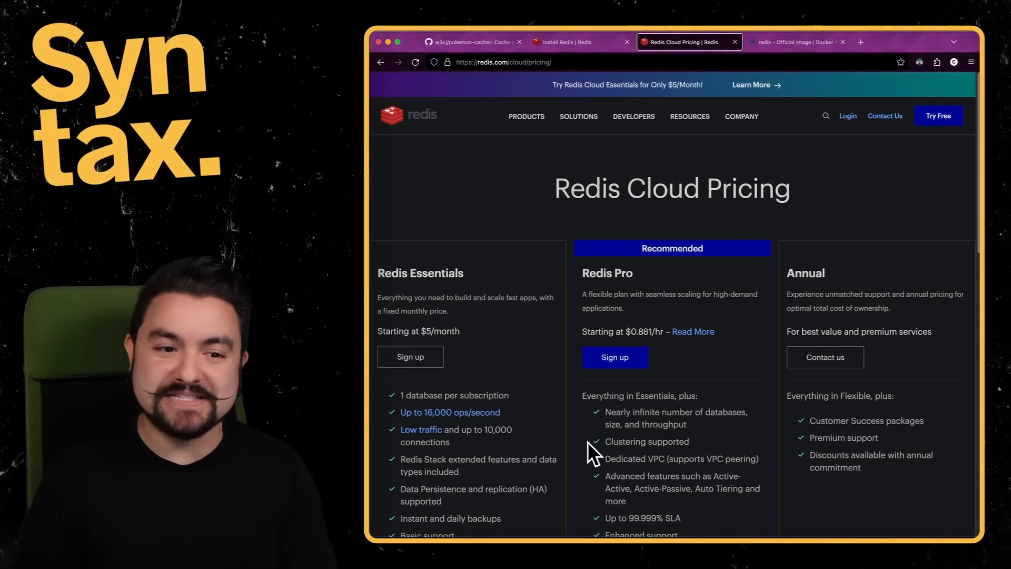
{"action": "mouse_move", "coordinate": [557, 301]}
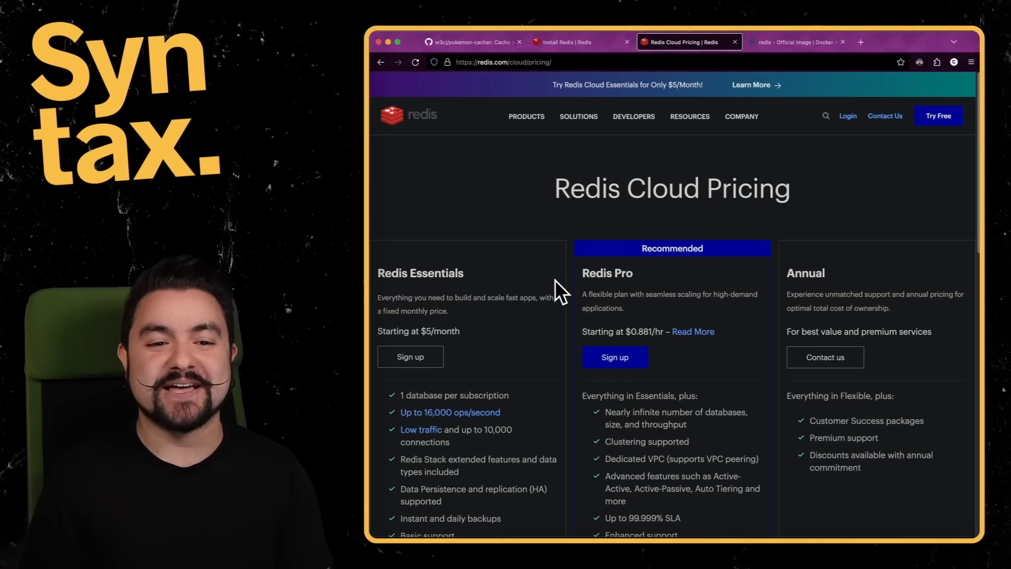
{"action": "mouse_move", "coordinate": [785, 58]}
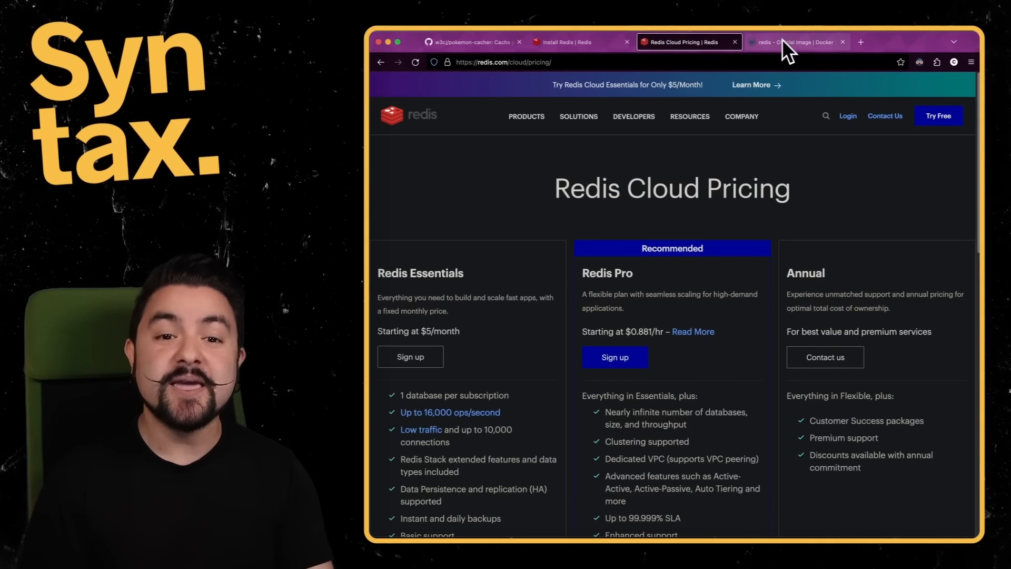
{"action": "left_click", "coordinate": [796, 42]}
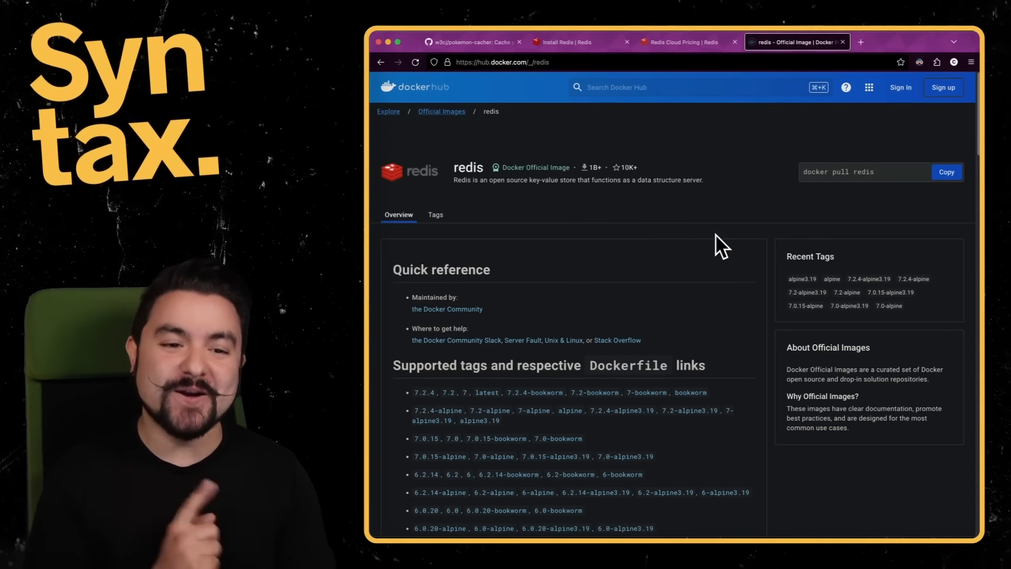
{"action": "scroll", "scroll_direction": "down", "scroll_amount": 3}
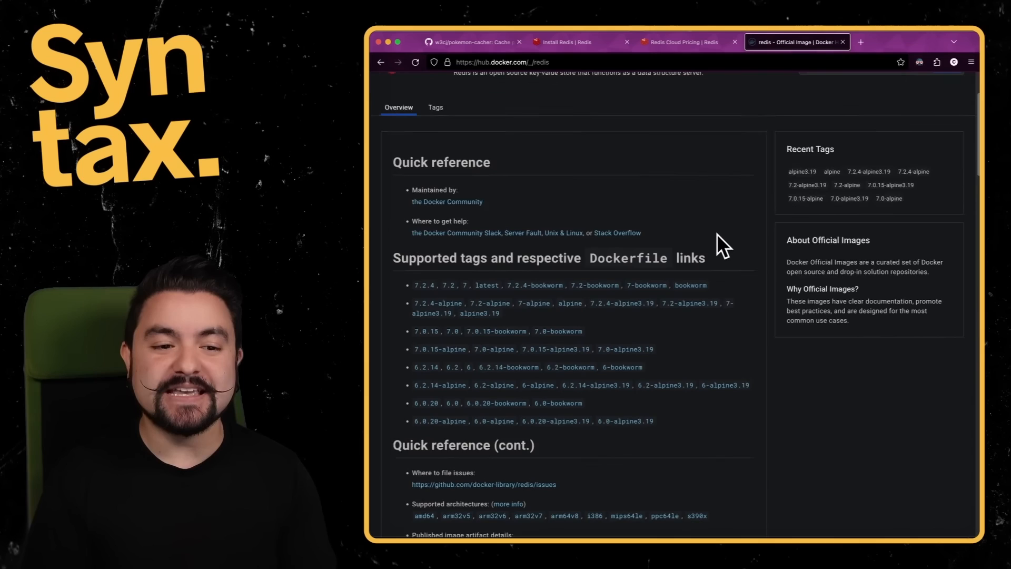
{"action": "left_click", "coordinate": [472, 42]}
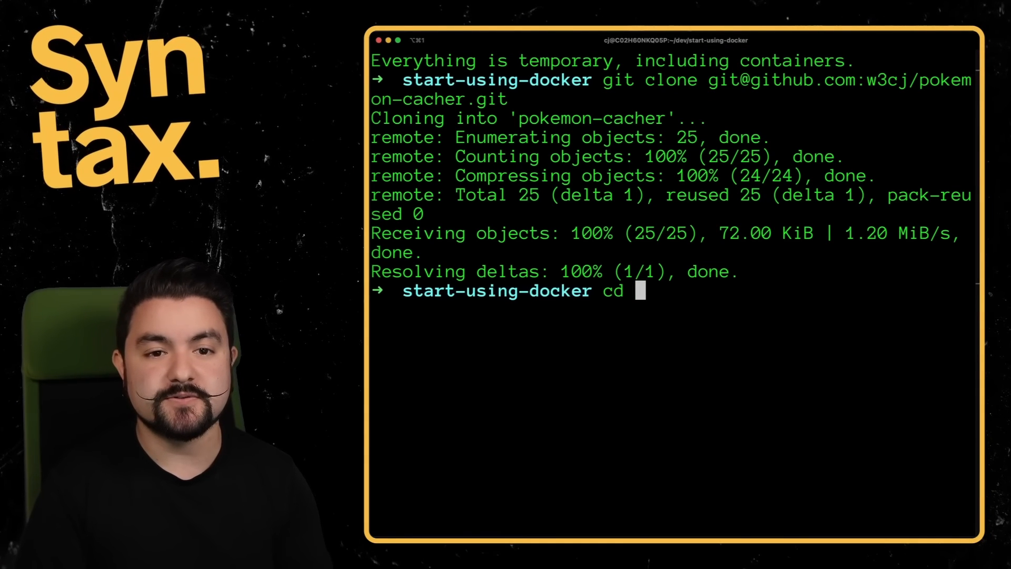
- Clone w3cj/pokemon-cacher and move into the pokemon-cacher folder
{"action": "type", "text": "pokemon-cacher"}
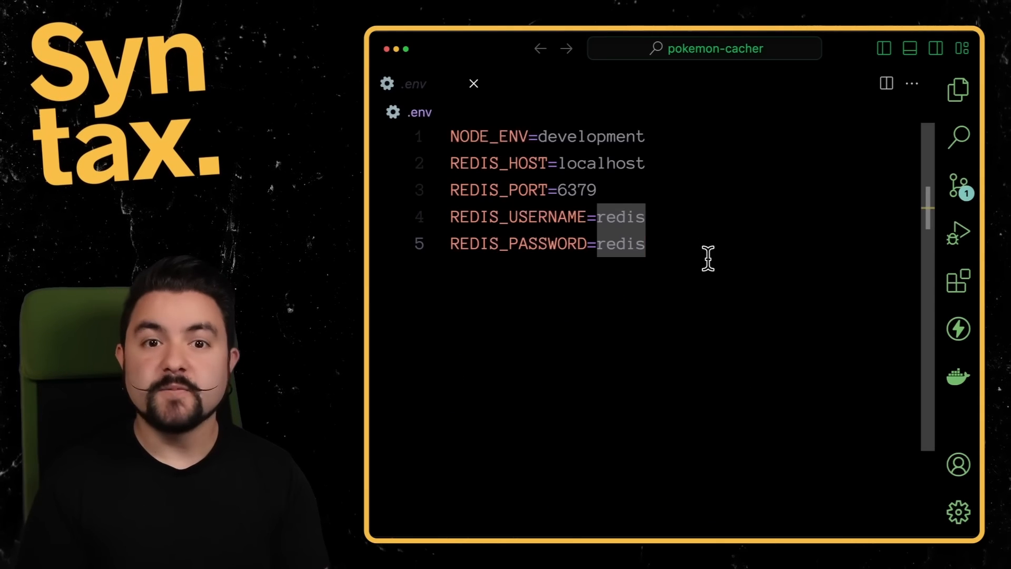
{"action": "mouse_move", "coordinate": [575, 162]}
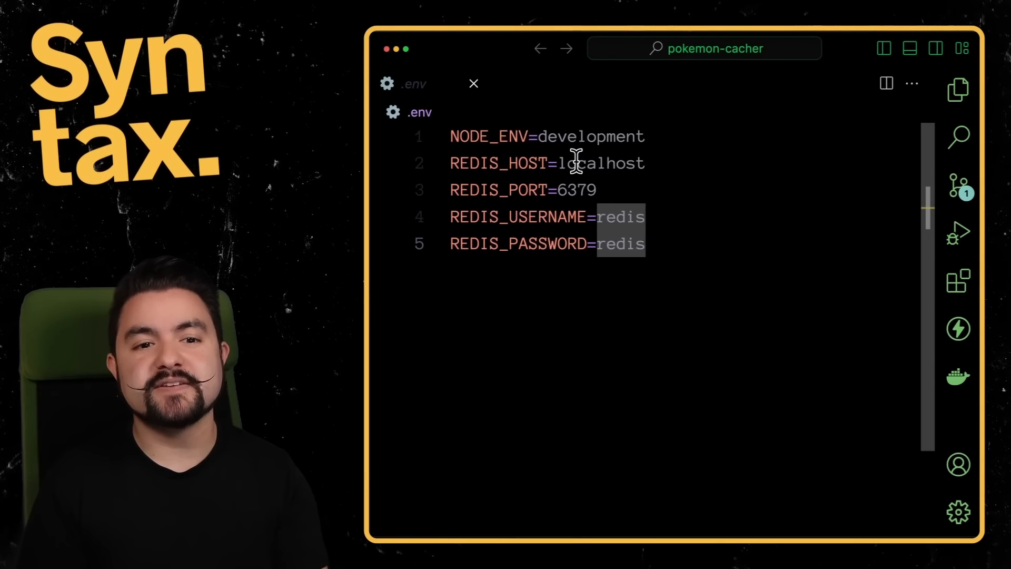
{"action": "mouse_move", "coordinate": [607, 190]}
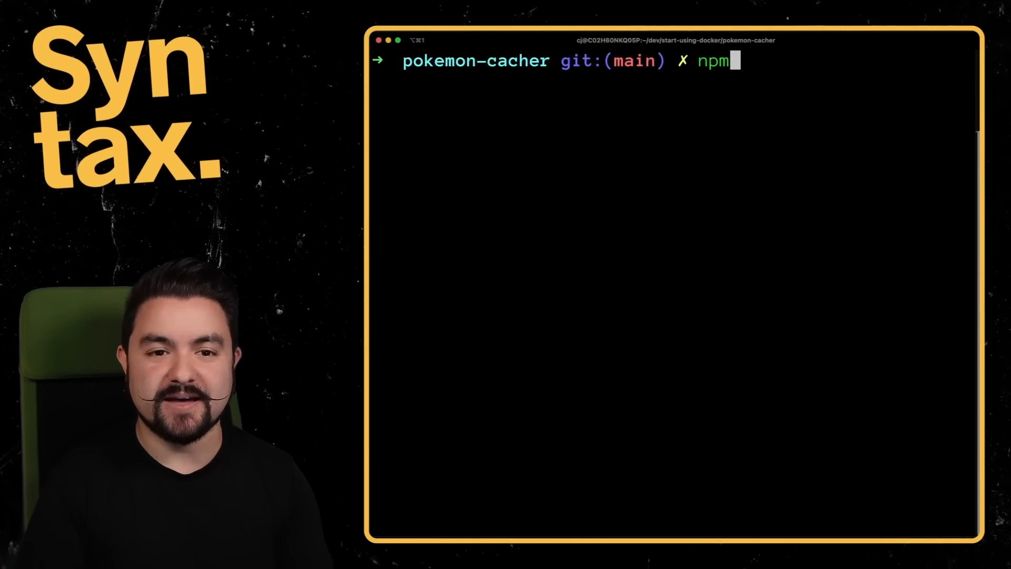
- Start npm run dev, see ECONNREFUSED on 127.0.0.1:6379, and stop the server
{"action": "type", "text": "run dev"}
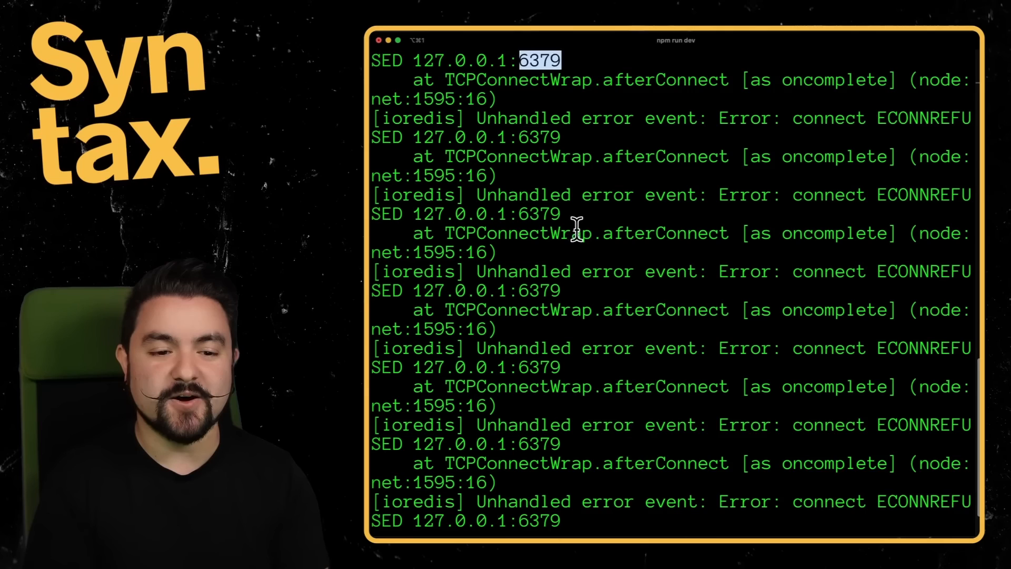
{"action": "key", "text": "ctrl+c"}
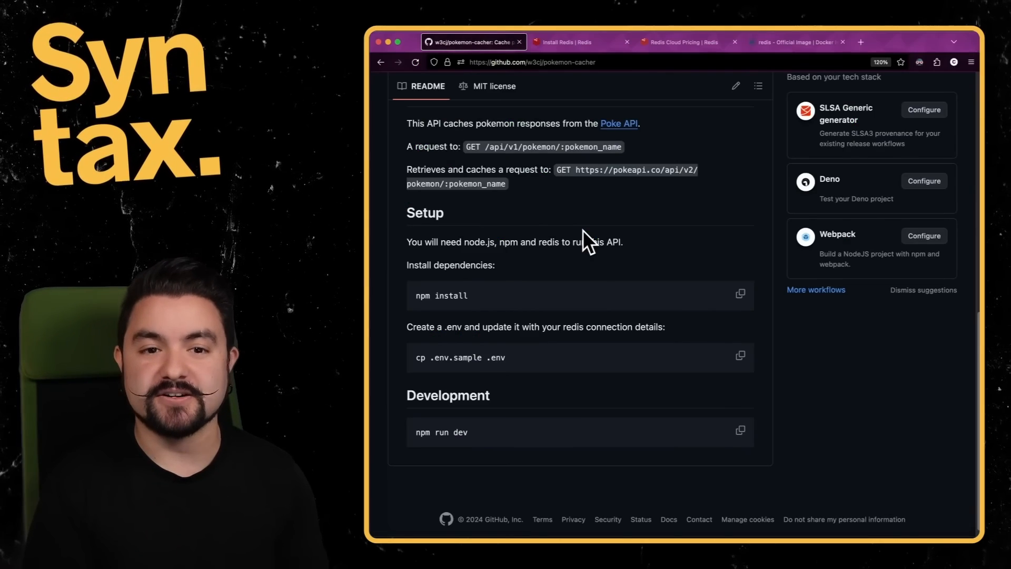
- Search Docker Hub for mysql and postgres, view the official postgres image, then search for redis
{"action": "left_click", "coordinate": [796, 43]}
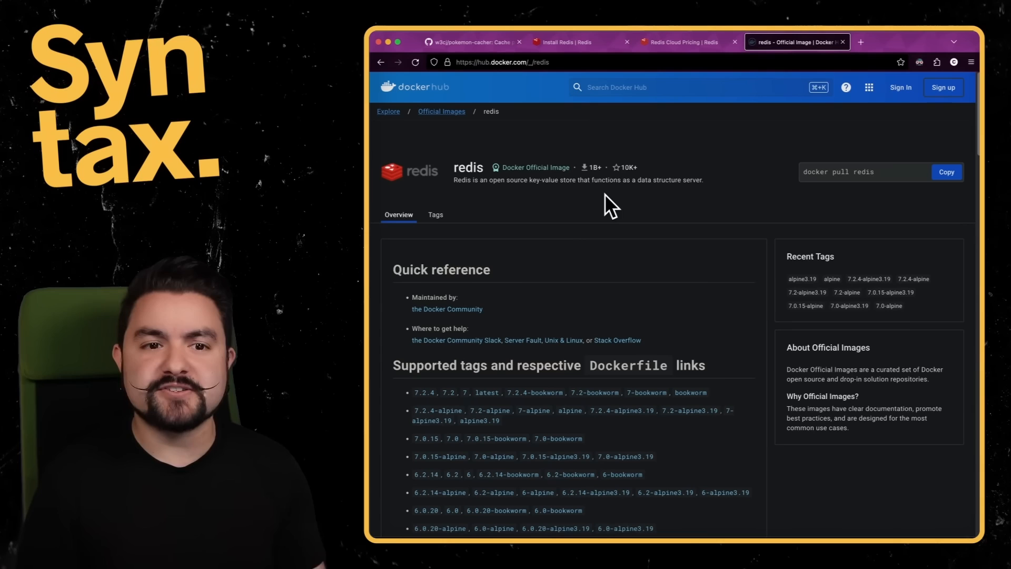
{"action": "mouse_move", "coordinate": [628, 106]}
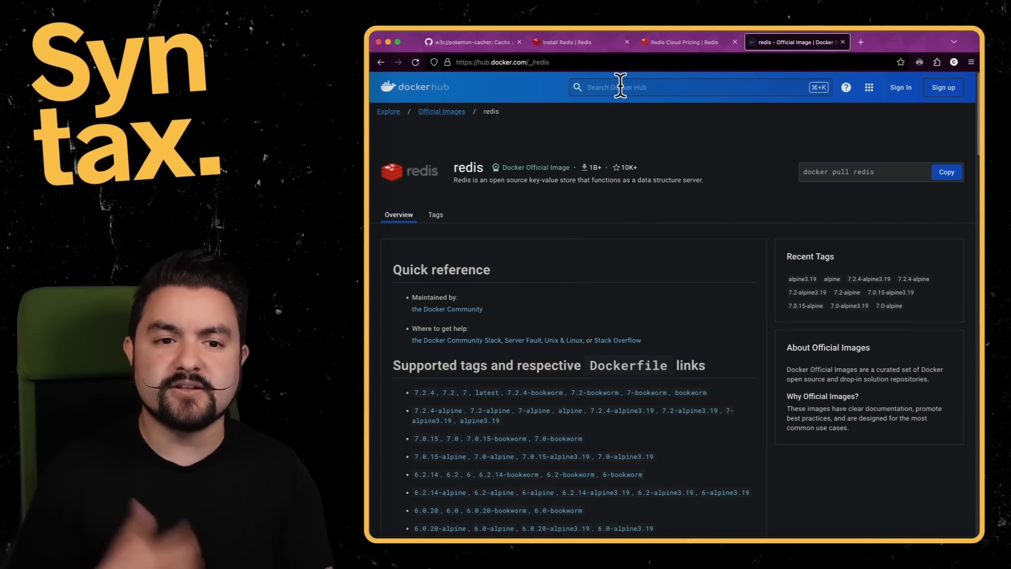
{"action": "mouse_move", "coordinate": [607, 136]}
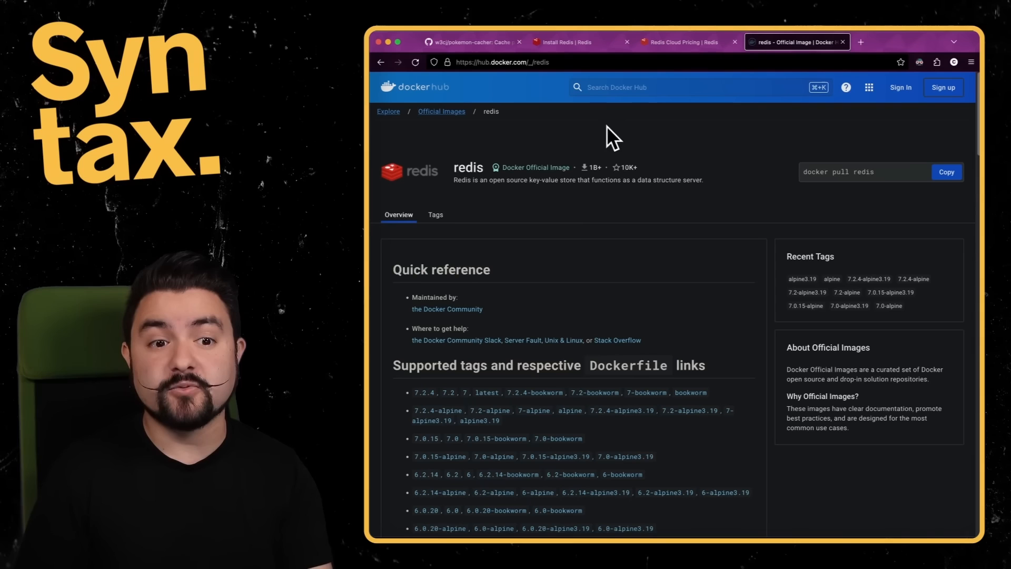
{"action": "type", "text": "mysql"}
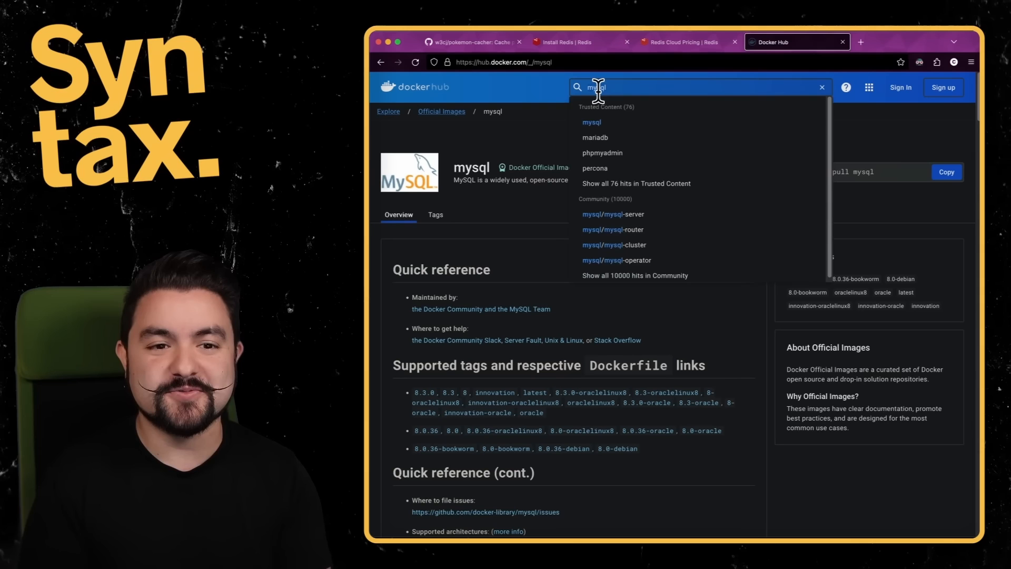
{"action": "type", "text": "postgres"}
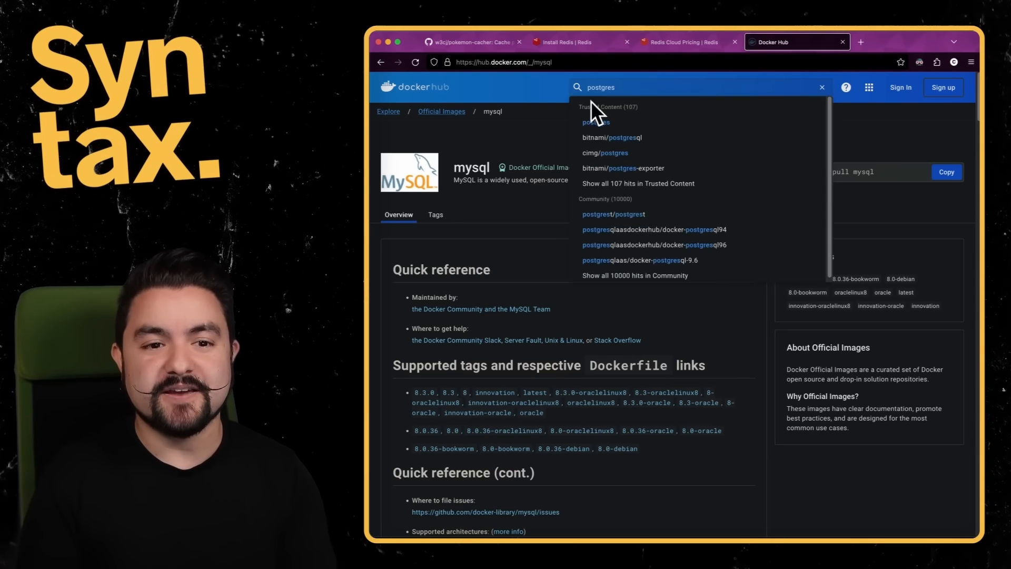
{"action": "left_click", "coordinate": [595, 122]}
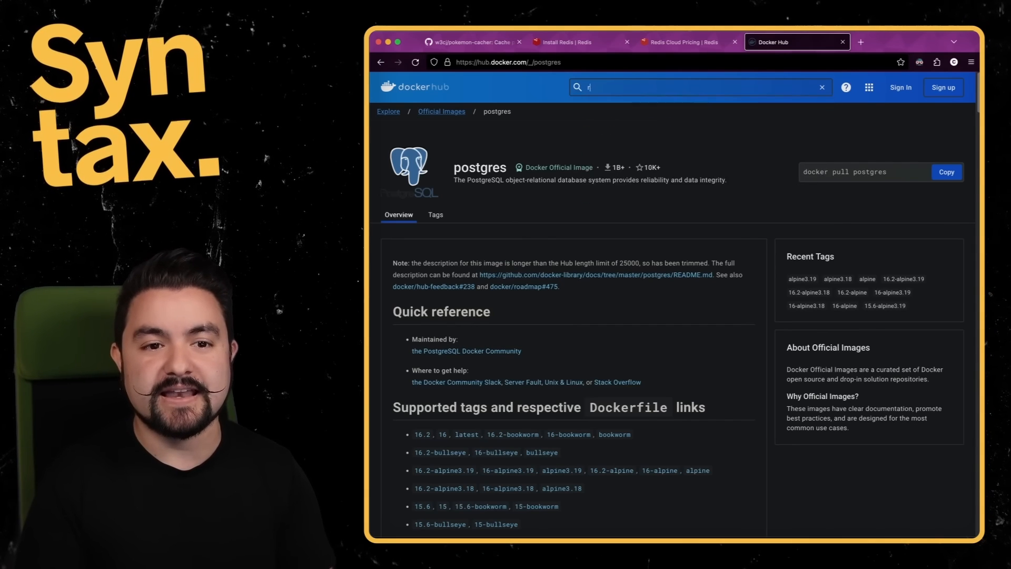
{"action": "type", "text": "redis"}
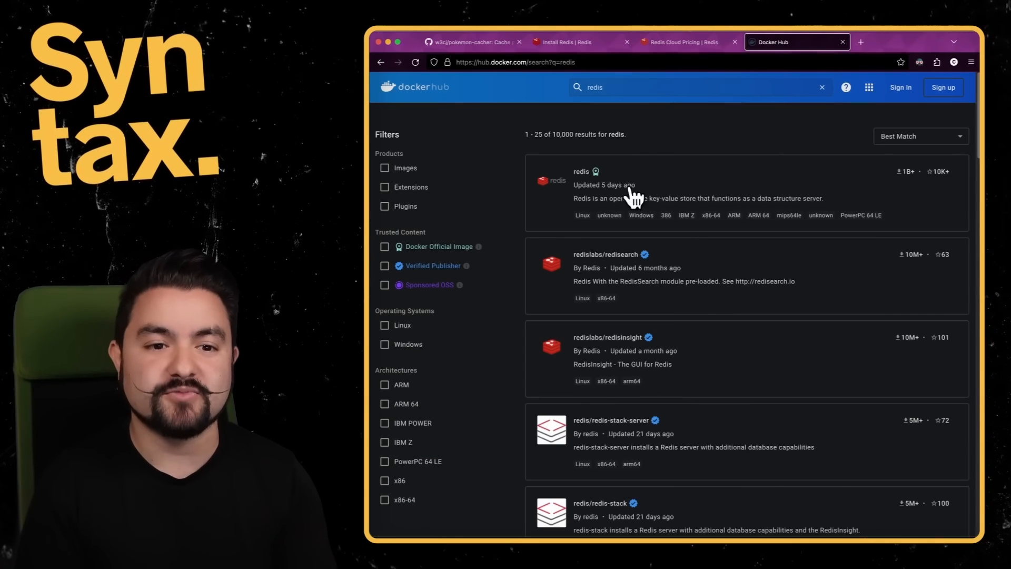
- On the official redis image page, select the docker run command for starting a redis instance
{"action": "left_click", "coordinate": [581, 170]}
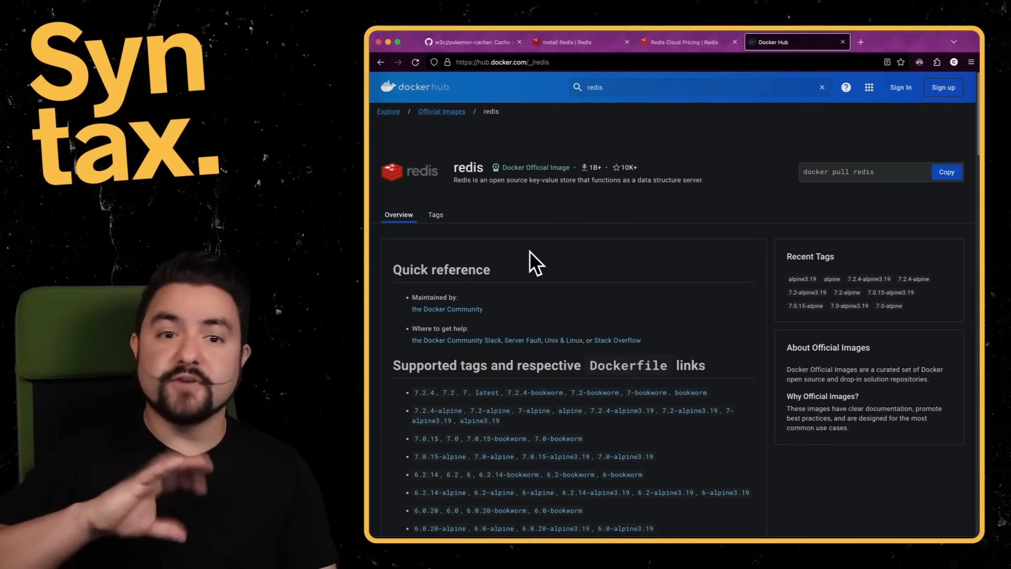
{"action": "scroll", "scroll_direction": "down", "scroll_amount": 3}
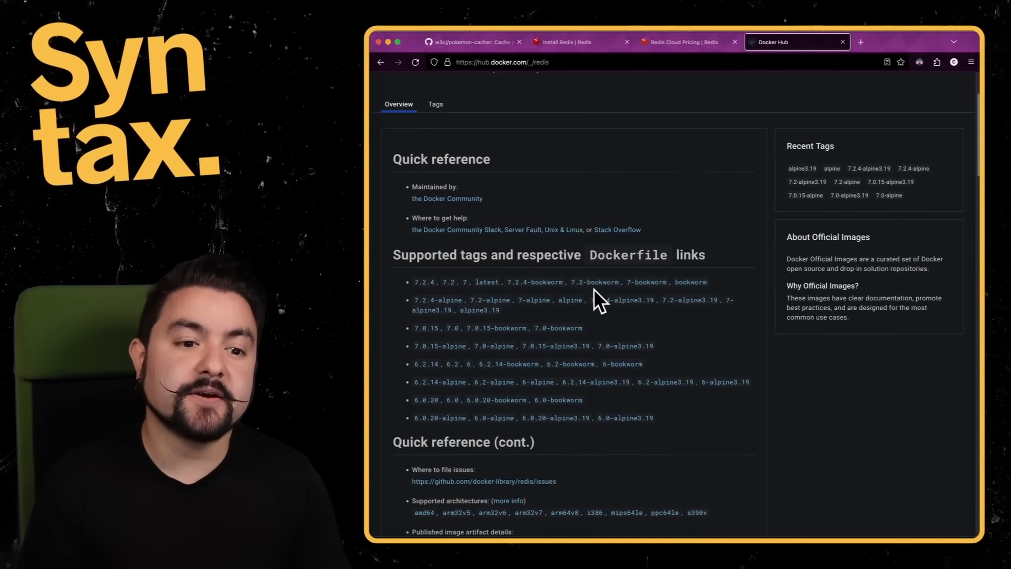
{"action": "scroll", "scroll_direction": "down", "scroll_amount": 3}
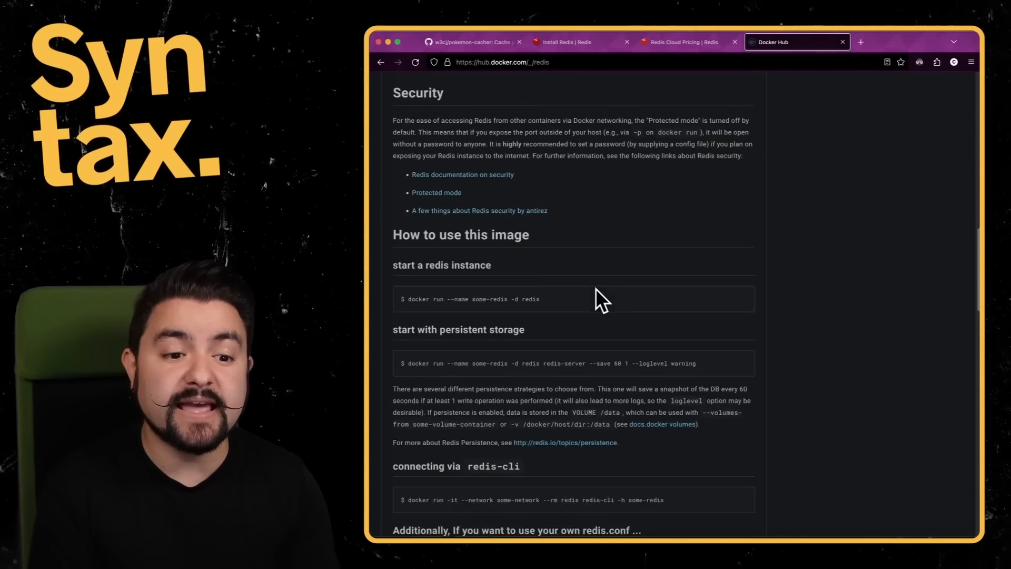
{"action": "scroll", "scroll_direction": "down", "scroll_amount": 3}
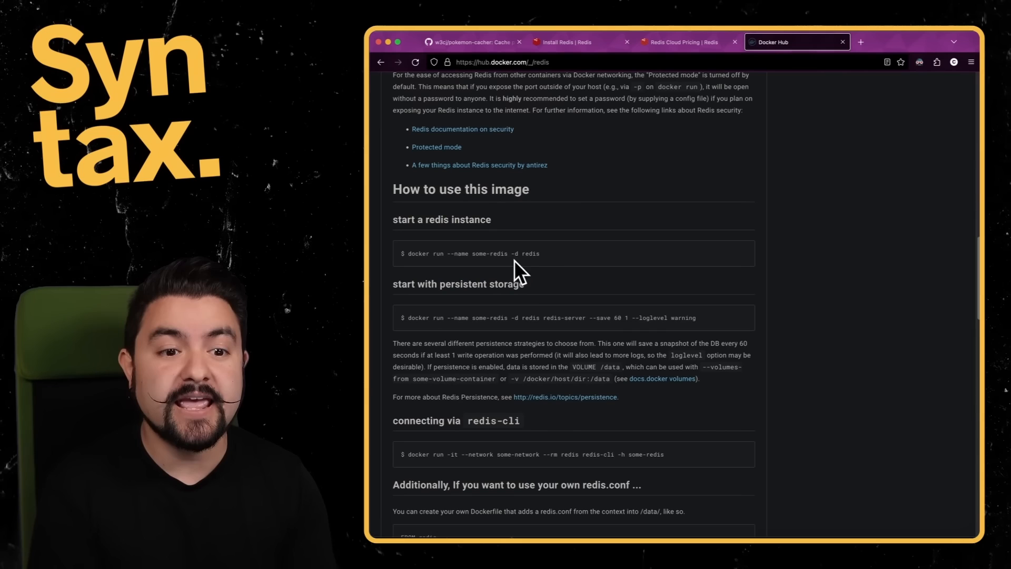
{"action": "left_click_drag", "start_coordinate": [408, 253], "coordinate": [539, 252]}
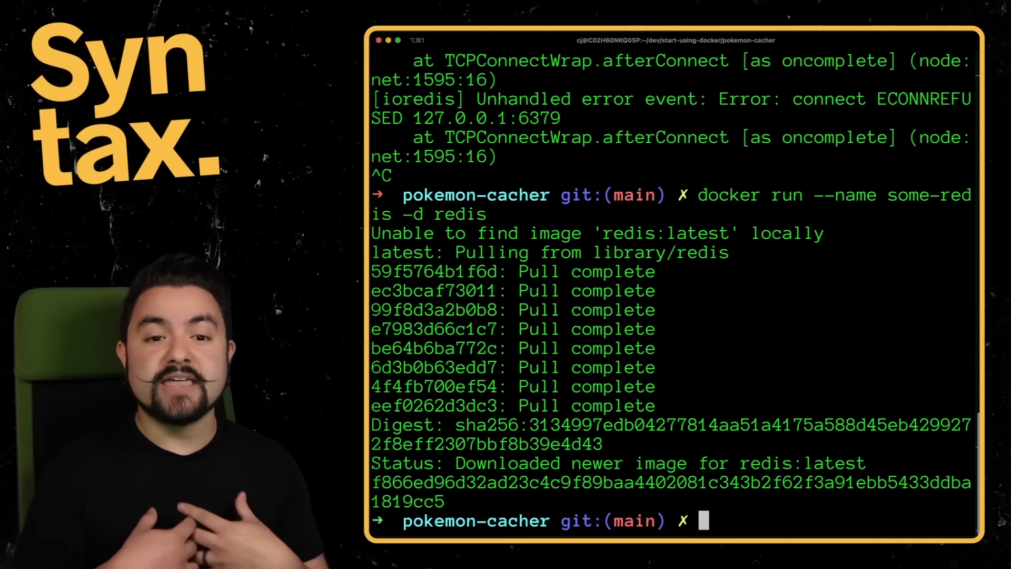
- Run 'docker run --name some-redis -d redis' and confirm the container with docker ps
{"action": "type", "text": "dock"}
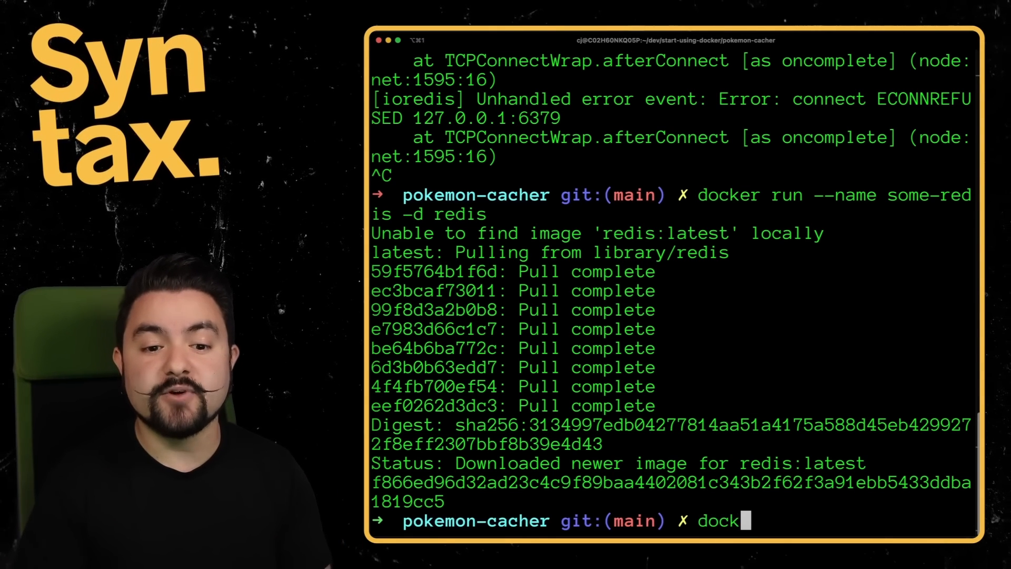
{"action": "type", "text": "docker ps"}
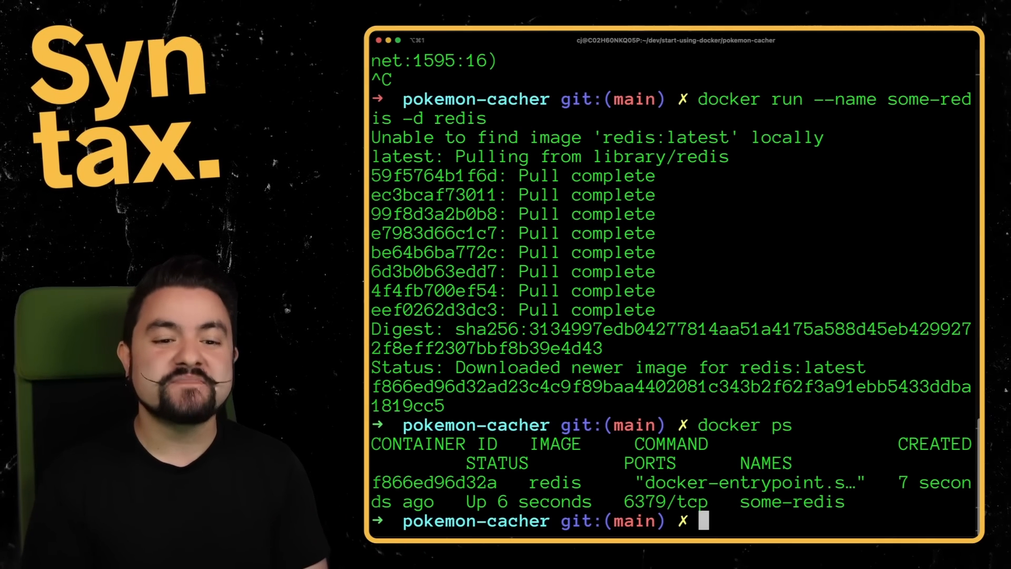
{"action": "mouse_move", "coordinate": [619, 502]}
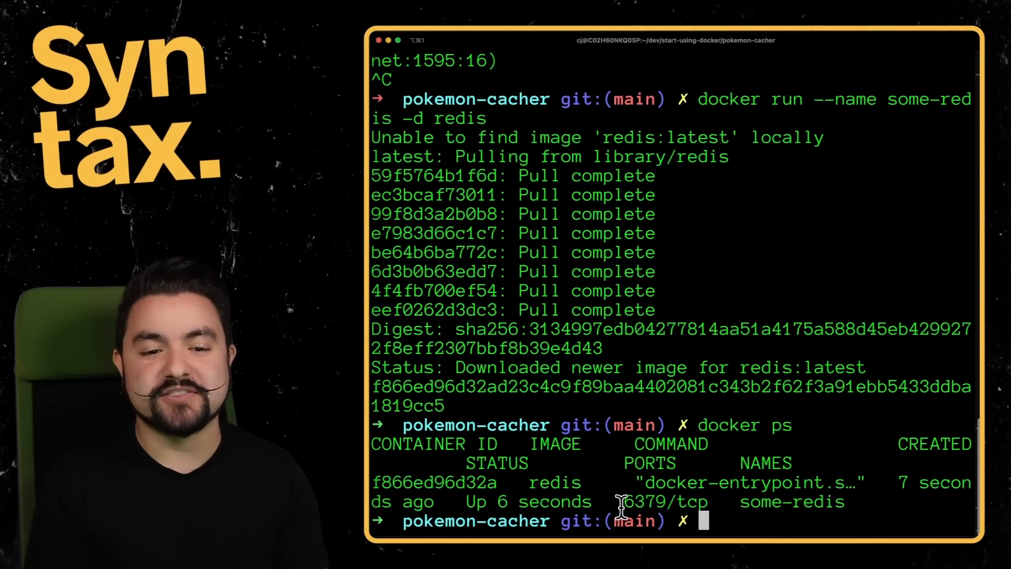
{"action": "mouse_move", "coordinate": [435, 467]}
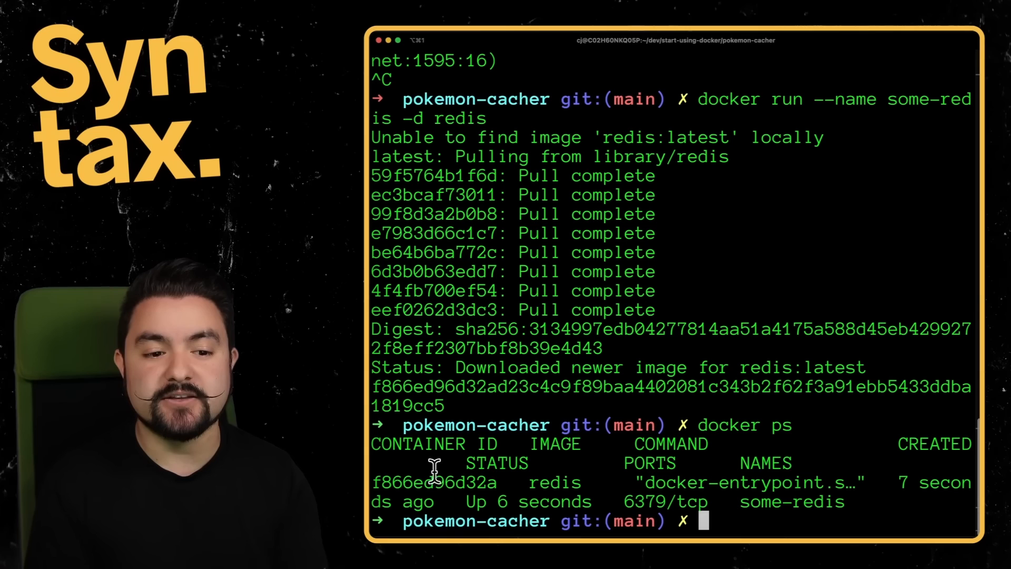
{"action": "mouse_move", "coordinate": [617, 502]}
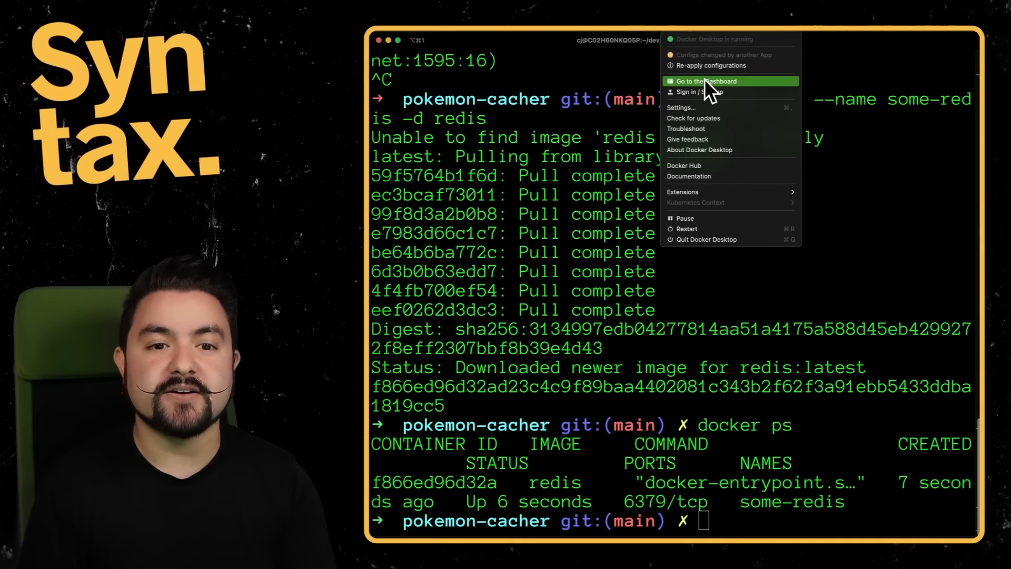
- View the Docker Desktop dashboard's containers, local images and volumes lists
{"action": "left_click", "coordinate": [710, 80]}
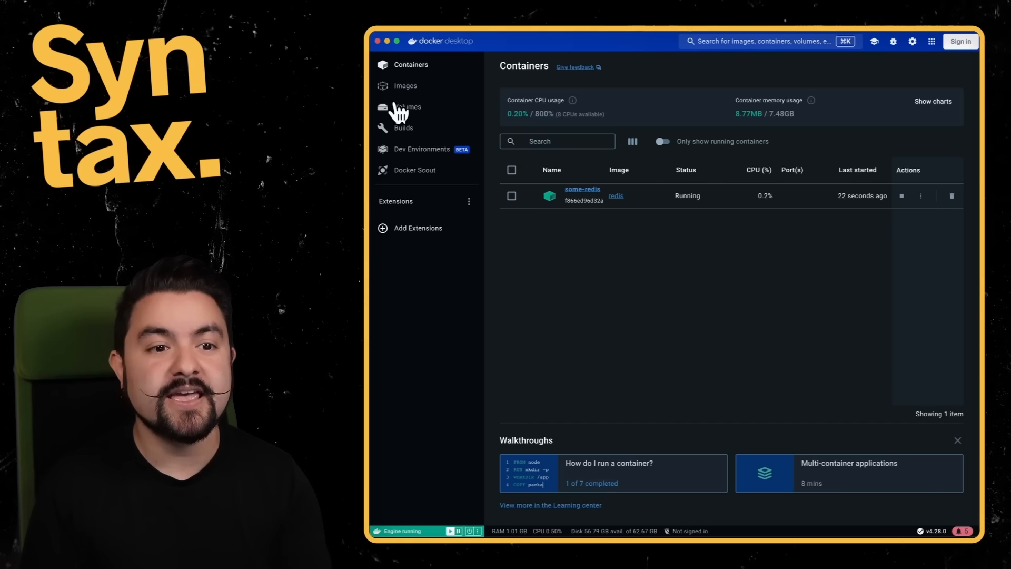
{"action": "left_click", "coordinate": [406, 86]}
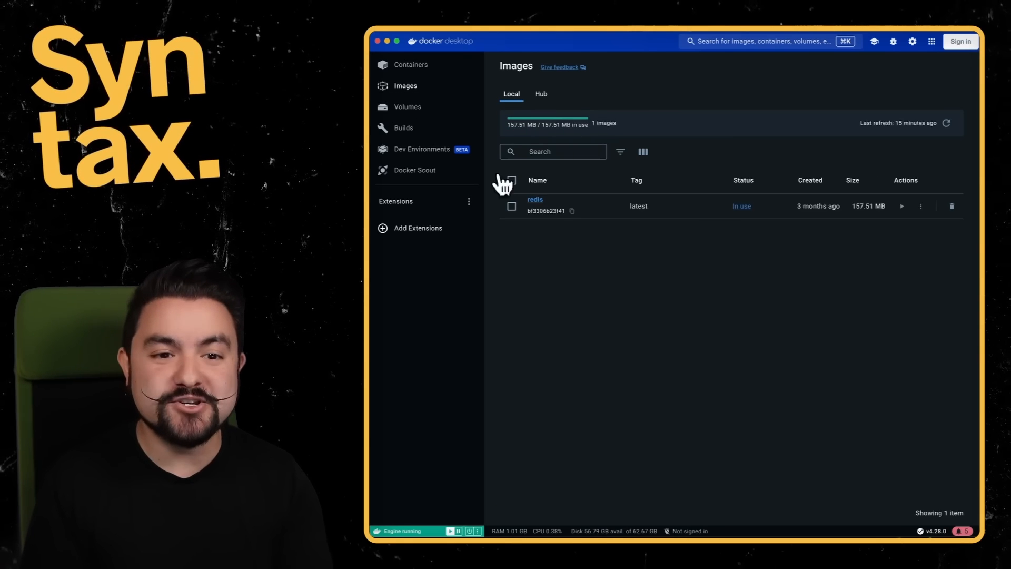
{"action": "left_click", "coordinate": [406, 107]}
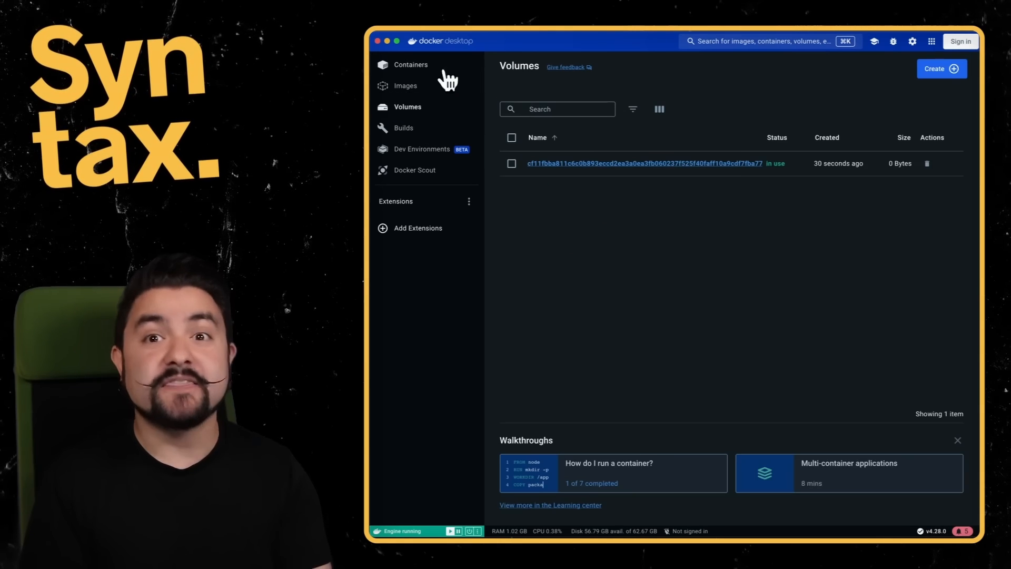
{"action": "mouse_move", "coordinate": [696, 130]}
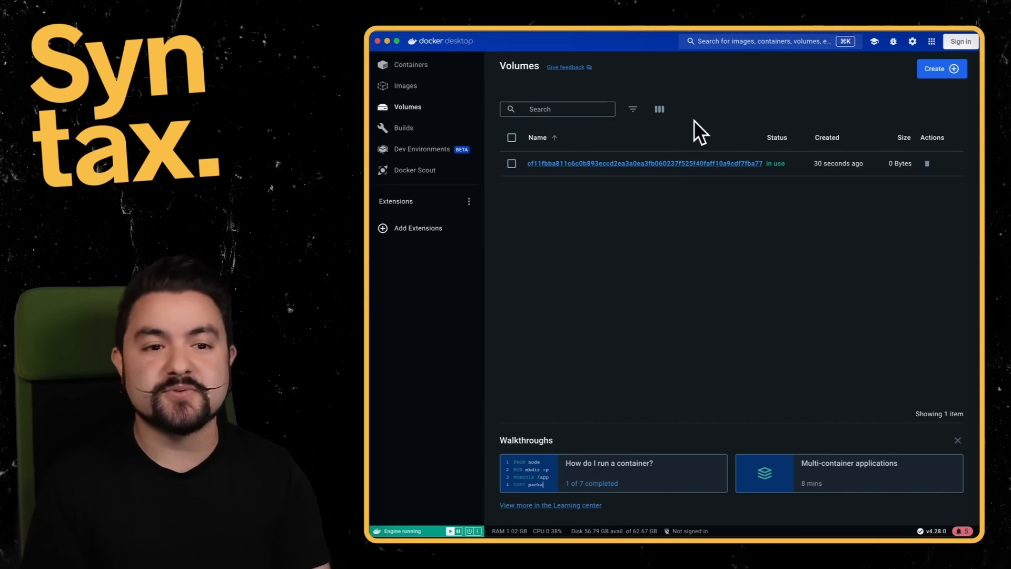
{"action": "mouse_move", "coordinate": [670, 243]}
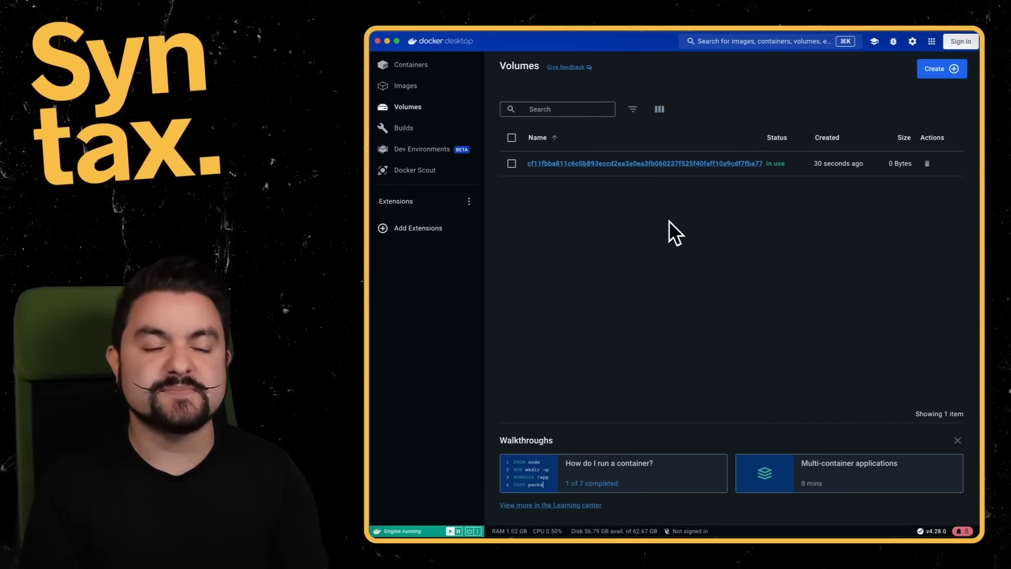
{"action": "mouse_move", "coordinate": [541, 114]}
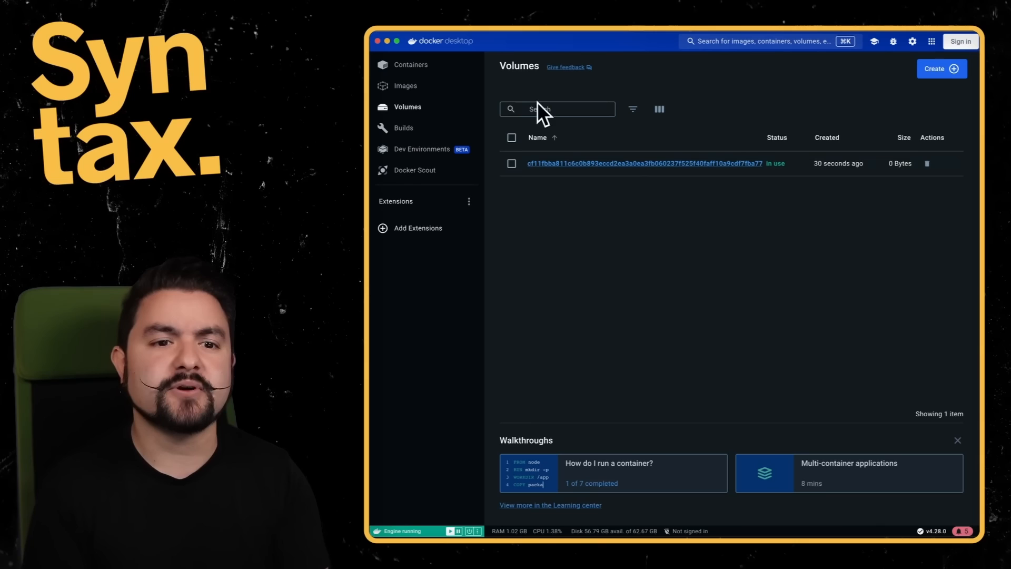
{"action": "mouse_move", "coordinate": [412, 76]}
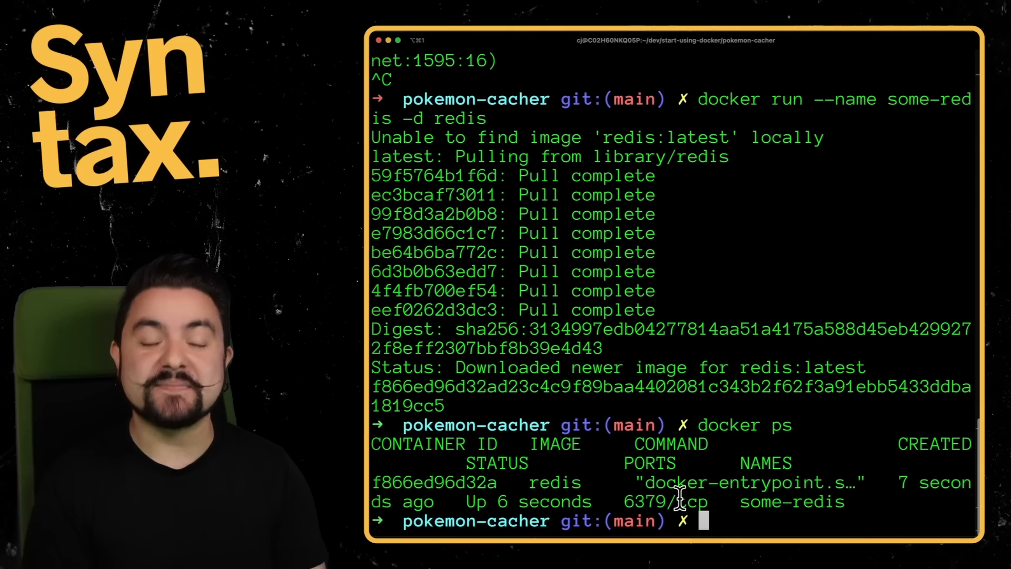
{"action": "mouse_move", "coordinate": [674, 514]}
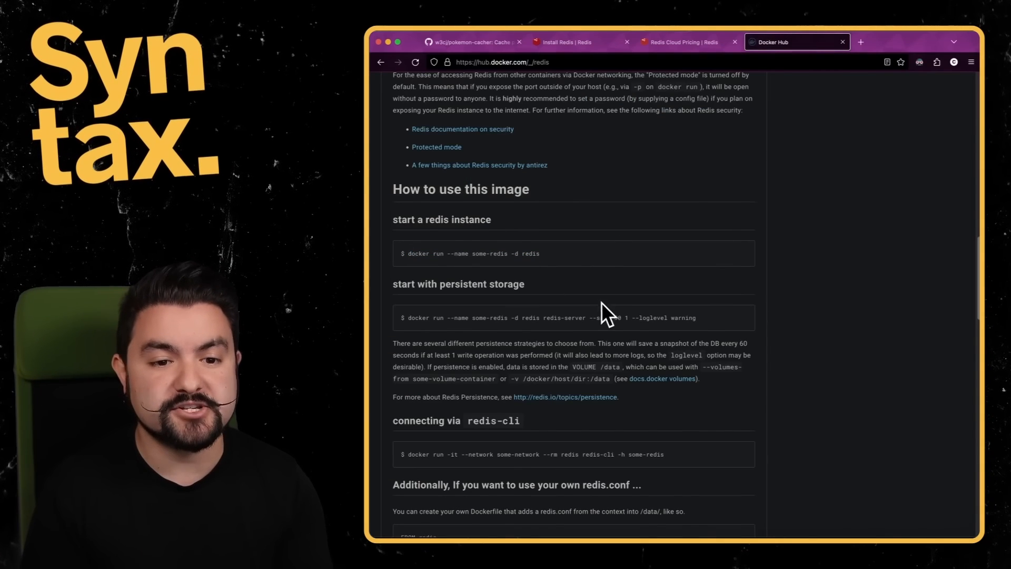
{"action": "scroll", "scroll_direction": "down", "scroll_amount": 3}
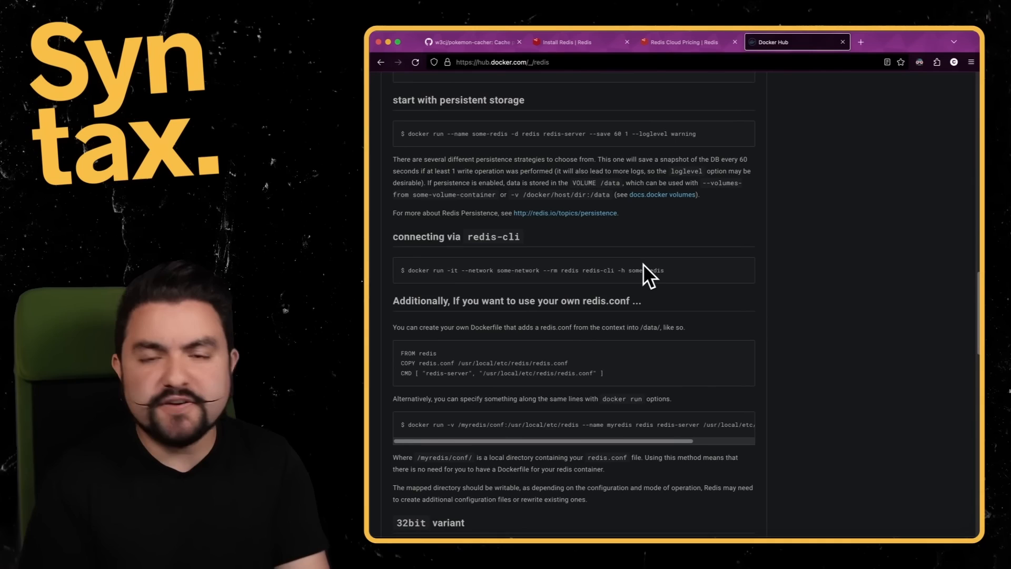
{"action": "scroll", "scroll_direction": "up", "scroll_amount": 3}
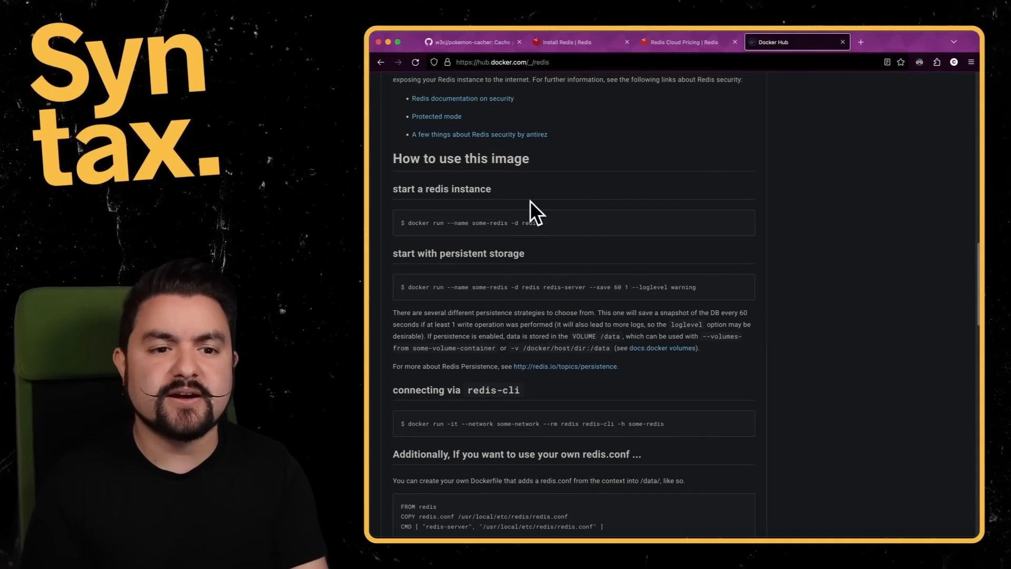
{"action": "mouse_move", "coordinate": [559, 229]}
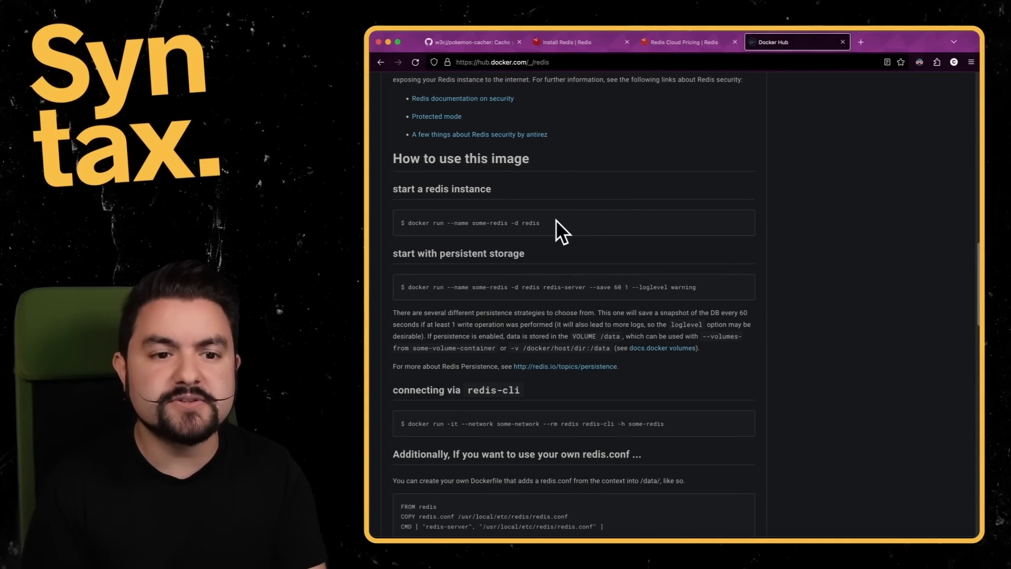
{"action": "left_click_drag", "start_coordinate": [408, 222], "coordinate": [539, 222]}
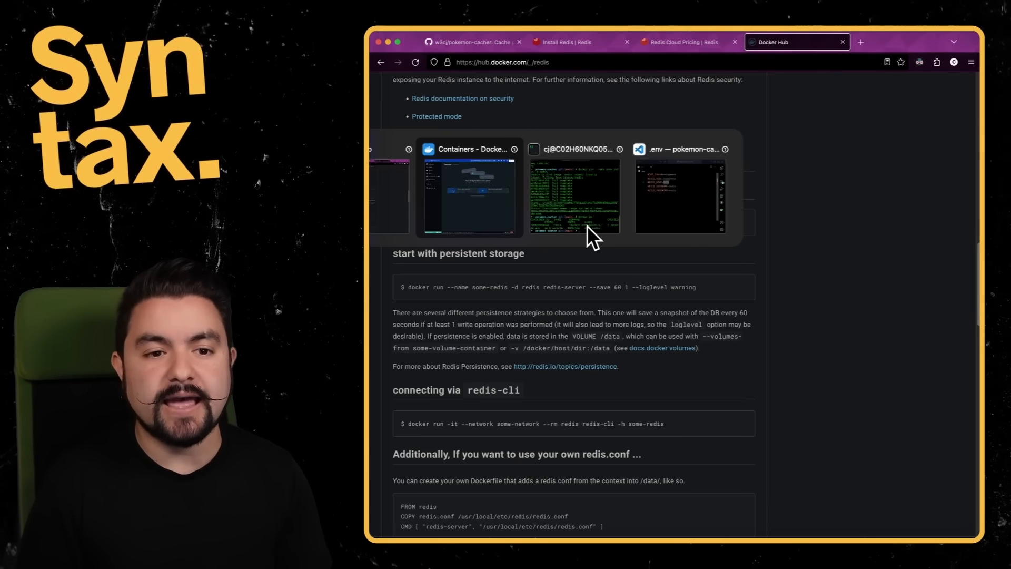
- Rerun some-redis in the foreground with -p 6379:6379 and no -d flag
{"action": "left_click", "coordinate": [576, 196]}
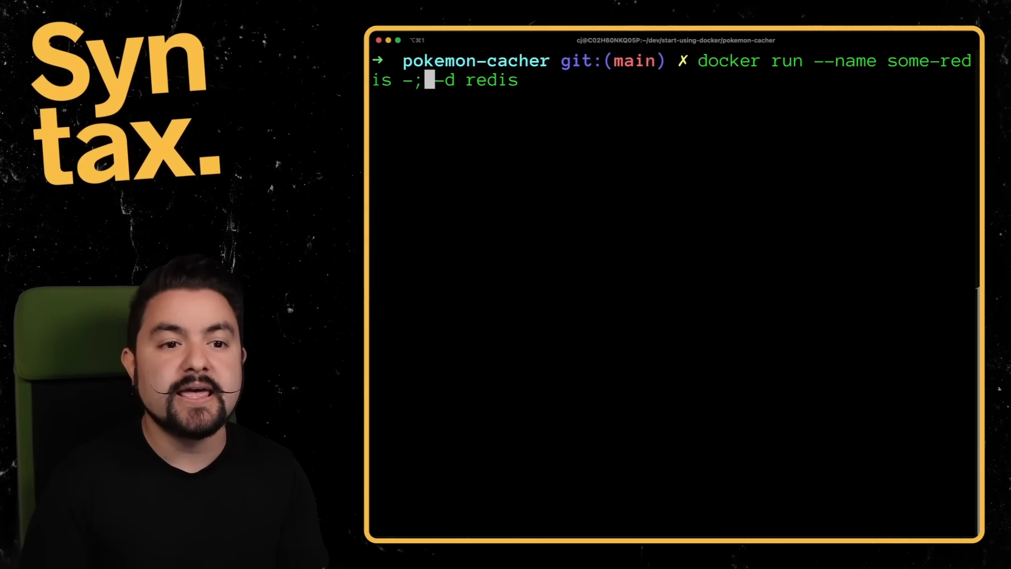
{"action": "type", "text": "-p"}
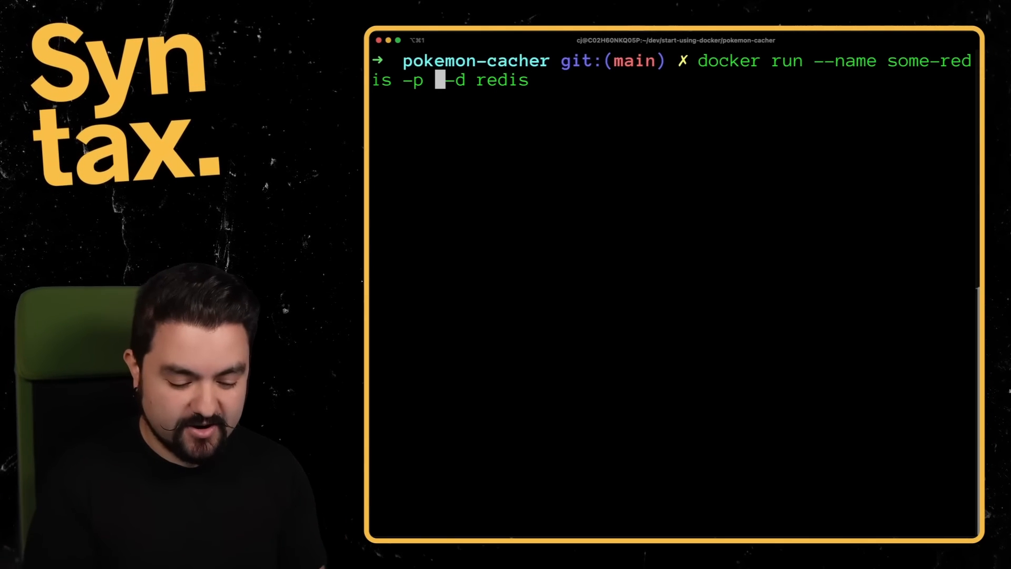
{"action": "type", "text": "637"}
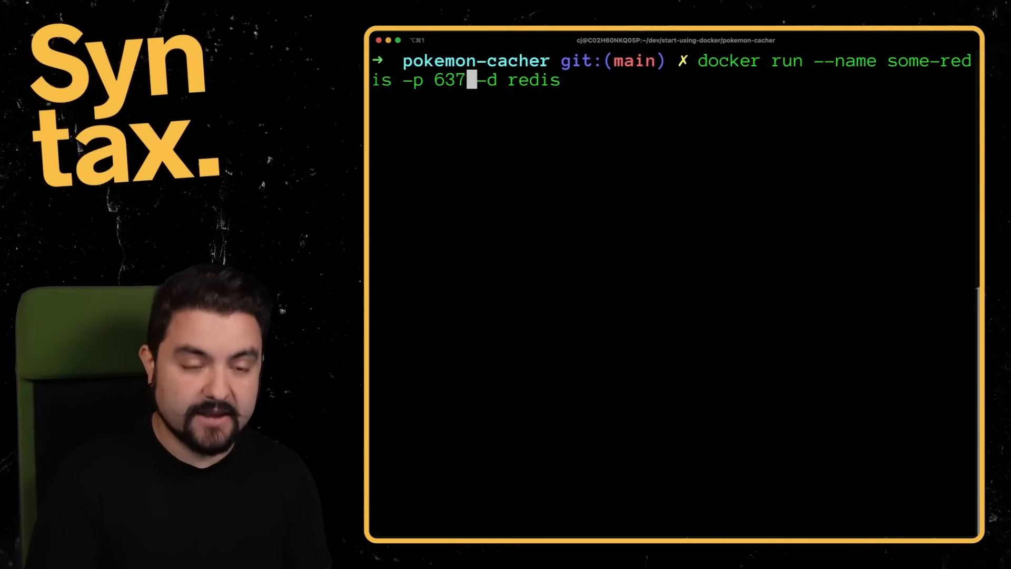
{"action": "type", "text": "9:"}
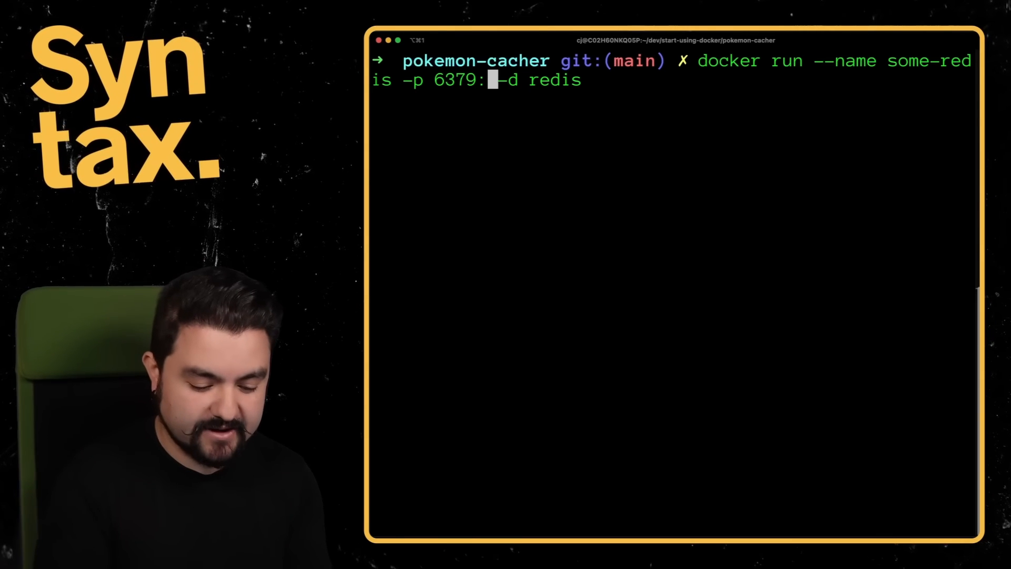
{"action": "type", "text": "6379"}
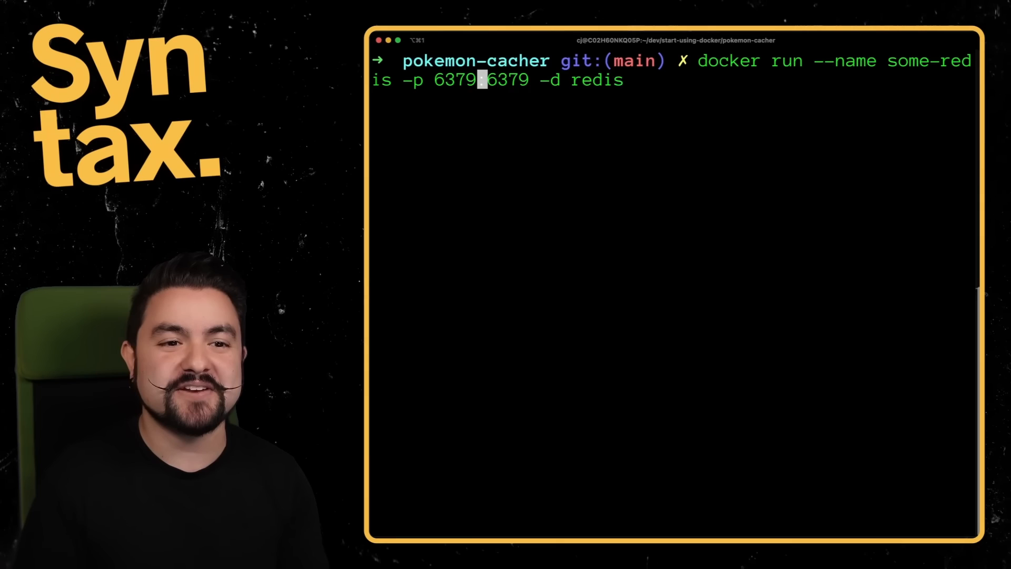
{"action": "key", "text": "Backspace"}
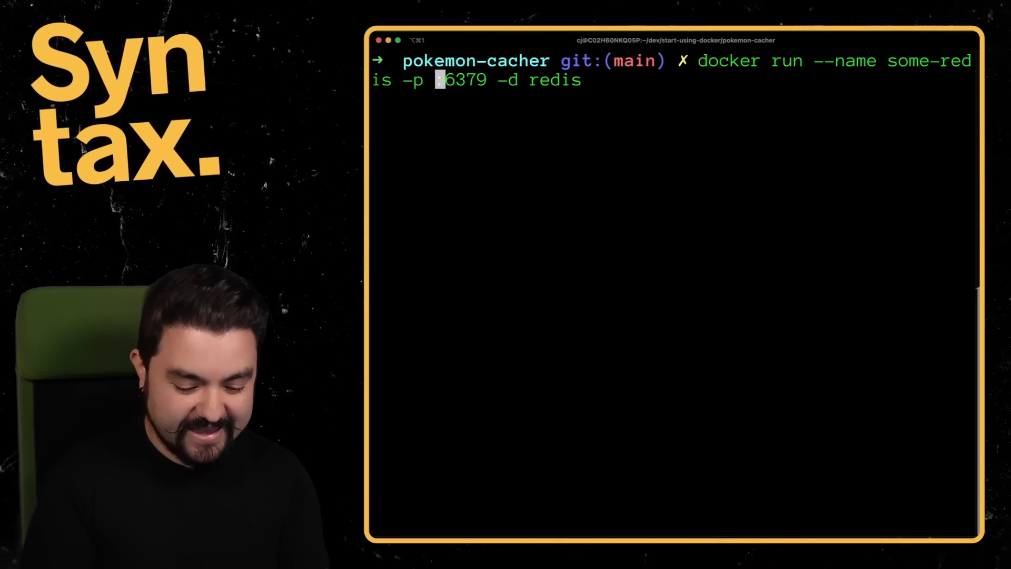
{"action": "type", "text": "6"}
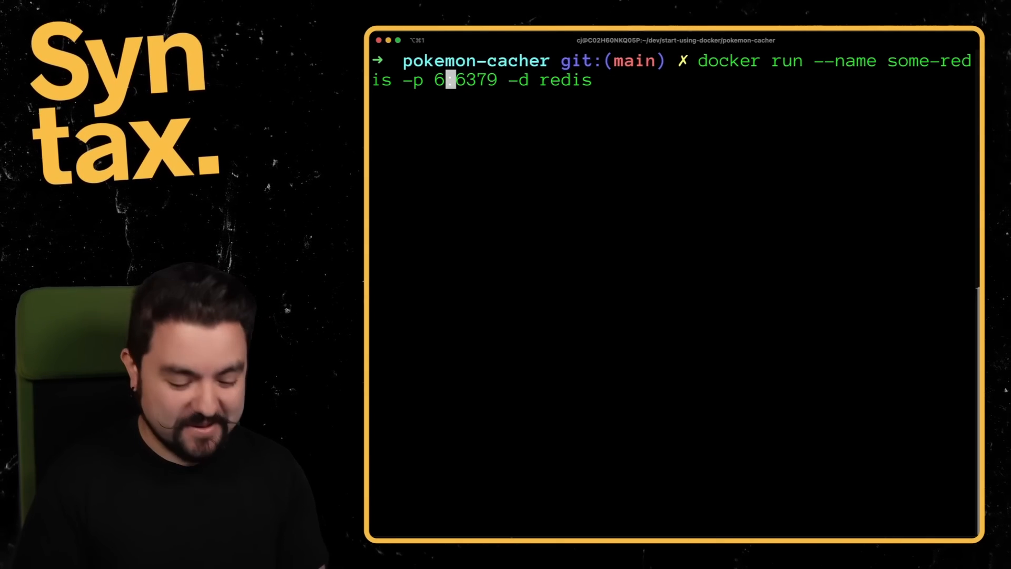
{"action": "type", "text": "379"}
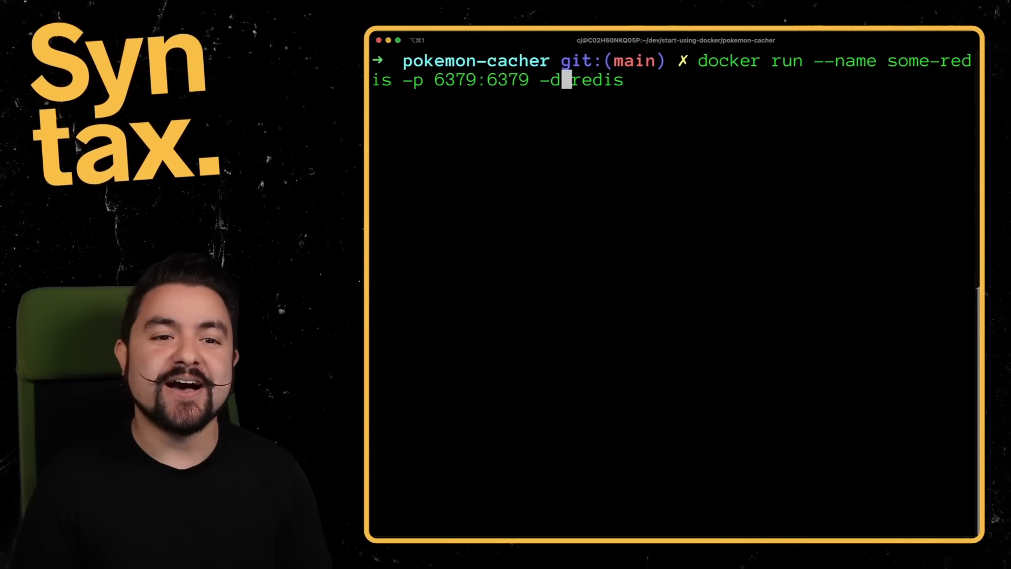
{"action": "key", "text": "Backspace"}
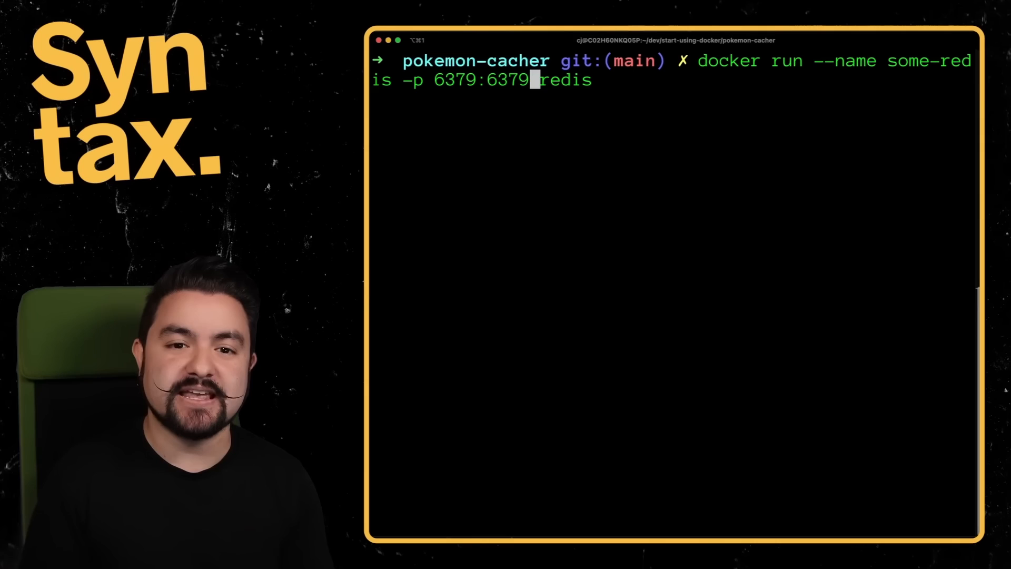
{"action": "key", "text": "Enter"}
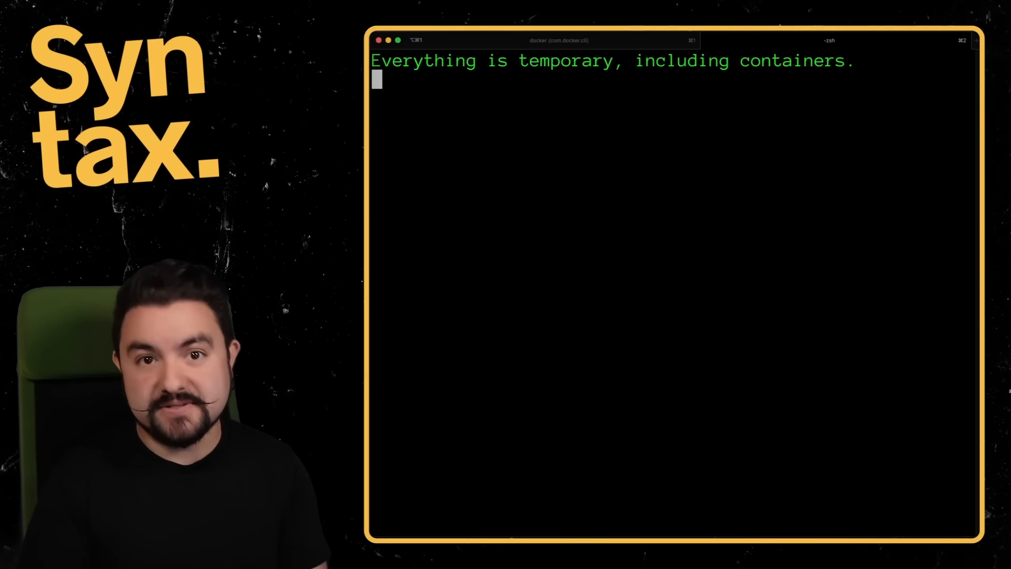
- Confirm some-redis shows 0.0.0.0:6379->6379/tcp, then start npm run dev
{"action": "type", "text": "docker ps"}
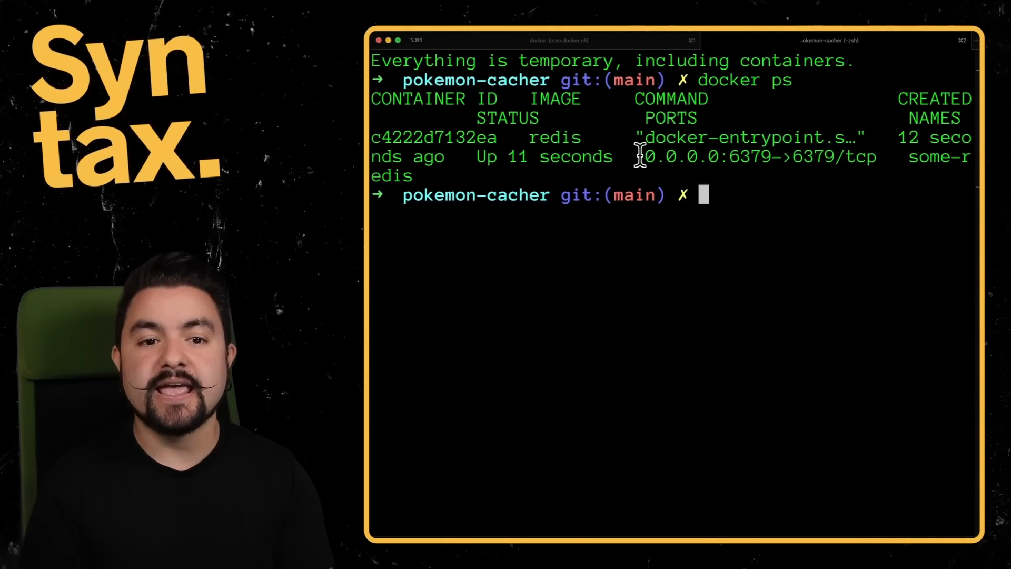
{"action": "left_click_drag", "start_coordinate": [638, 157], "coordinate": [771, 157]}
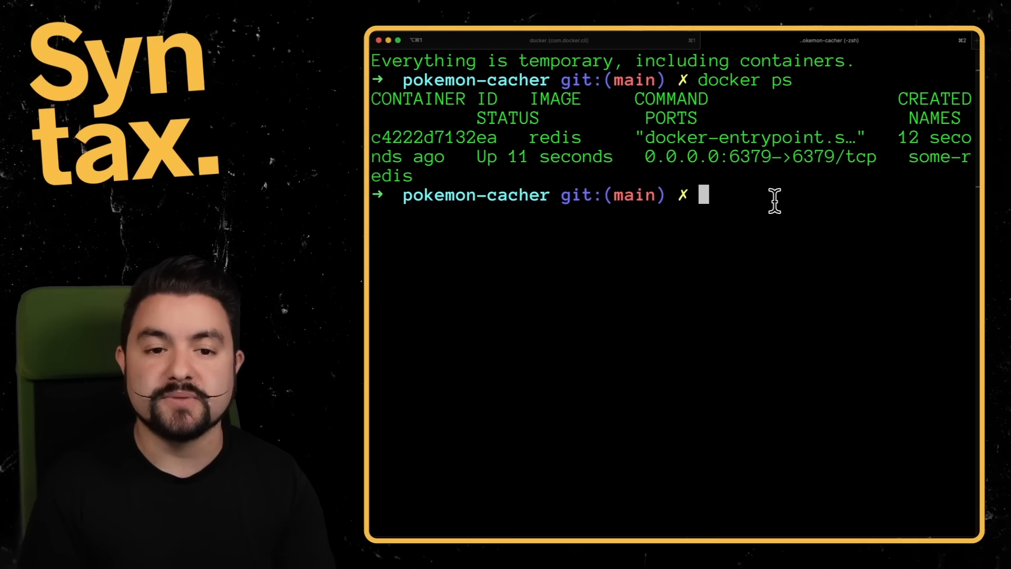
{"action": "type", "text": "npm run dev"}
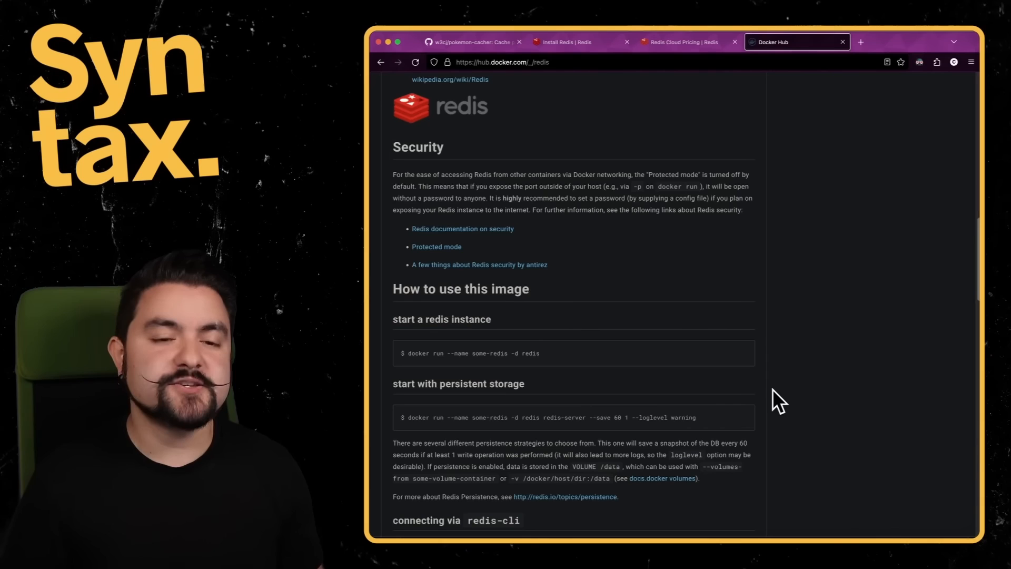
- Scroll the Redis Docker Hub page through the 'How to use this image' docs
{"action": "scroll", "scroll_direction": "down", "scroll_amount": 3}
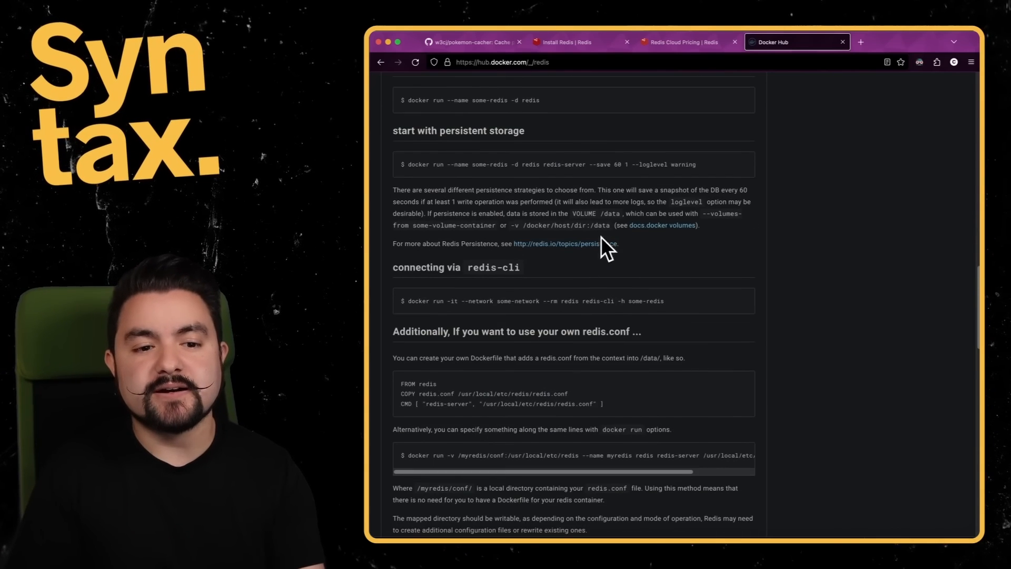
{"action": "scroll", "scroll_direction": "up", "scroll_amount": 3}
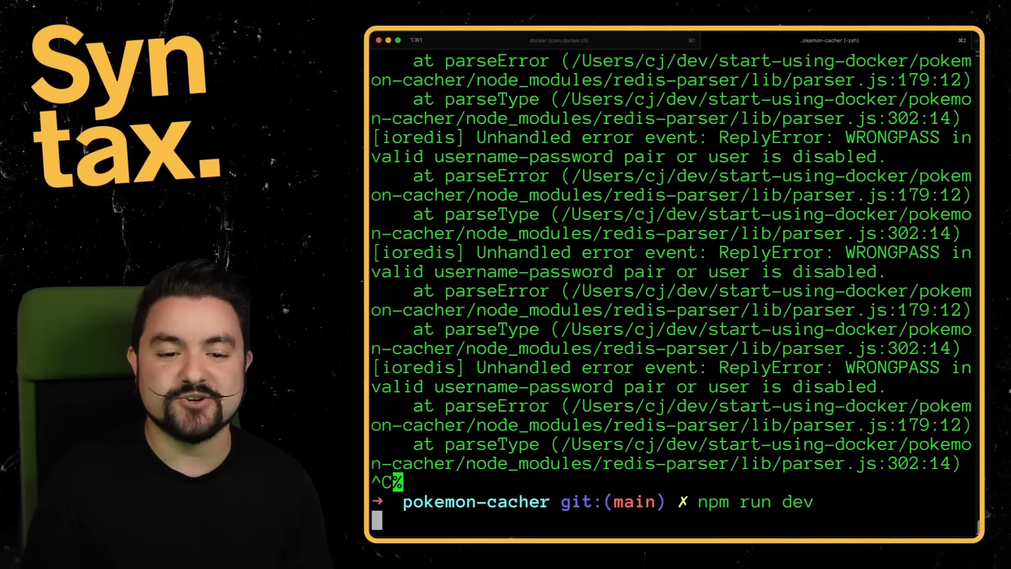
- Relaunch the pokemon-cacher dev server with npm run dev after the WRONGPASS errors
{"action": "key", "text": "Enter"}
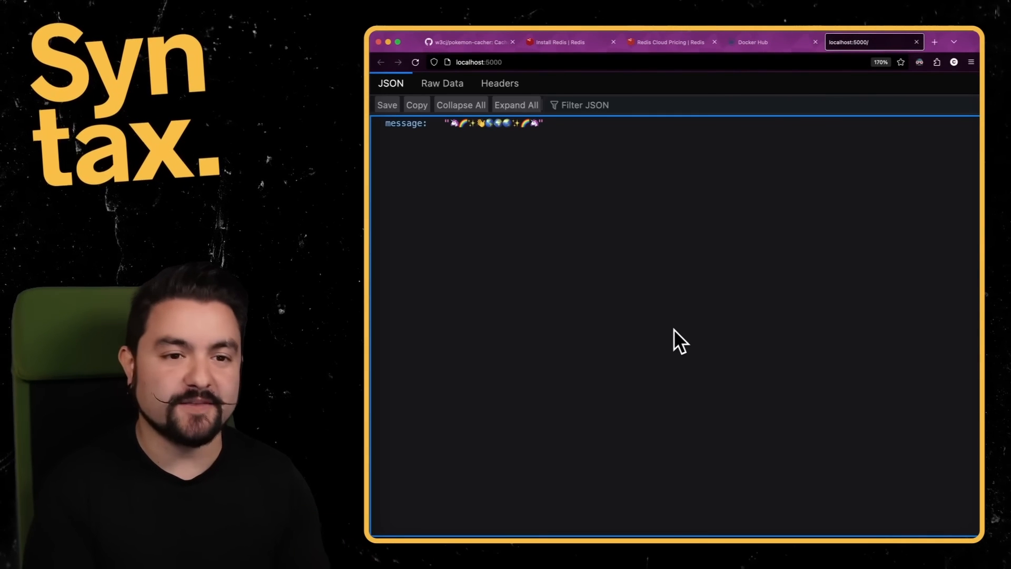
- View the pokemon-cacher README's API routes on GitHub, then return to the terminal tab
{"action": "left_click", "coordinate": [467, 42]}
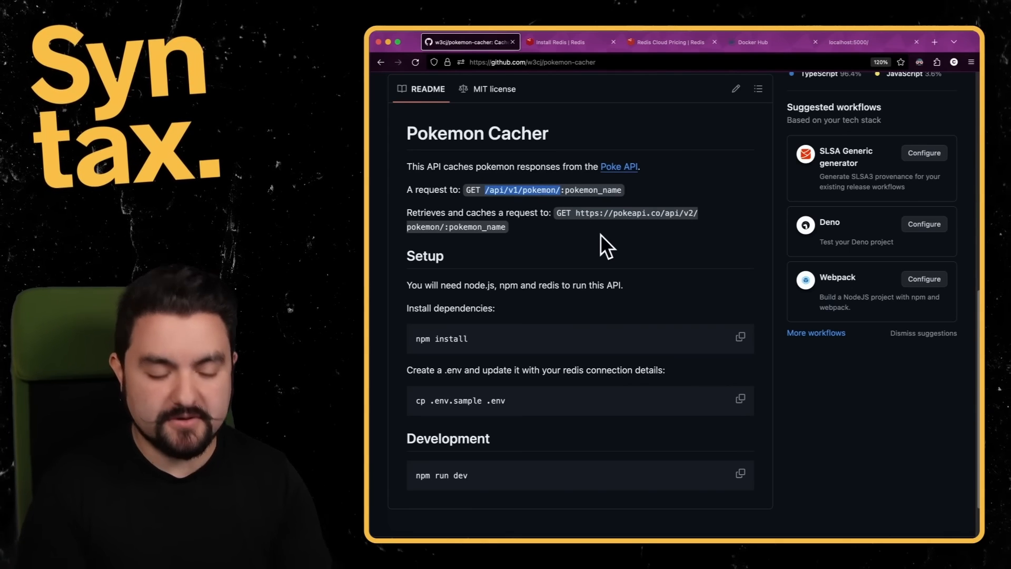
{"action": "left_click", "coordinate": [861, 42]}
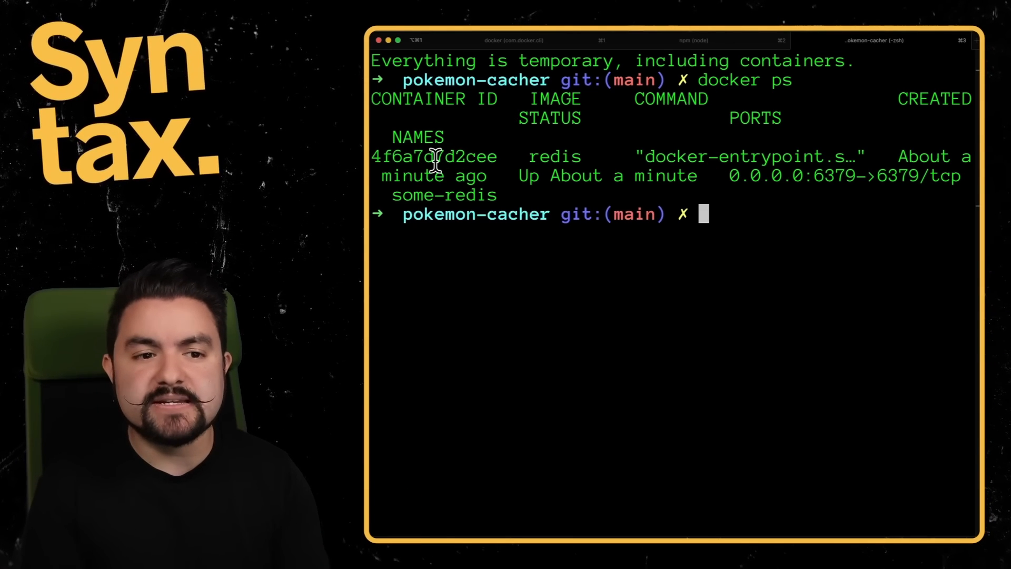
- Stop the some-redis container and check the app now reports ECONNREFUSED errors
{"action": "double_click", "coordinate": [433, 155]}
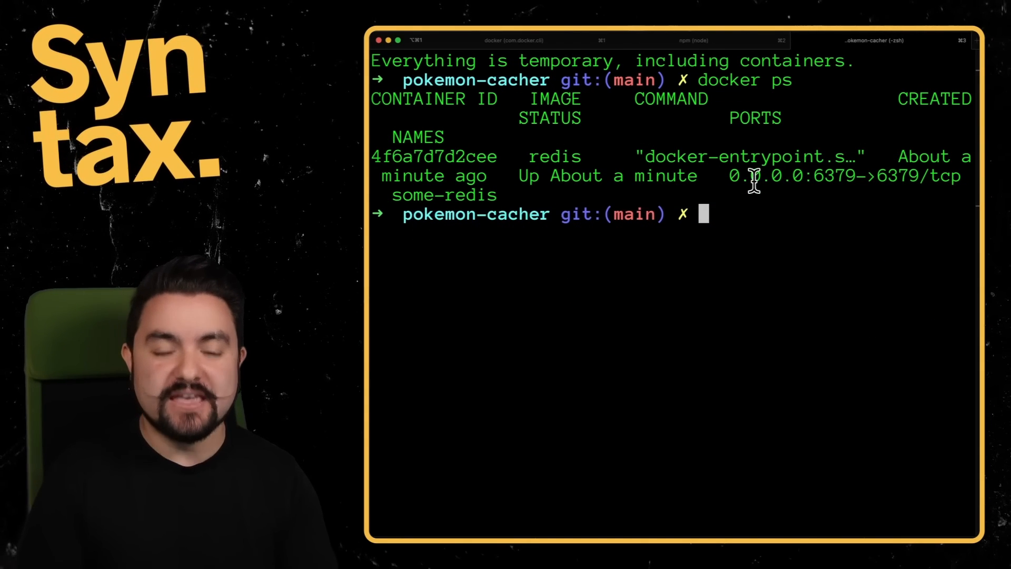
{"action": "type", "text": "docker stop some-redis"}
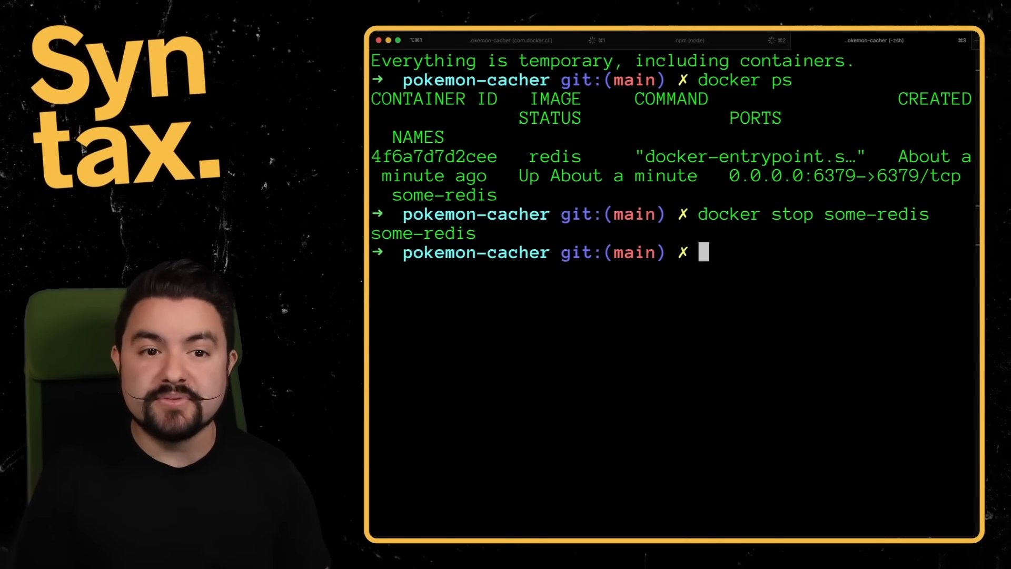
{"action": "left_click", "coordinate": [692, 40]}
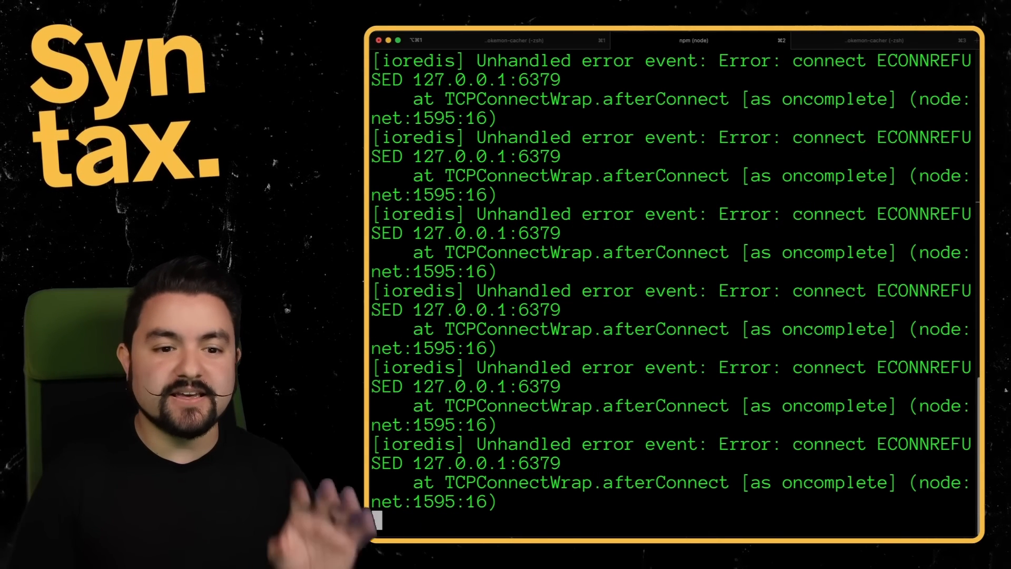
- Start some-redis again, confirm the app reconnects, and begin a docker logs command
{"action": "left_click", "coordinate": [877, 41]}
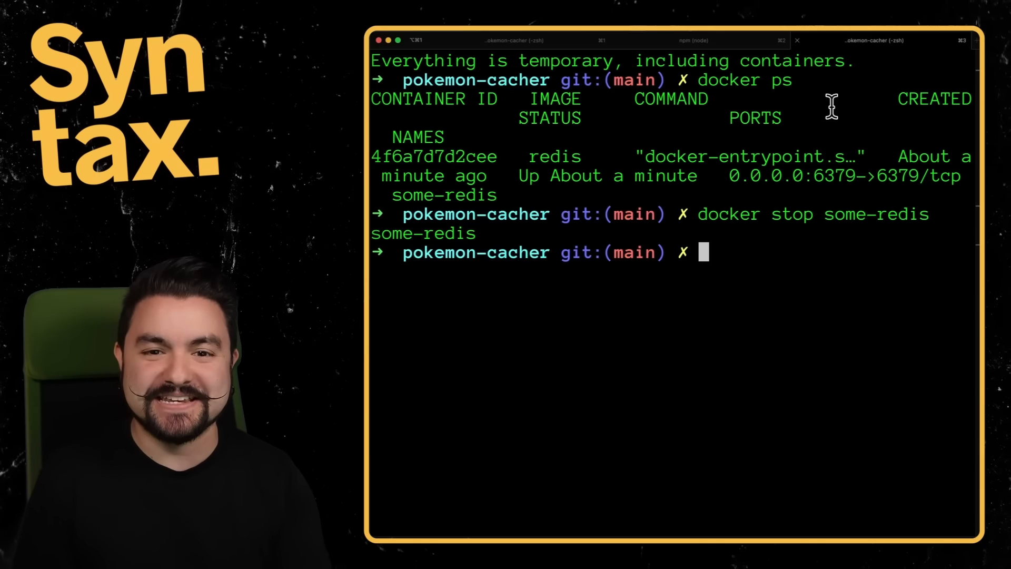
{"action": "type", "text": "docker"}
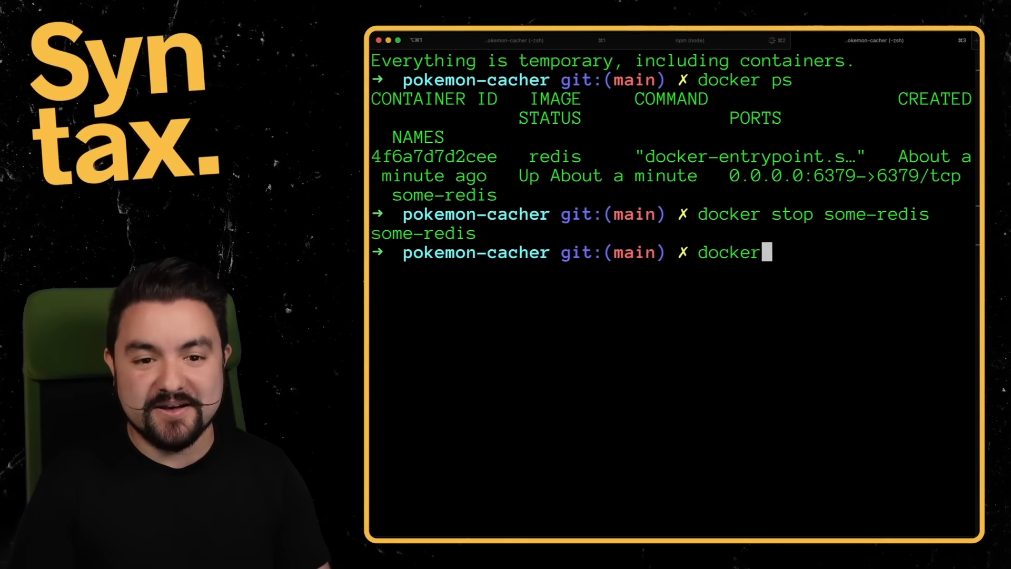
{"action": "type", "text": "start some-r"}
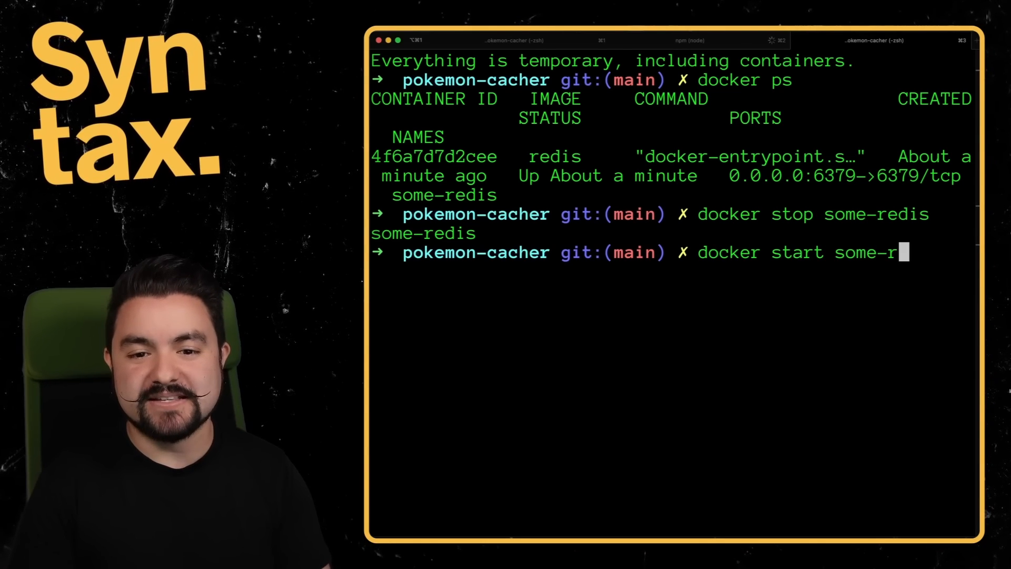
{"action": "left_click", "coordinate": [689, 40]}
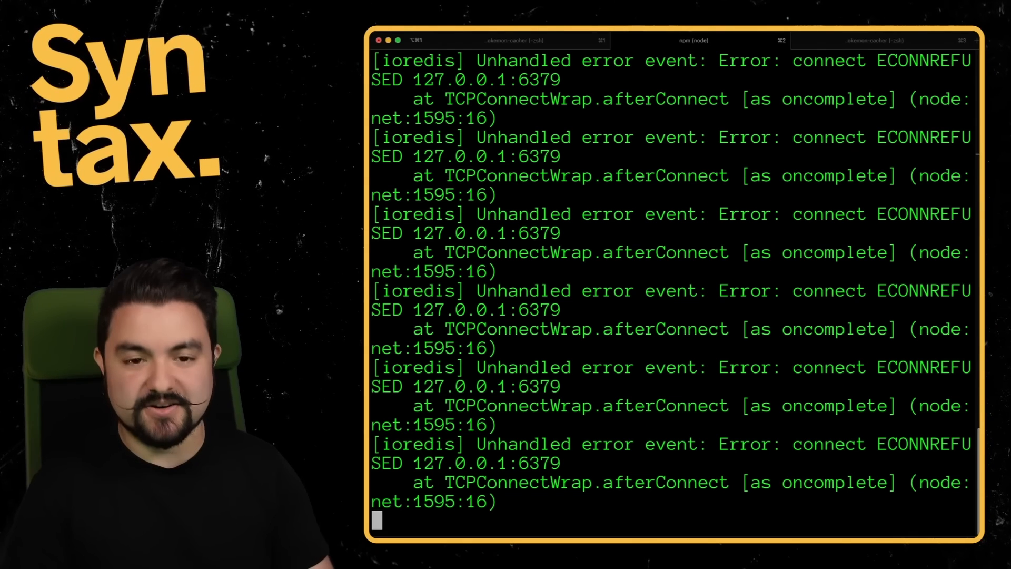
{"action": "left_click", "coordinate": [889, 41]}
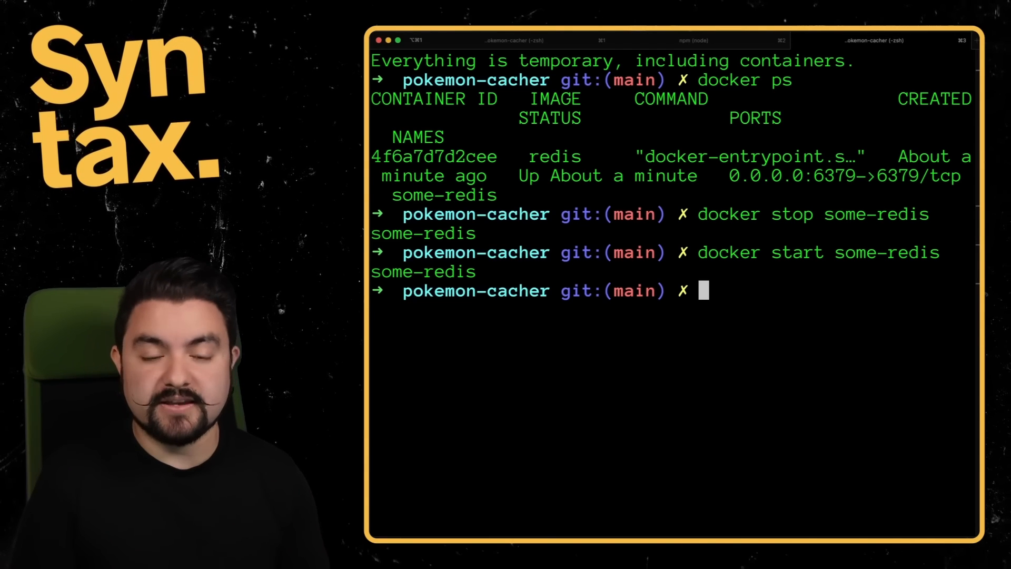
{"action": "type", "text": "docker l"}
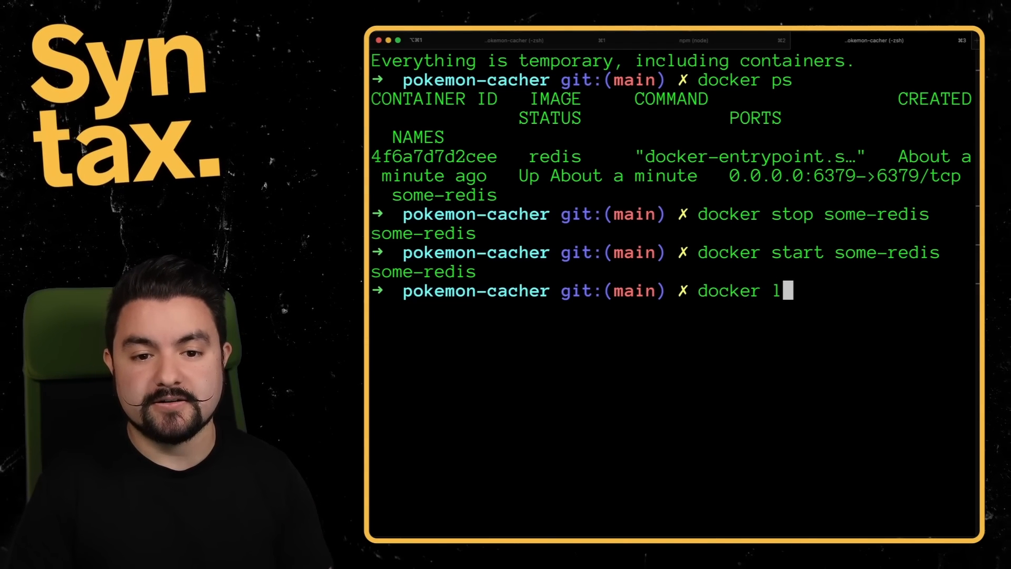
- Show the some-redis logs, follow them live with -f, then stop following
{"action": "type", "text": "ogs some-redis"}
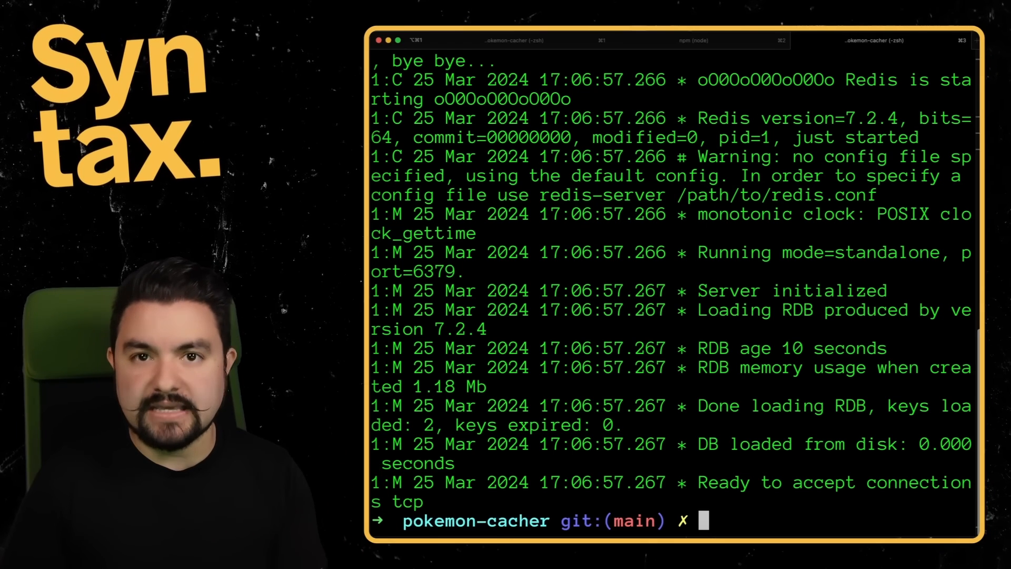
{"action": "type", "text": "docker logs some-redis -f"}
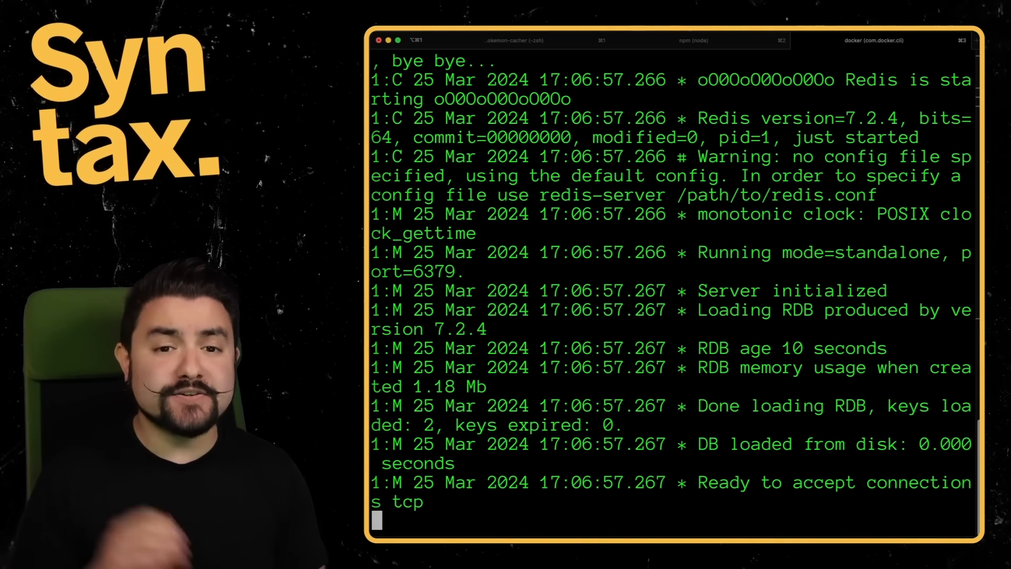
{"action": "key", "text": "ctrl+c"}
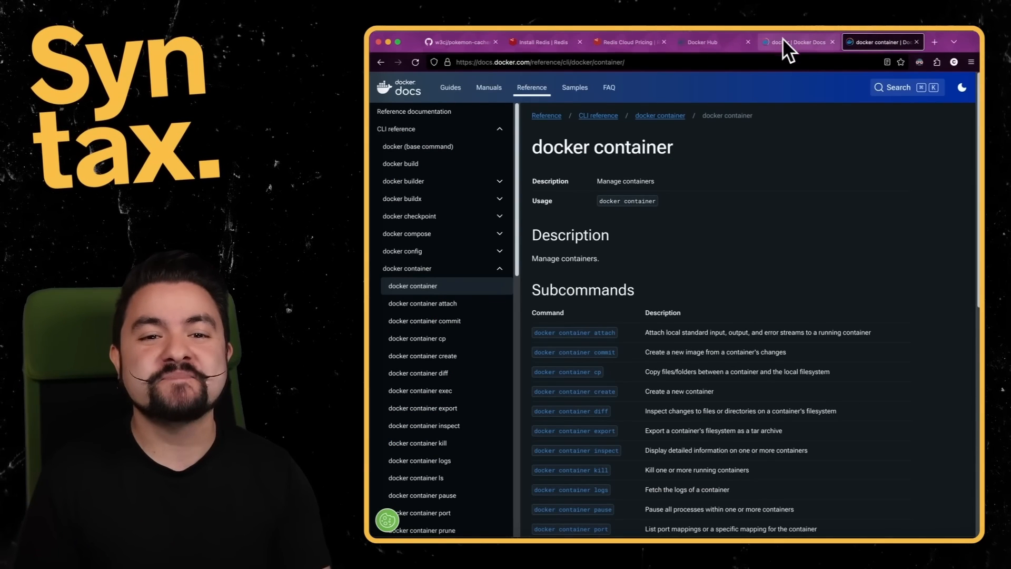
{"action": "left_click", "coordinate": [797, 42]}
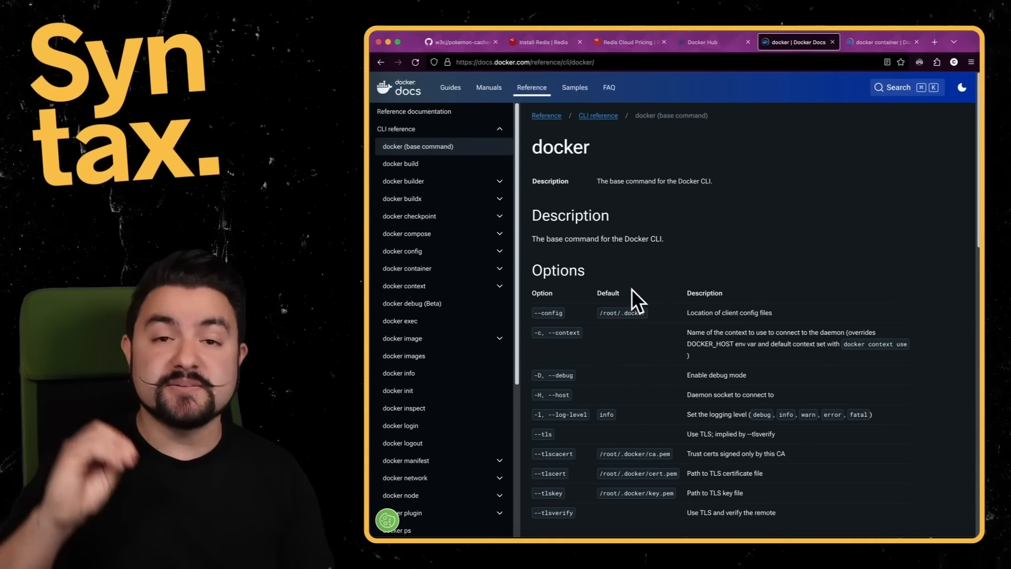
{"action": "mouse_move", "coordinate": [656, 94]}
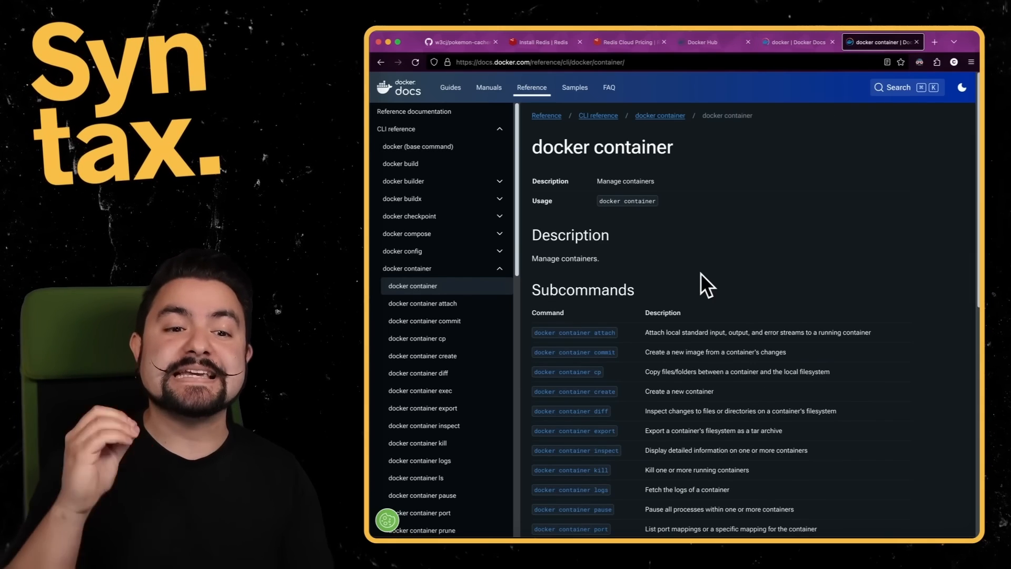
{"action": "scroll", "scroll_direction": "down", "scroll_amount": 3}
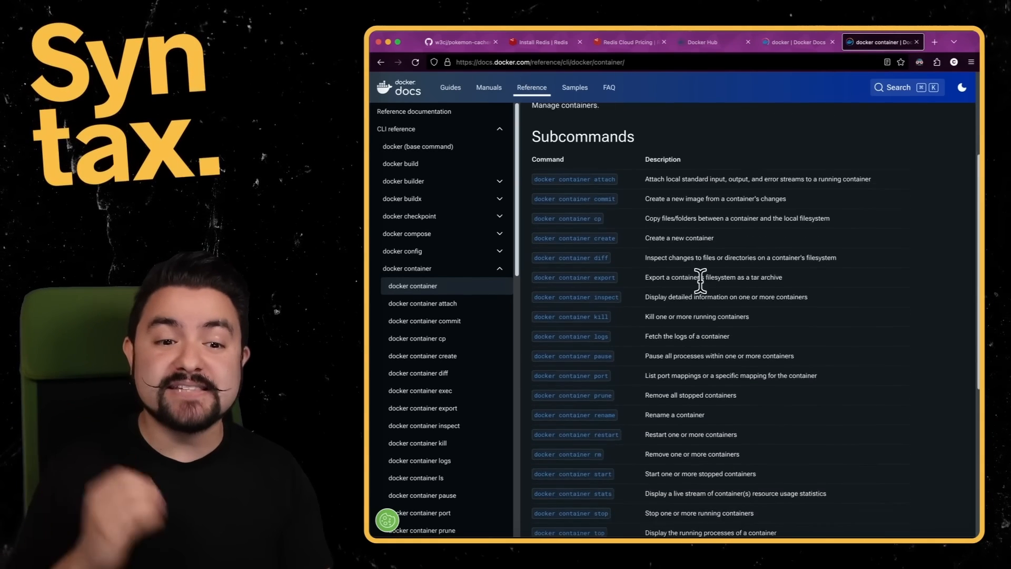
{"action": "scroll", "scroll_direction": "down", "scroll_amount": 3}
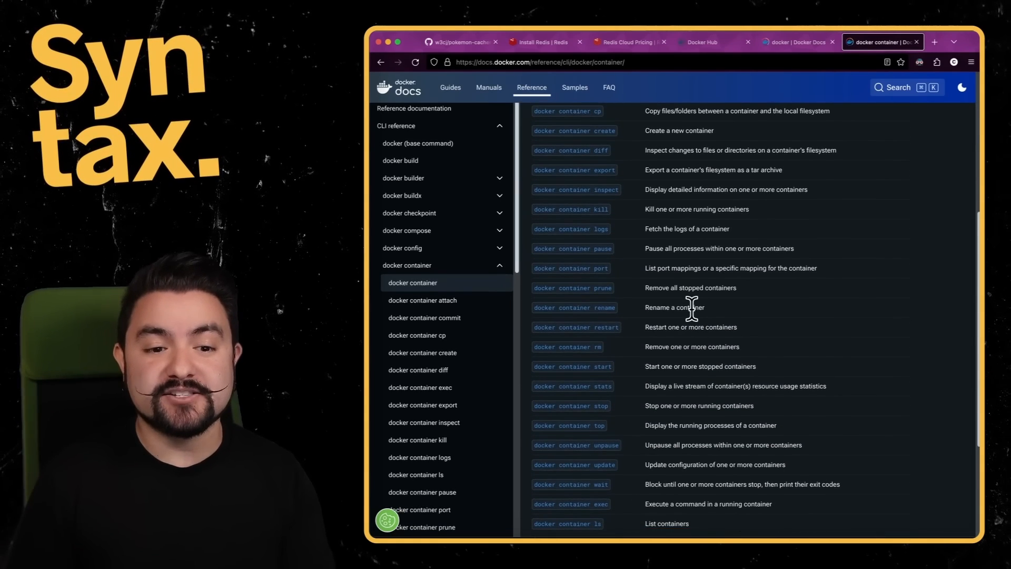
{"action": "scroll", "scroll_direction": "down", "scroll_amount": 3}
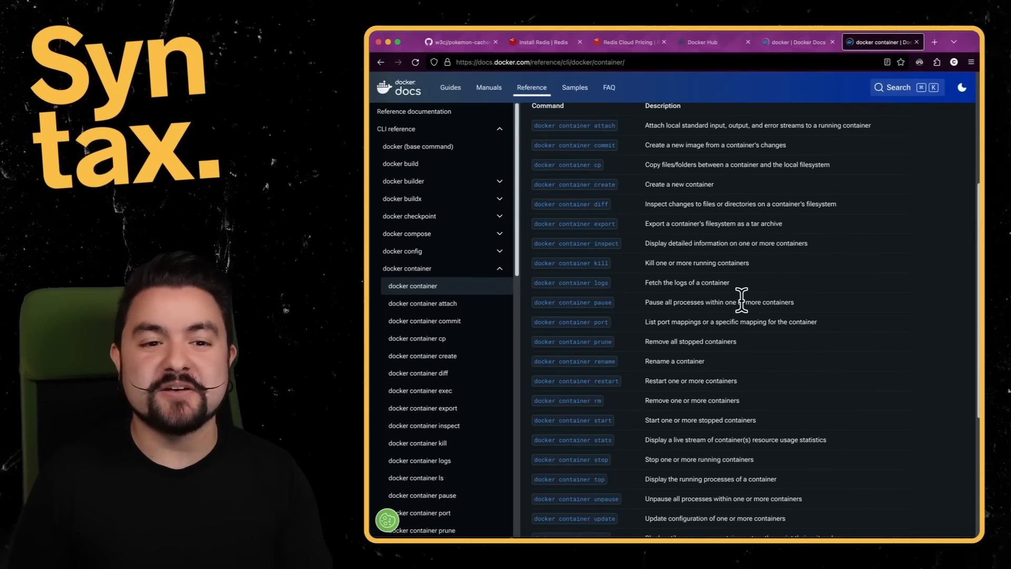
{"action": "mouse_move", "coordinate": [775, 329]}
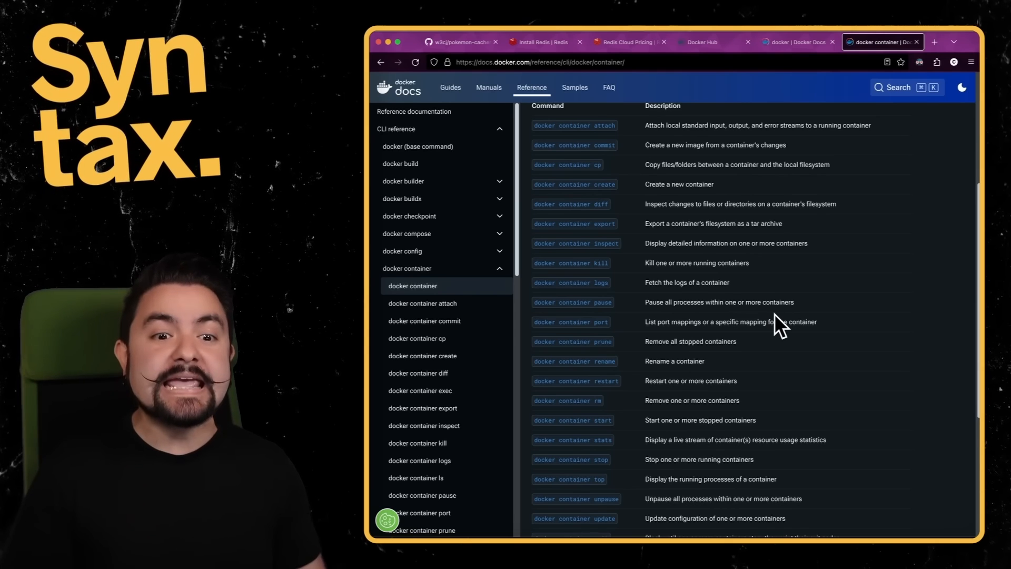
{"action": "scroll", "scroll_direction": "up", "scroll_amount": 3}
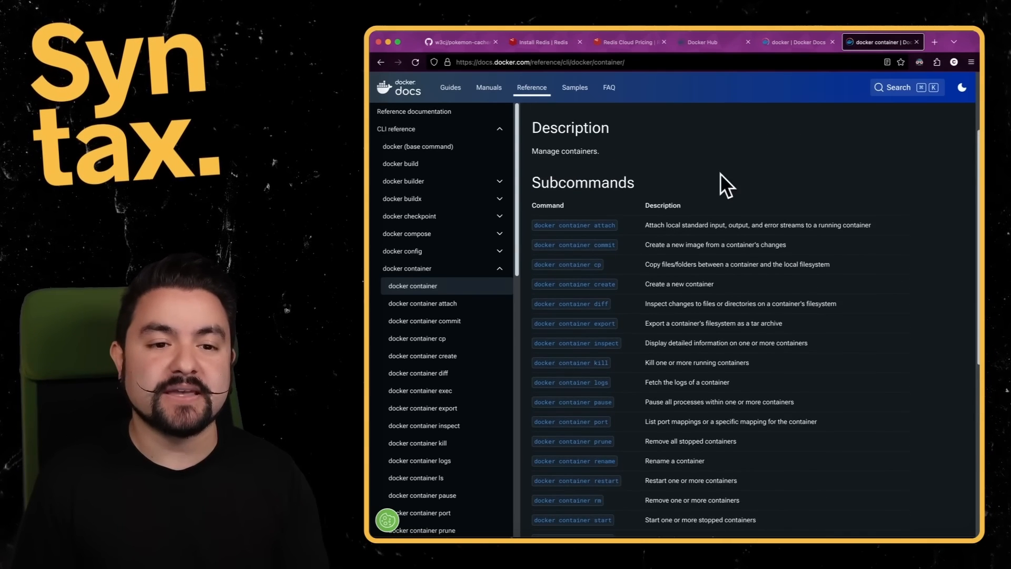
{"action": "scroll", "scroll_direction": "down", "scroll_amount": 3}
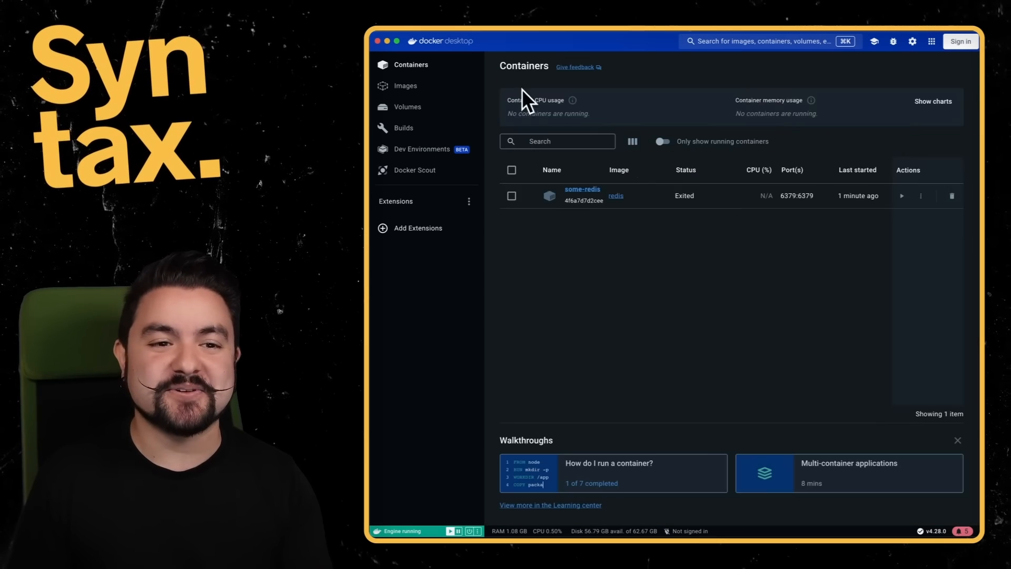
{"action": "mouse_move", "coordinate": [919, 218]}
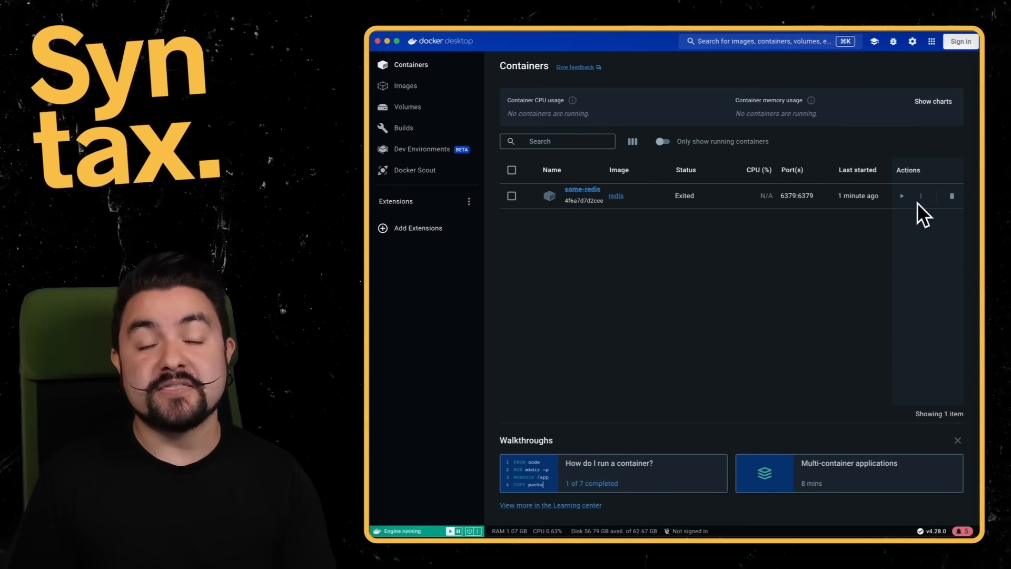
- Delete the some-redis container forever in Docker Desktop and switch to Terminal
{"action": "left_click", "coordinate": [952, 195]}
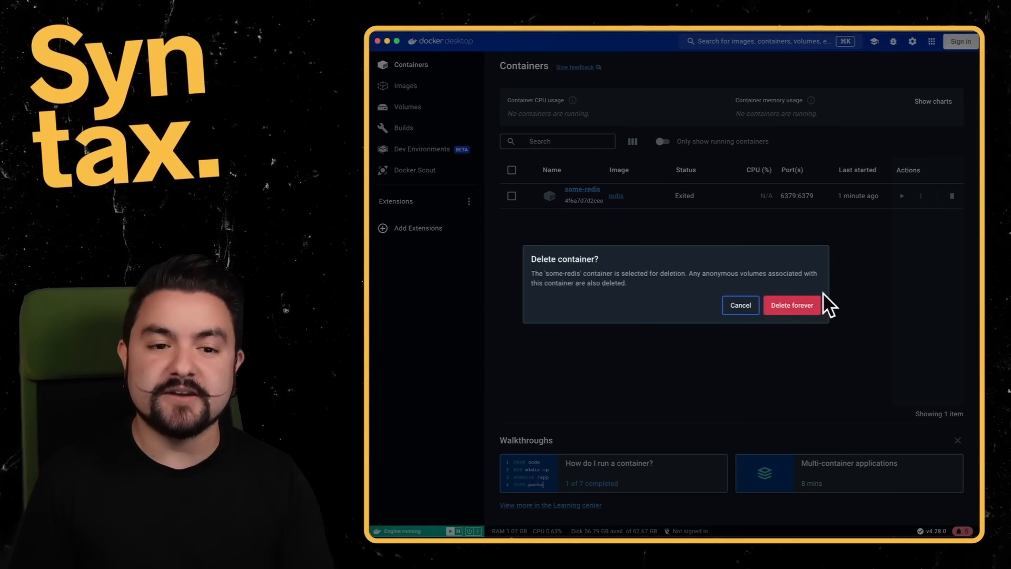
{"action": "left_click", "coordinate": [792, 305]}
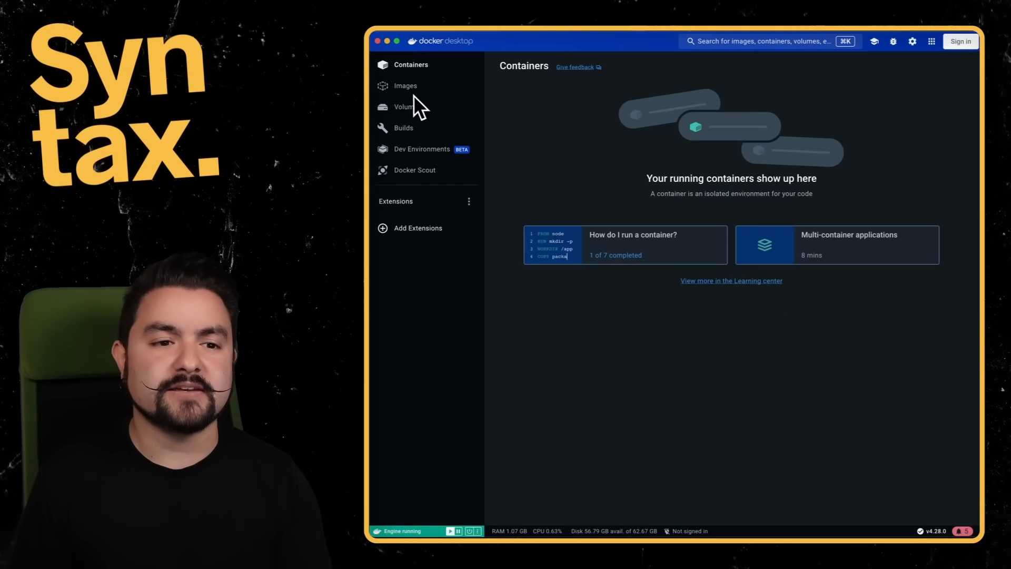
{"action": "mouse_move", "coordinate": [543, 194]}
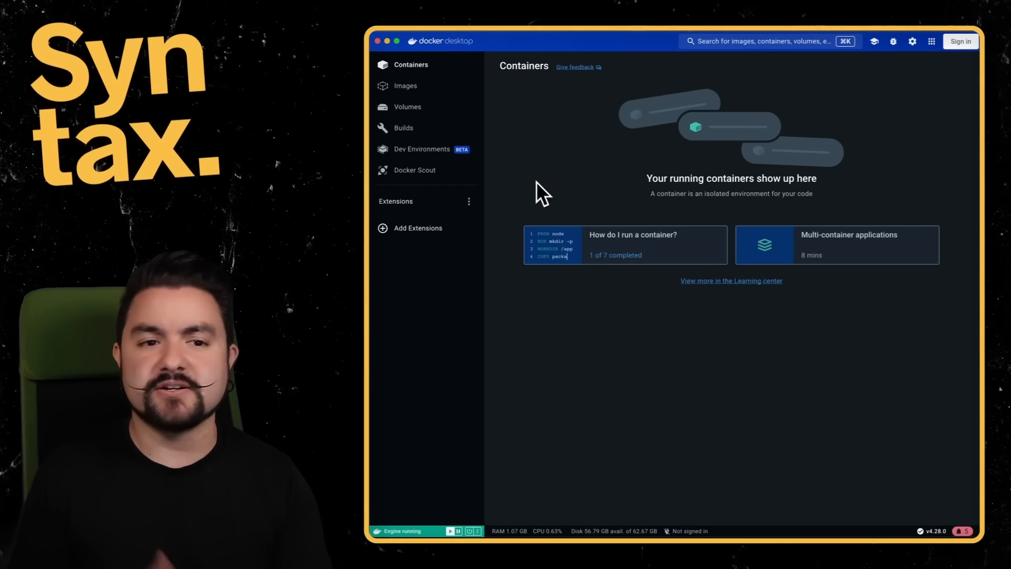
{"action": "mouse_move", "coordinate": [753, 380]}
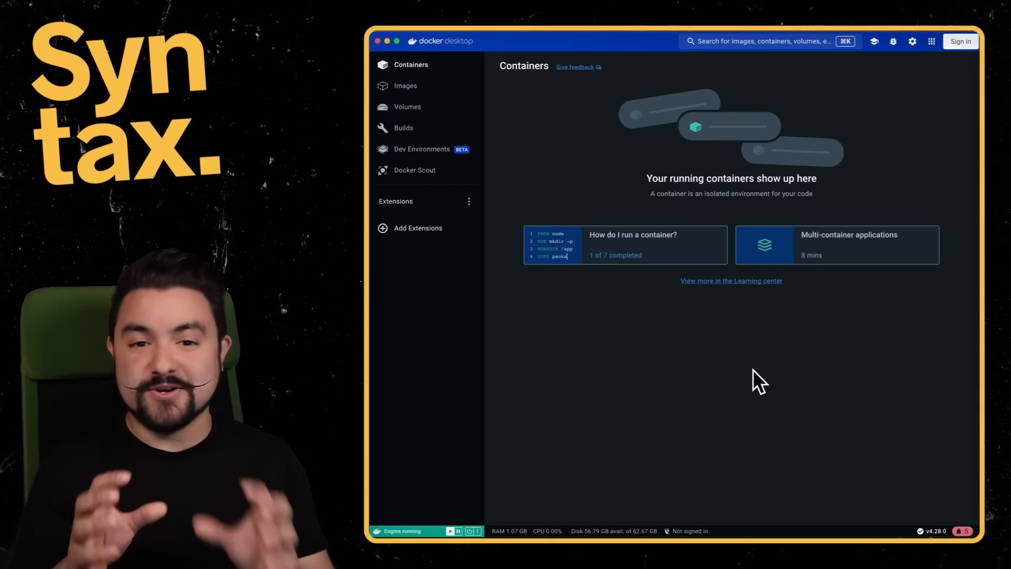
{"action": "key", "text": "Cmd+Tab"}
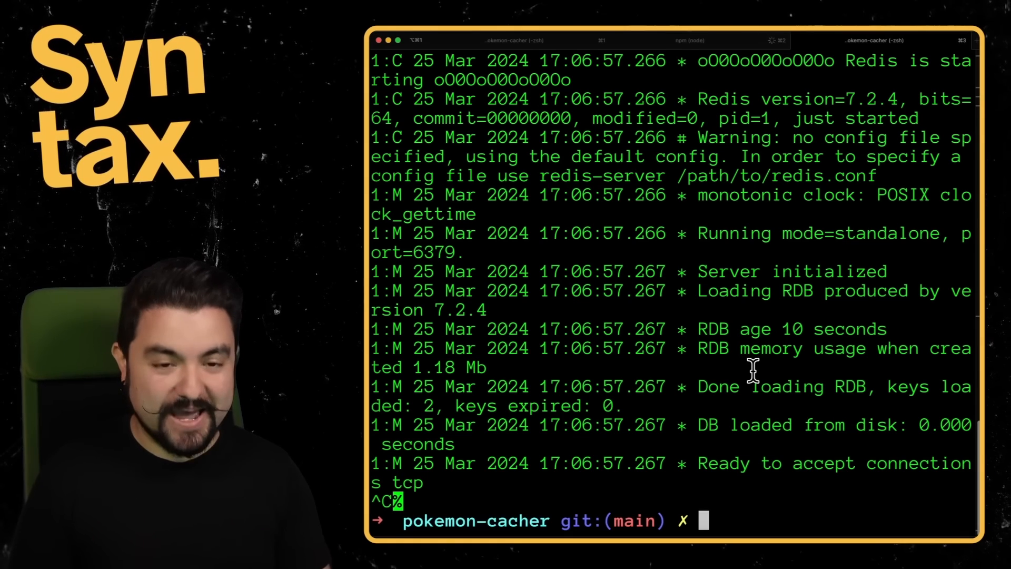
- Focus the terminal where the docker run command for some-redis on 6379:6379 is recalled
{"action": "left_click", "coordinate": [693, 40]}
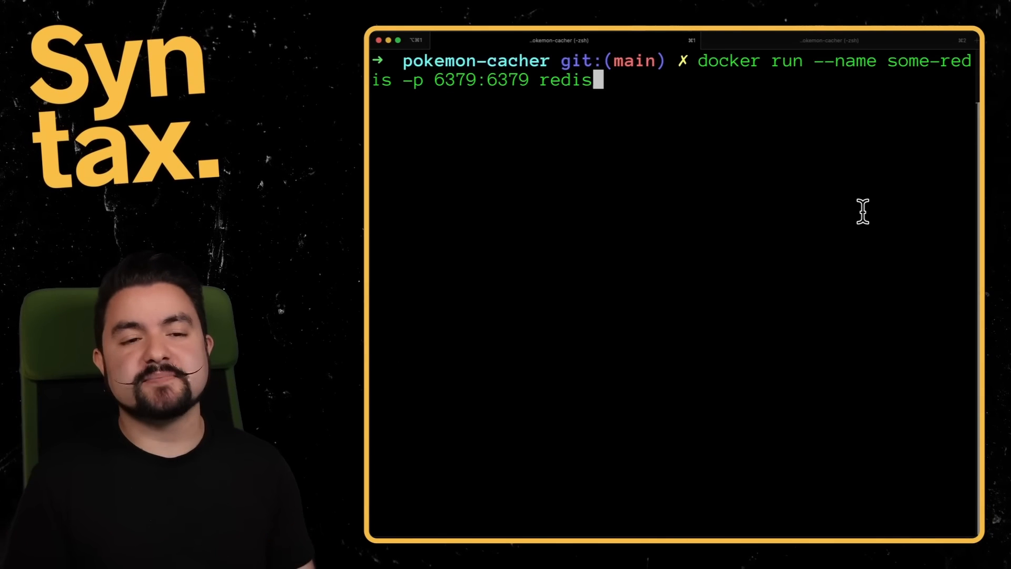
{"action": "mouse_move", "coordinate": [678, 87]}
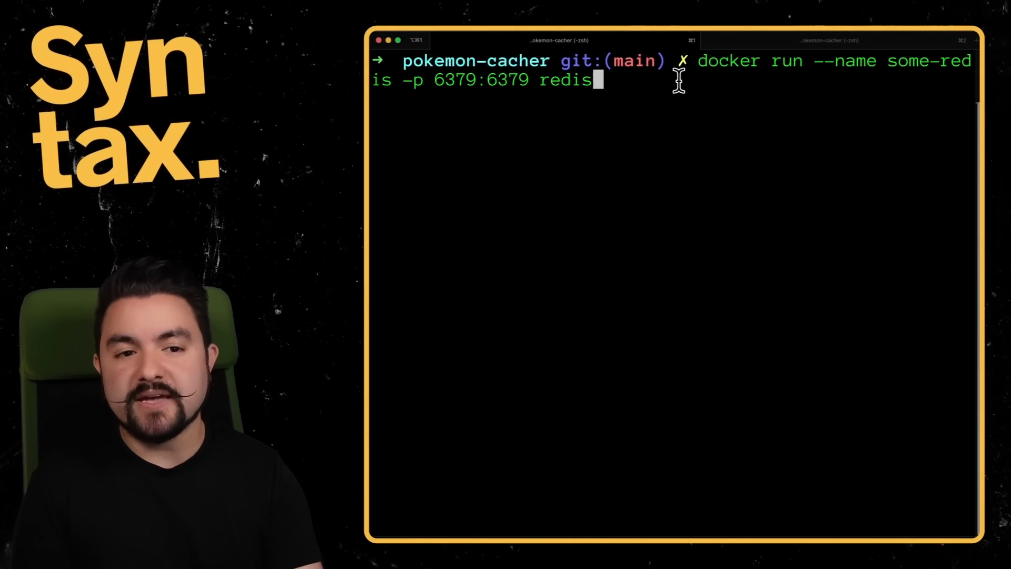
{"action": "mouse_move", "coordinate": [554, 87]}
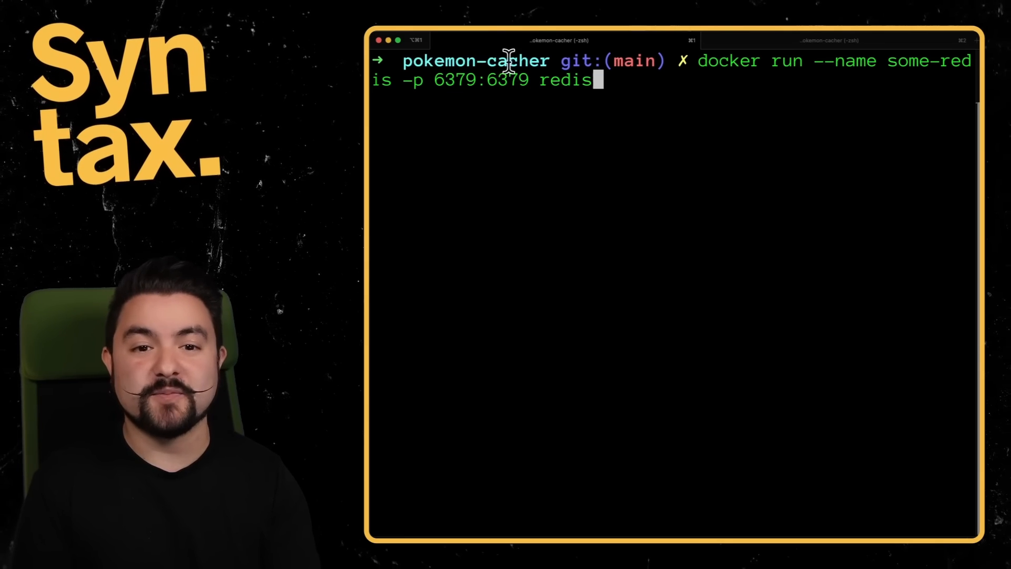
{"action": "mouse_move", "coordinate": [646, 89]}
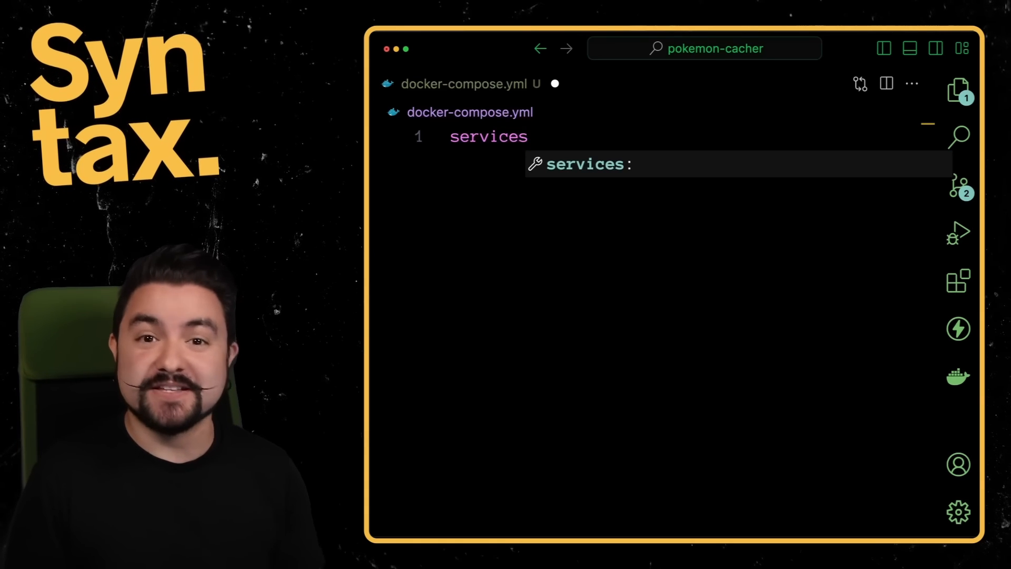
- Write docker-compose.yml with a db service using the redis image and ports 6379:6379
{"action": "key", "text": "Enter"}
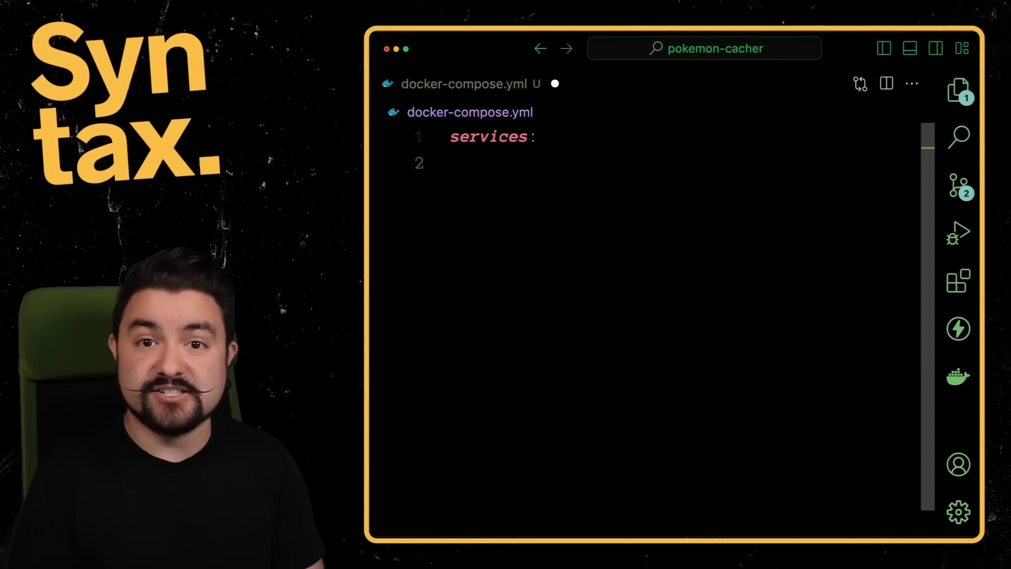
{"action": "type", "text": "som"}
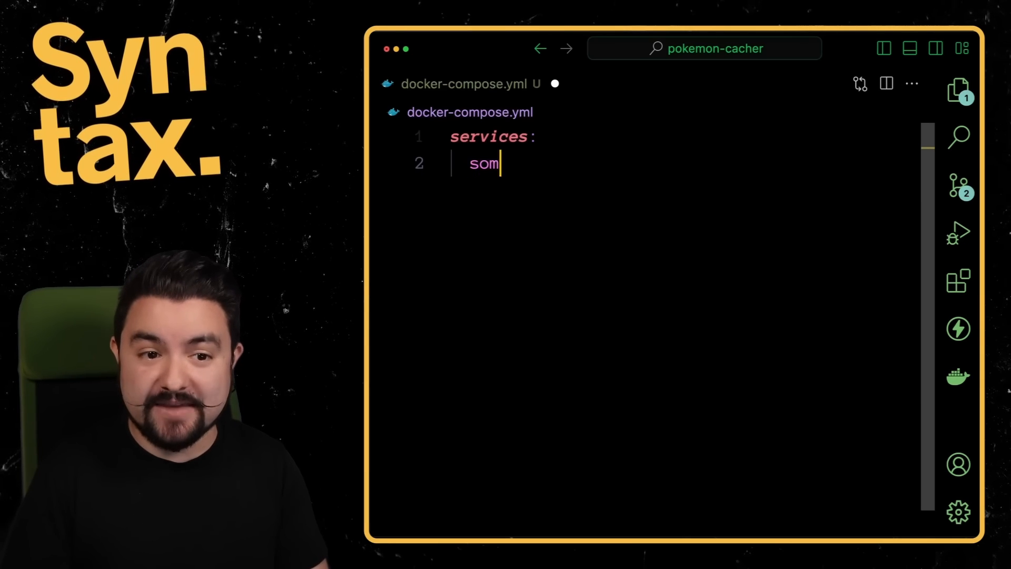
{"action": "type", "text": "e-redis"}
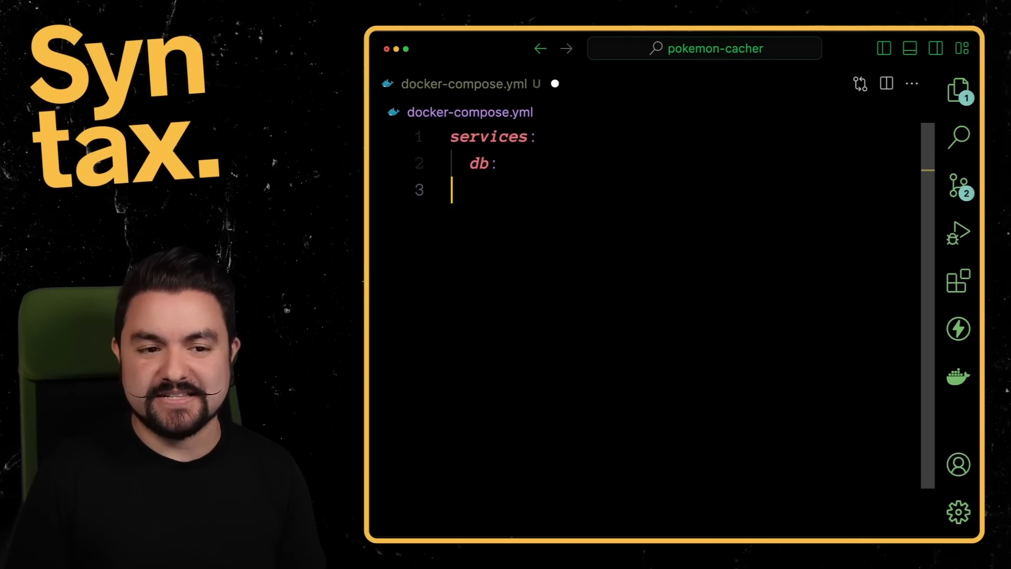
{"action": "type", "text": "image: redis"}
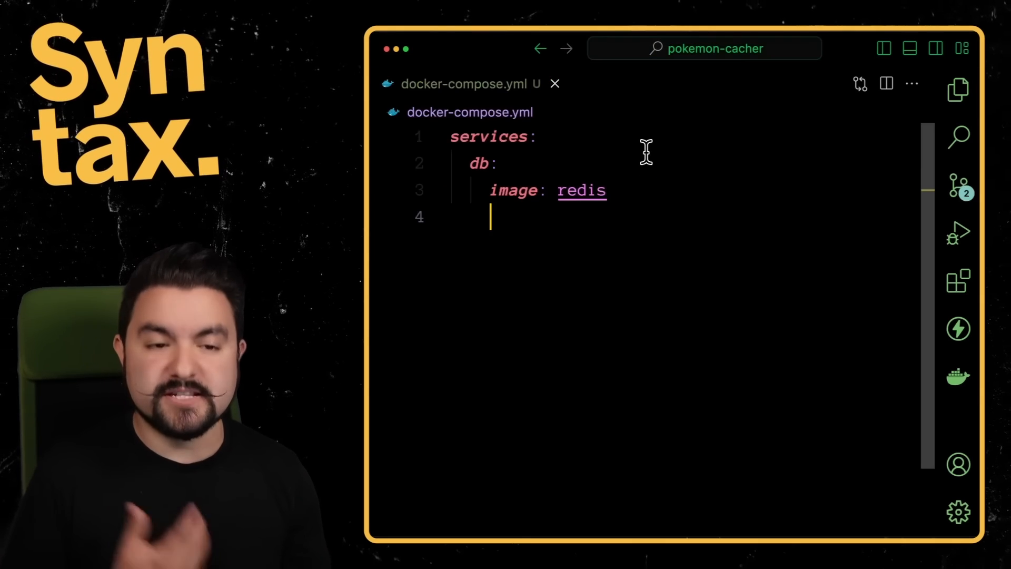
{"action": "type", "text": "ports:"}
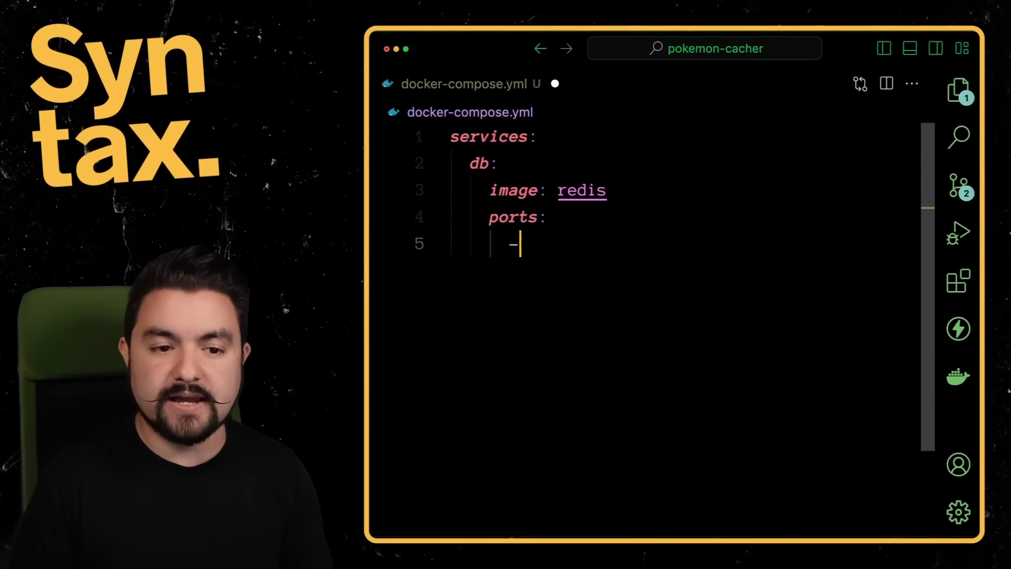
{"action": "type", "text": "6379:6379"}
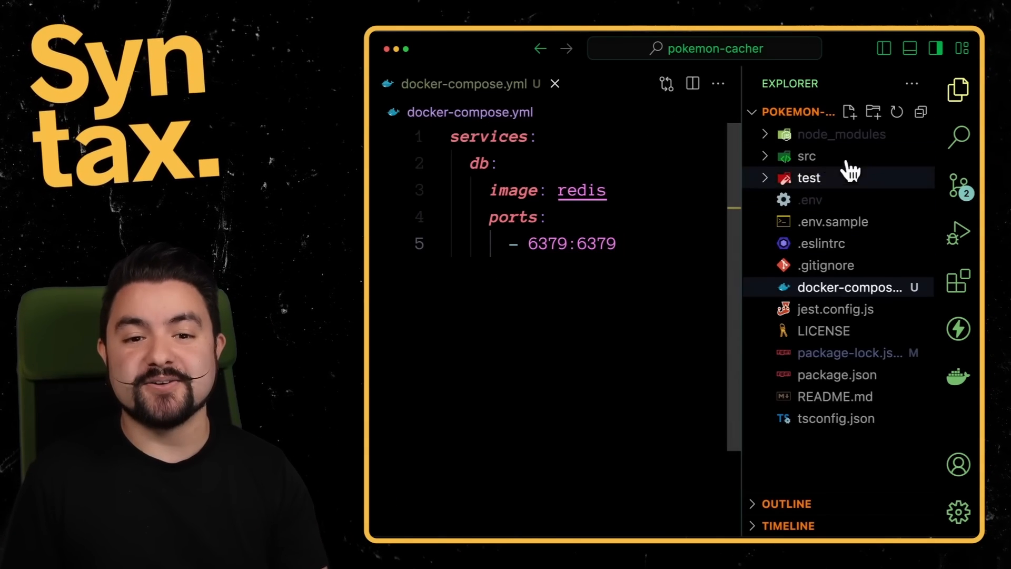
{"action": "mouse_move", "coordinate": [959, 93]}
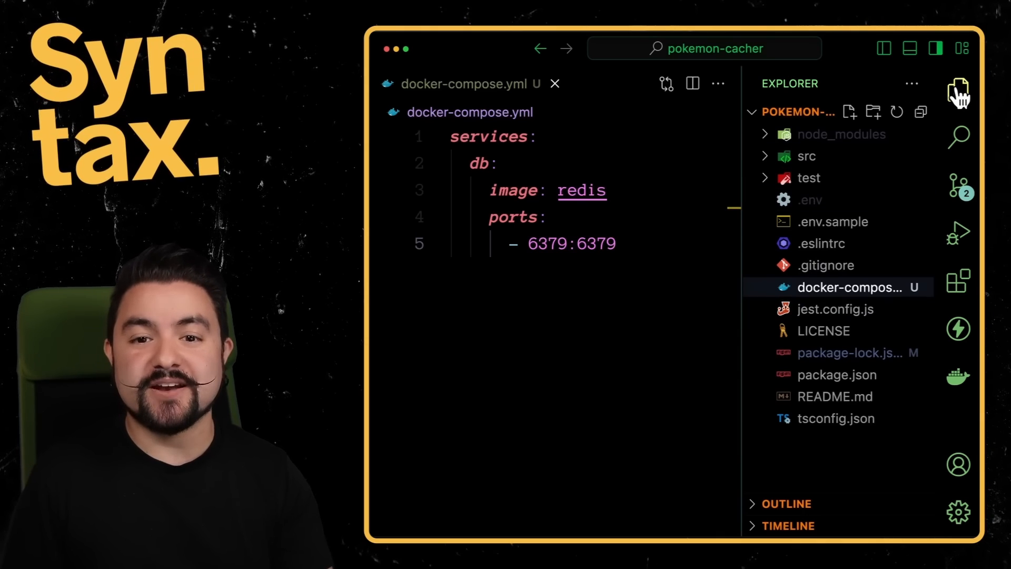
- Bring Redis up with docker compose until ready, then return to the compose file
{"action": "left_click", "coordinate": [959, 89]}
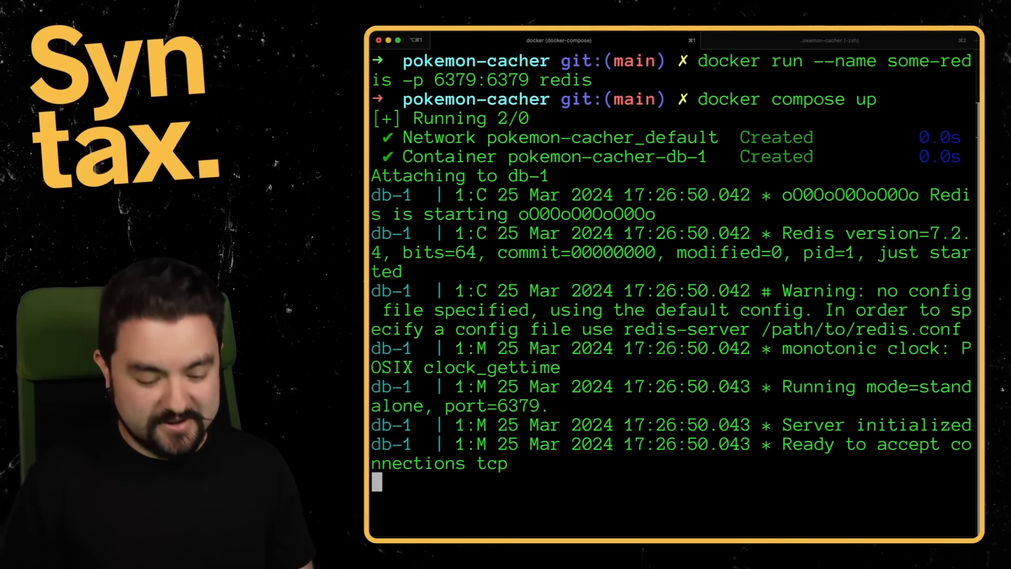
{"action": "key", "text": "Ctrl+C"}
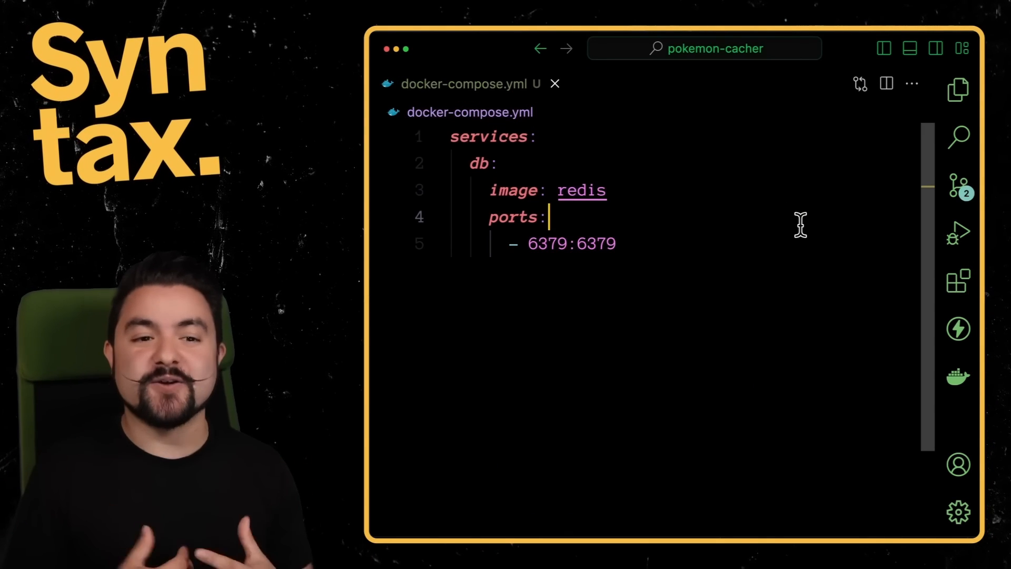
{"action": "mouse_move", "coordinate": [595, 327]}
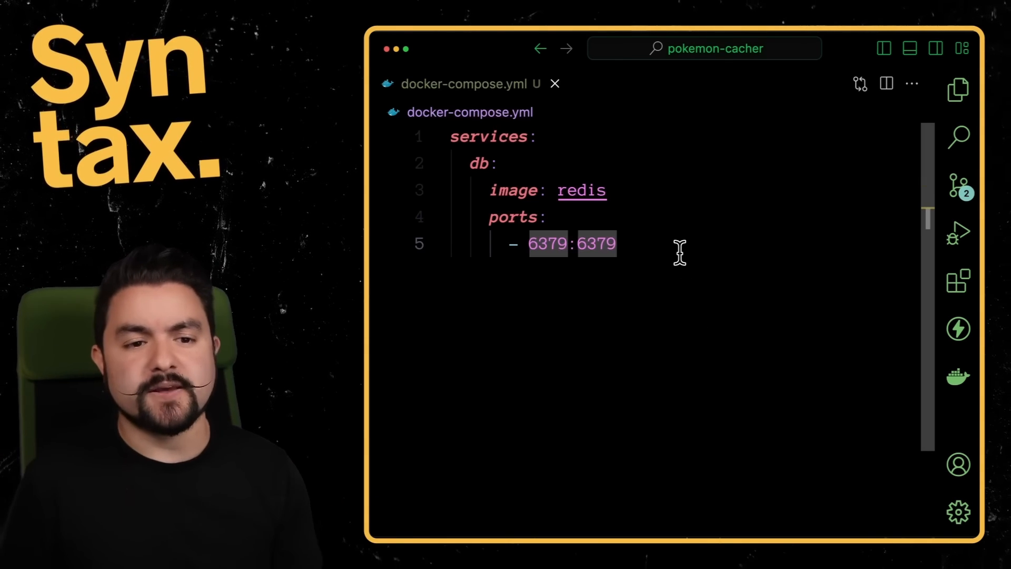
{"action": "mouse_move", "coordinate": [628, 190]}
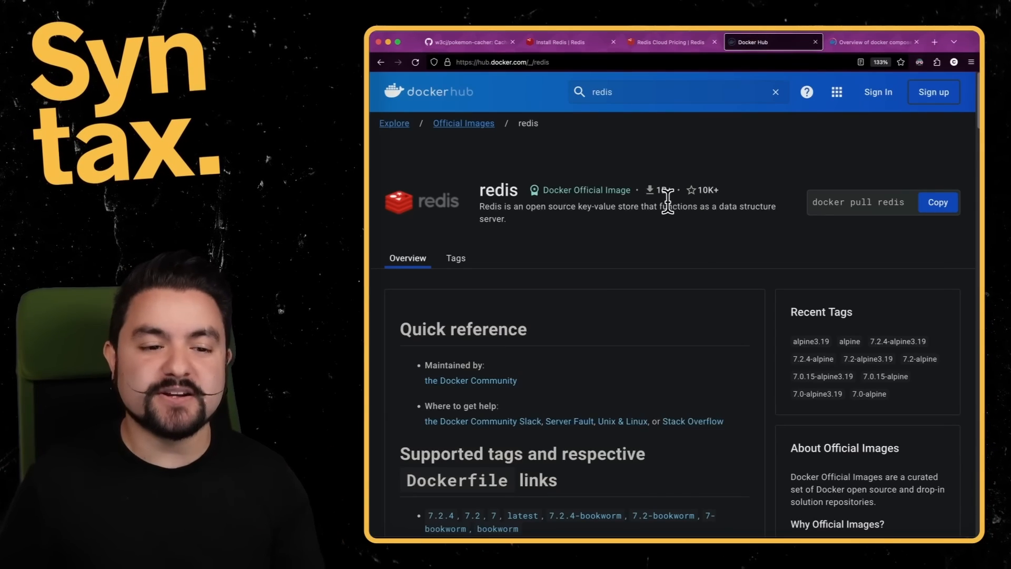
- Scroll the redis image page to its Supported tags list showing 7.2.4 as newest
{"action": "scroll", "scroll_direction": "down", "scroll_amount": 3}
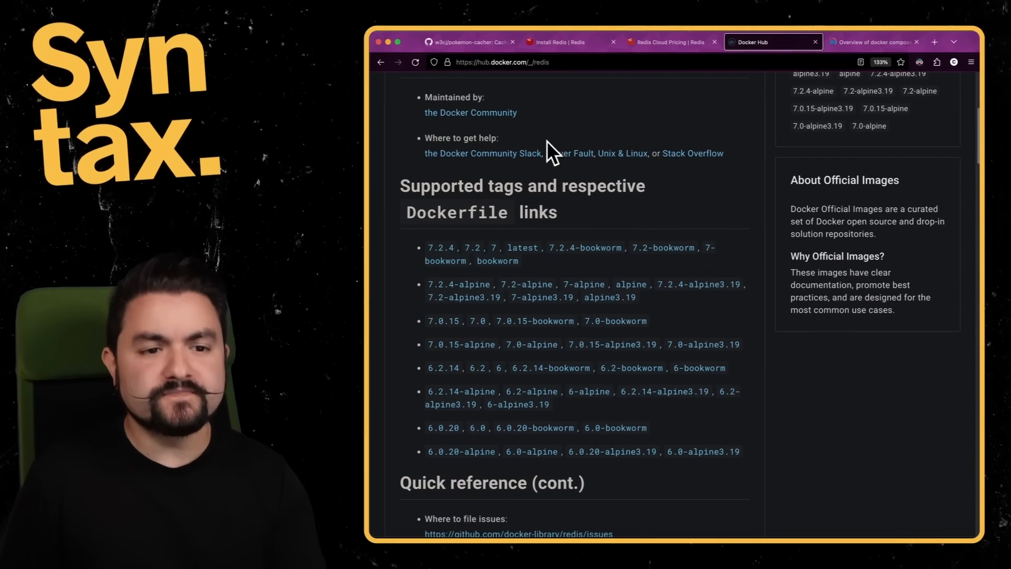
{"action": "mouse_move", "coordinate": [491, 248]}
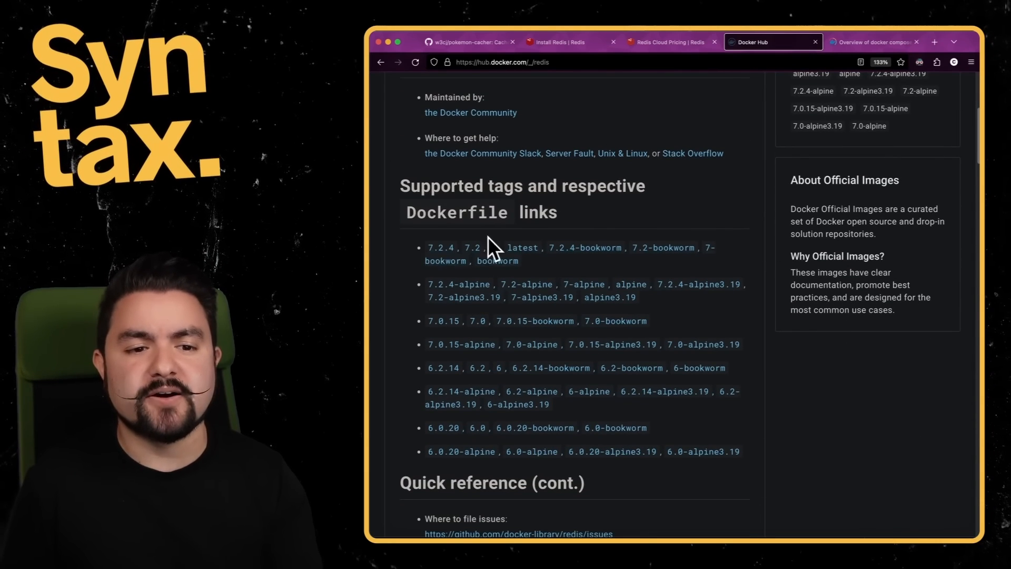
{"action": "mouse_move", "coordinate": [770, 445]}
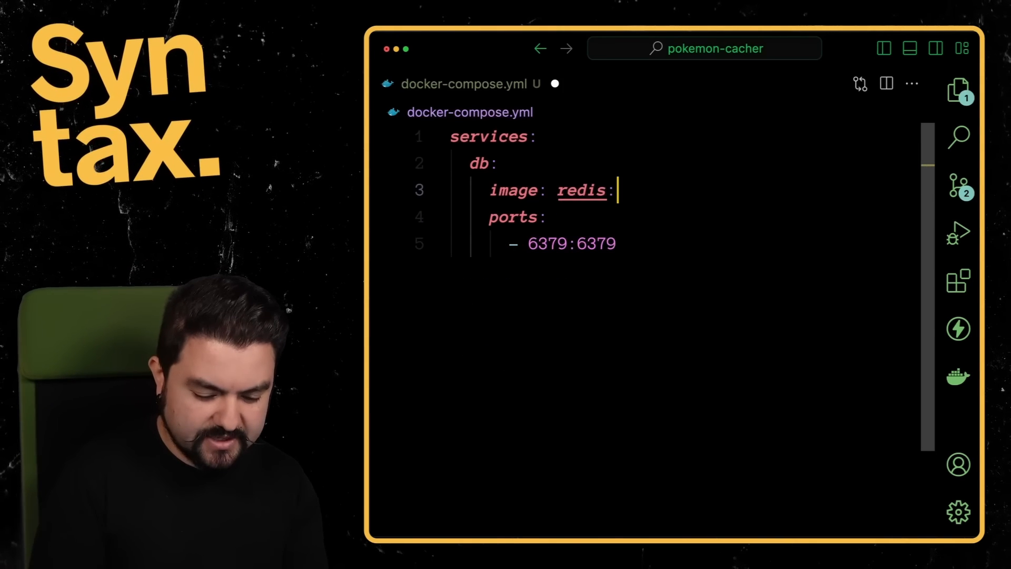
- Pin the compose image to redis:7.2.4 and replace the host port with ${REDIS_PORT}
{"action": "type", "text": "7.2.4"}
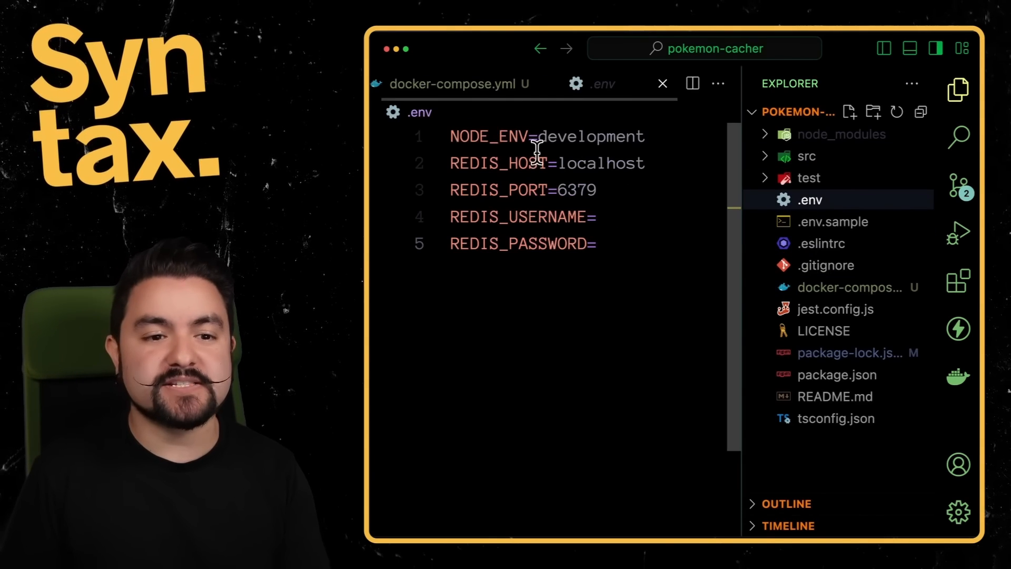
{"action": "double_click", "coordinate": [499, 189]}
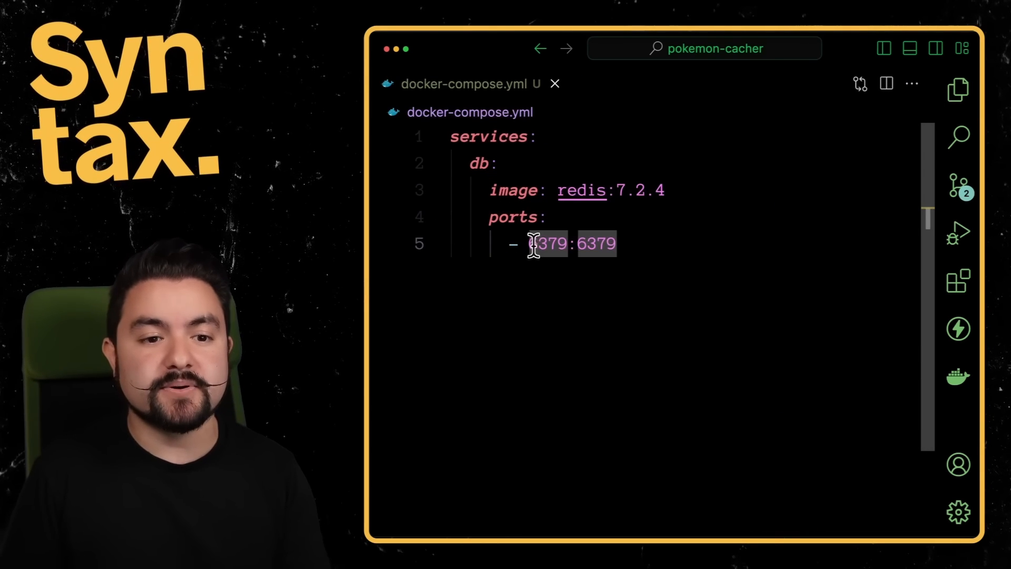
{"action": "type", "text": "${}"}
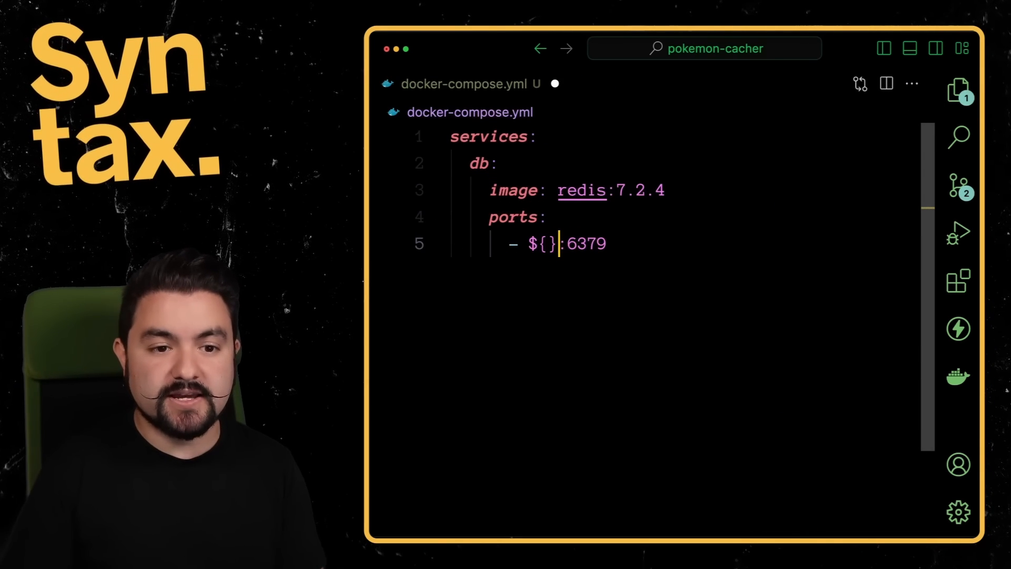
{"action": "type", "text": "REDIS_PORT"}
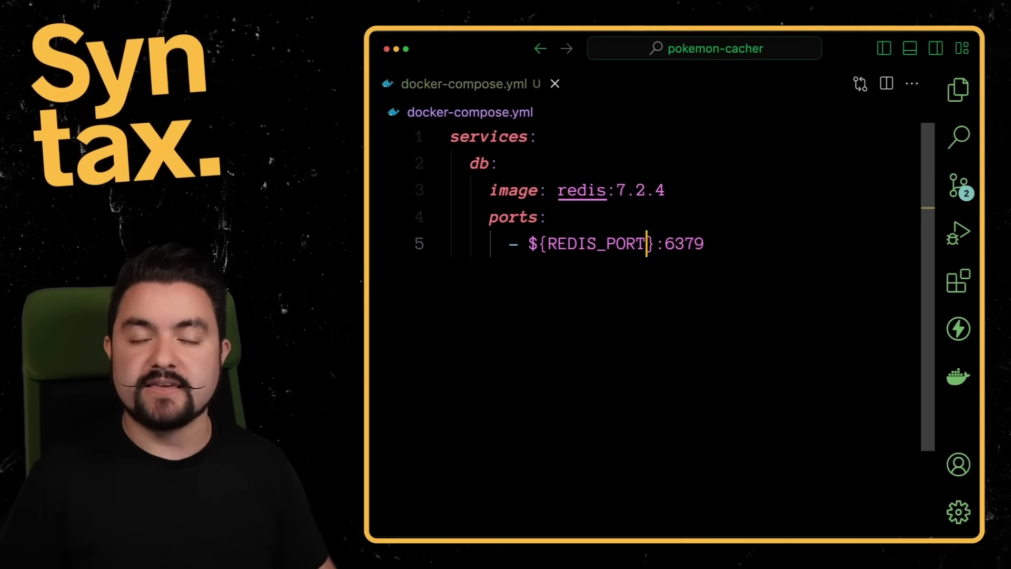
{"action": "mouse_move", "coordinate": [735, 146]}
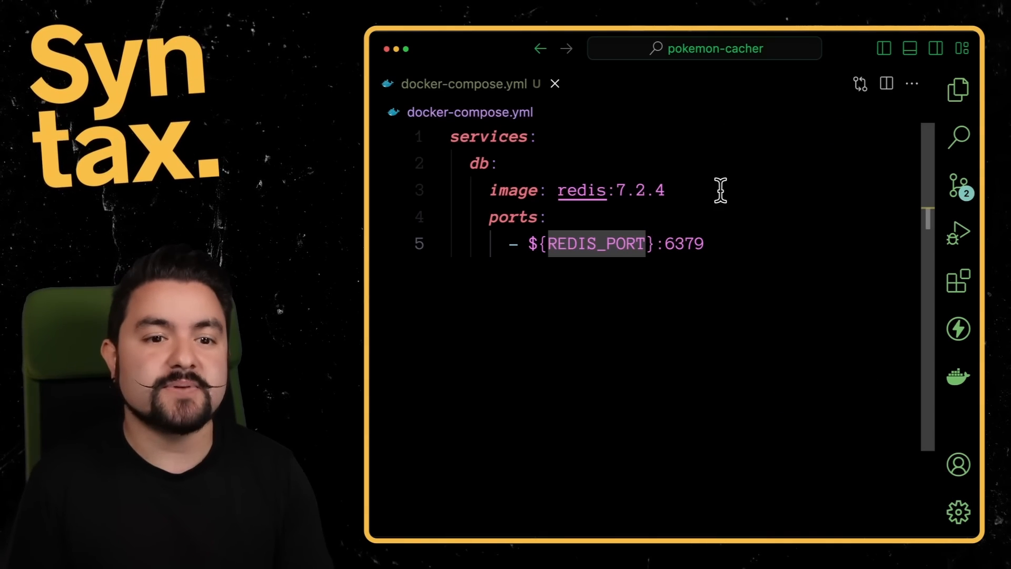
{"action": "mouse_move", "coordinate": [958, 93]}
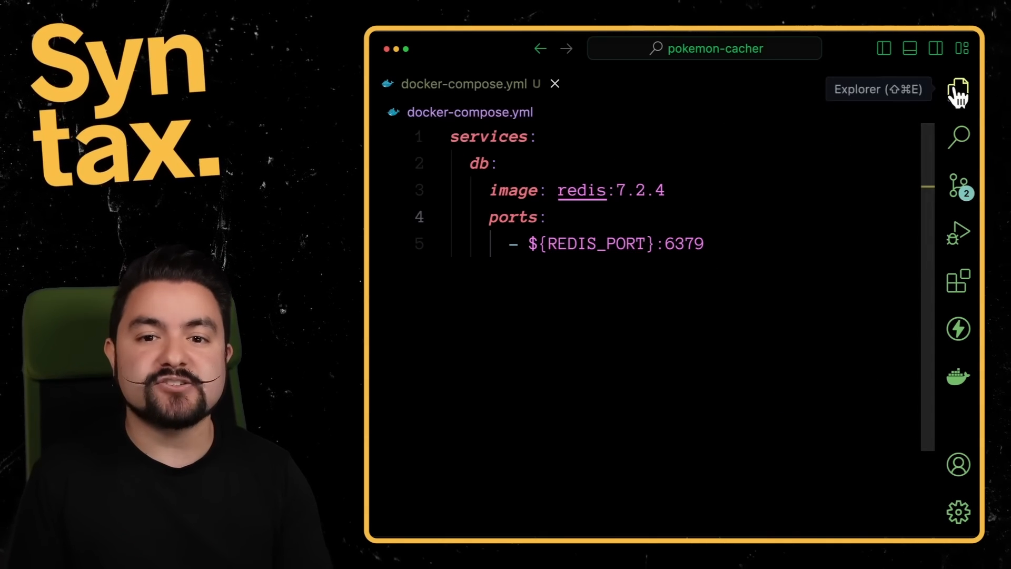
{"action": "left_click", "coordinate": [959, 92]}
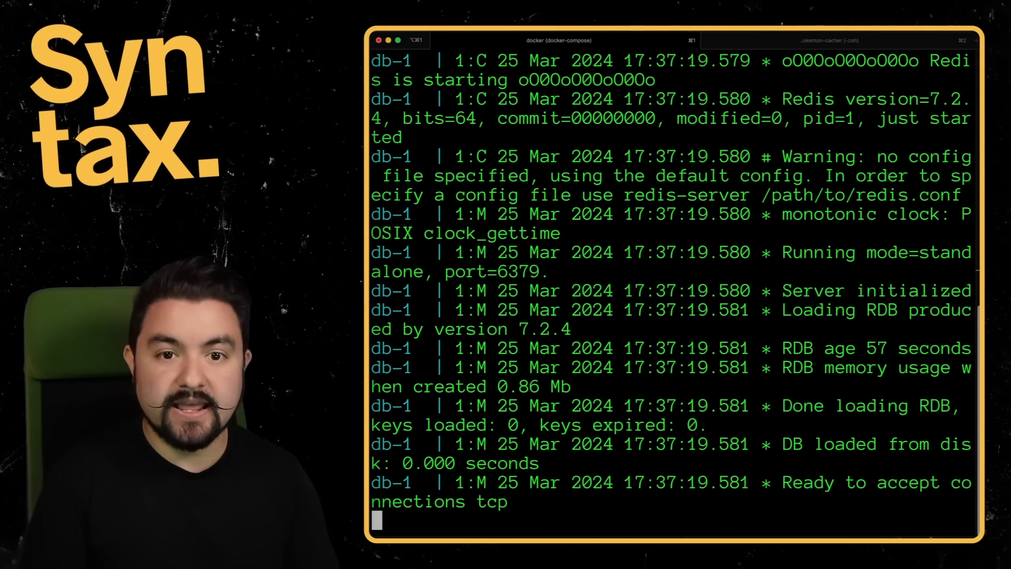
- In the project's other shell session, begin an npm run command
{"action": "left_click", "coordinate": [827, 40]}
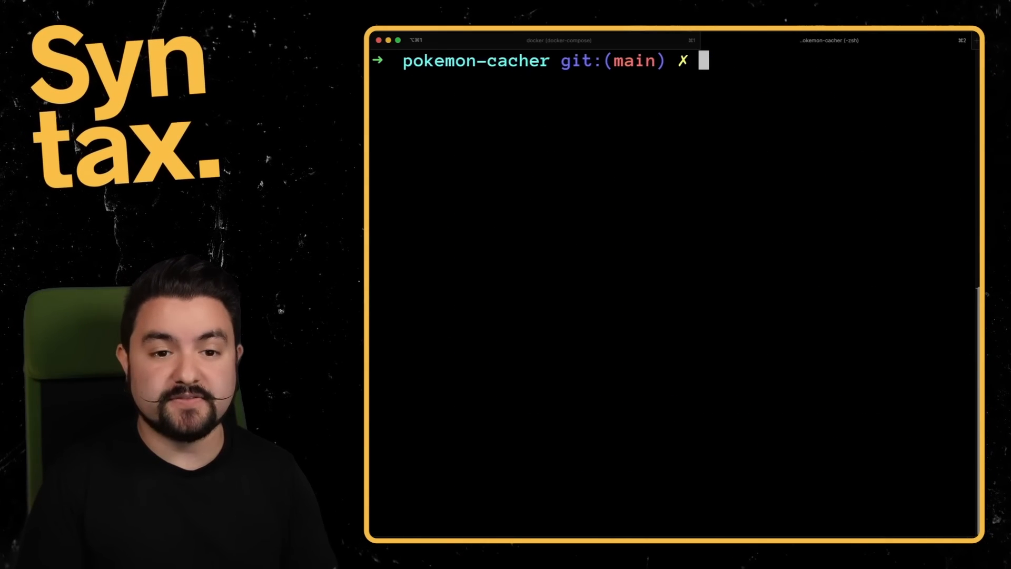
{"action": "type", "text": "npm run"}
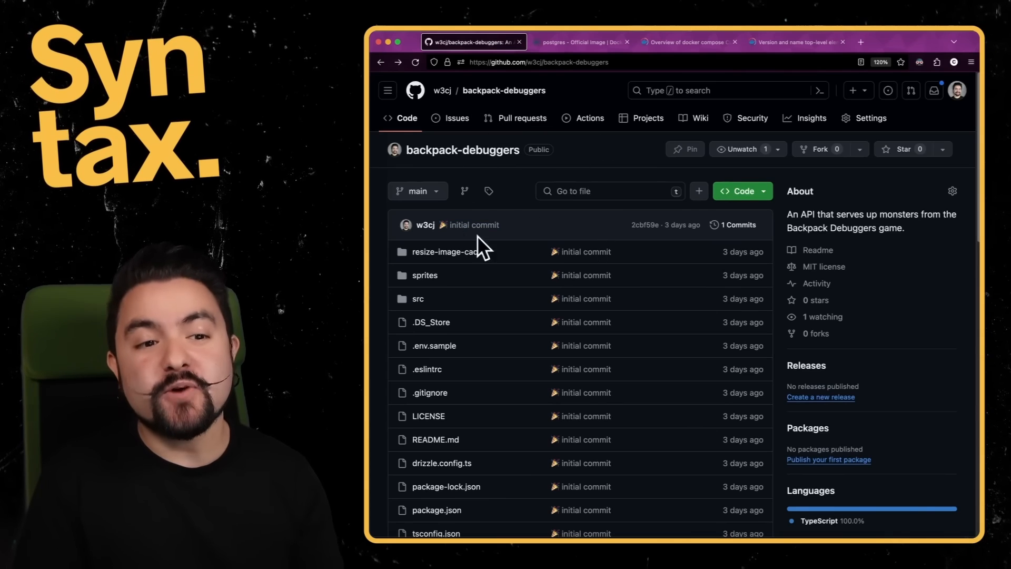
{"action": "mouse_move", "coordinate": [522, 205]}
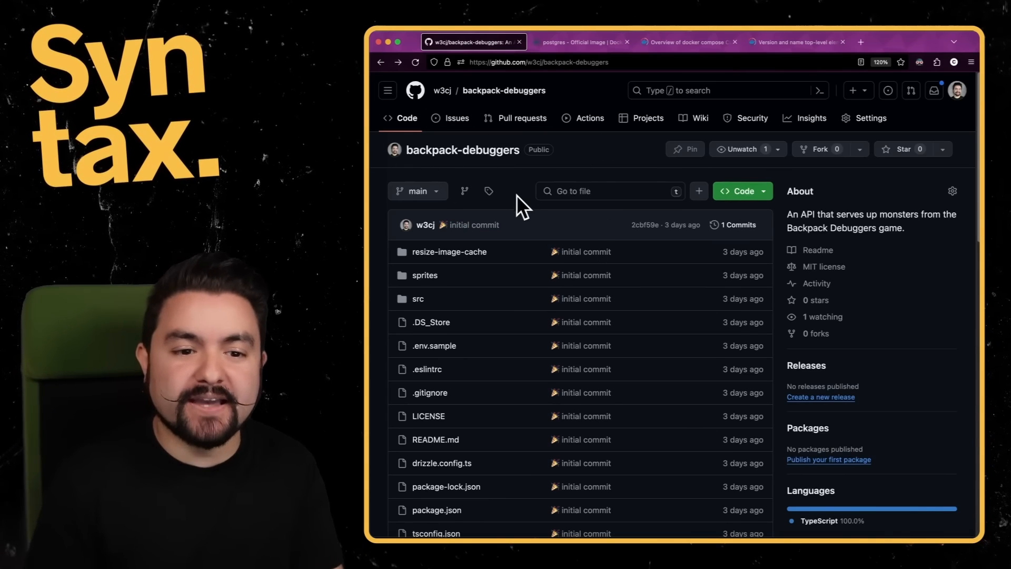
- Browse the backpack-debuggers README and reveal its SSH clone address under the Code button
{"action": "scroll", "scroll_direction": "down", "scroll_amount": 3}
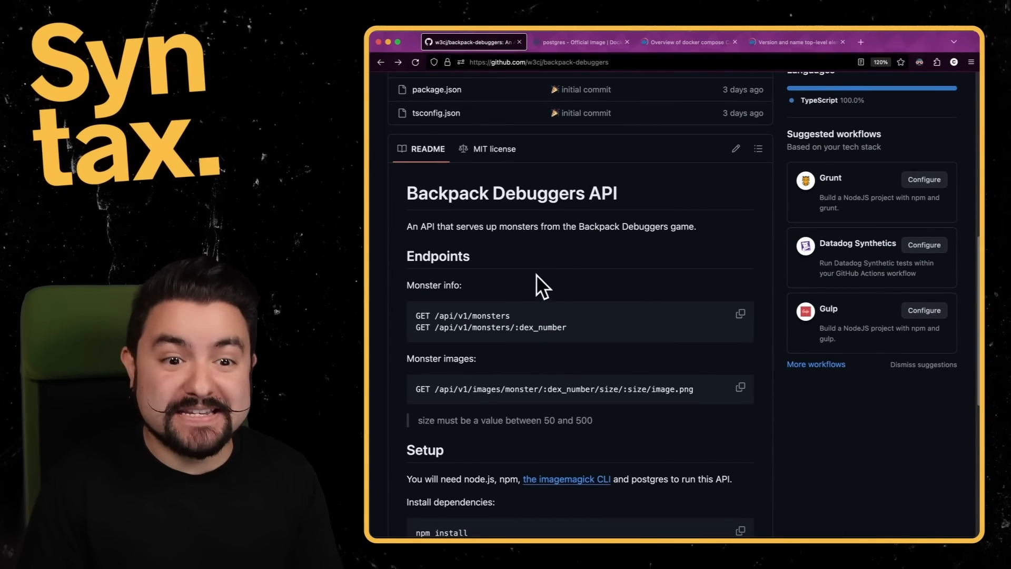
{"action": "scroll", "scroll_direction": "down", "scroll_amount": 3}
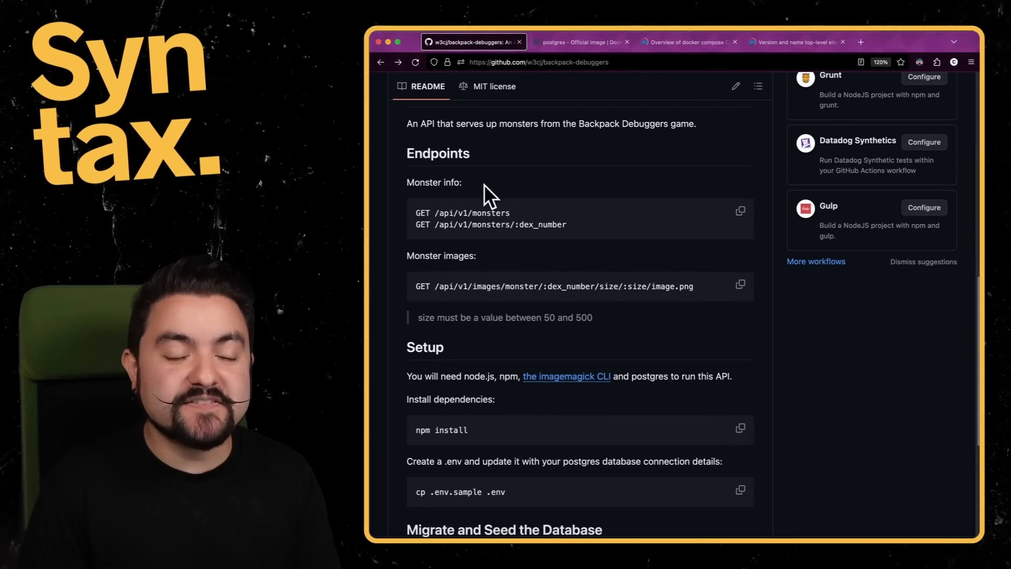
{"action": "mouse_move", "coordinate": [523, 213]}
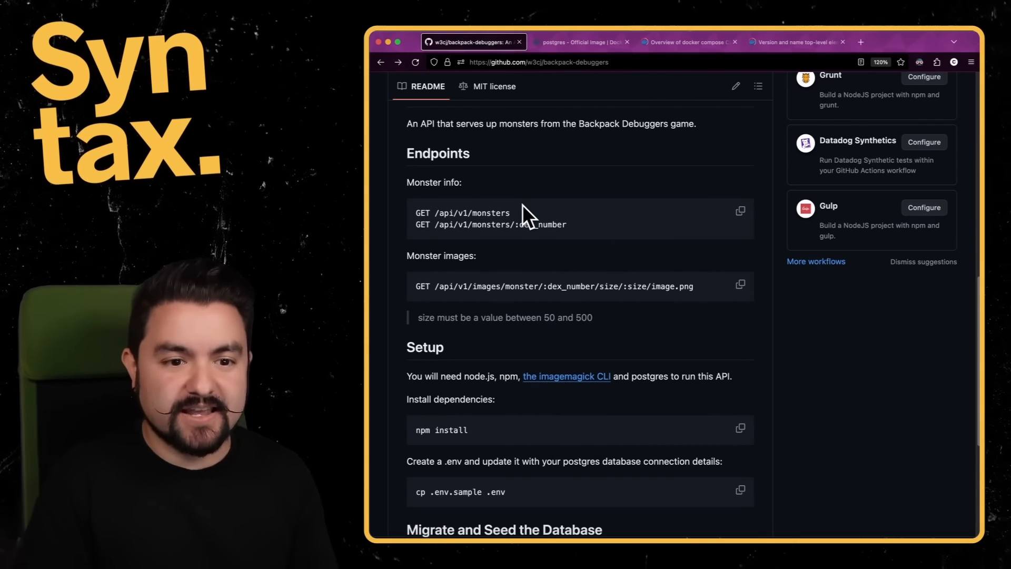
{"action": "scroll", "scroll_direction": "down", "scroll_amount": 3}
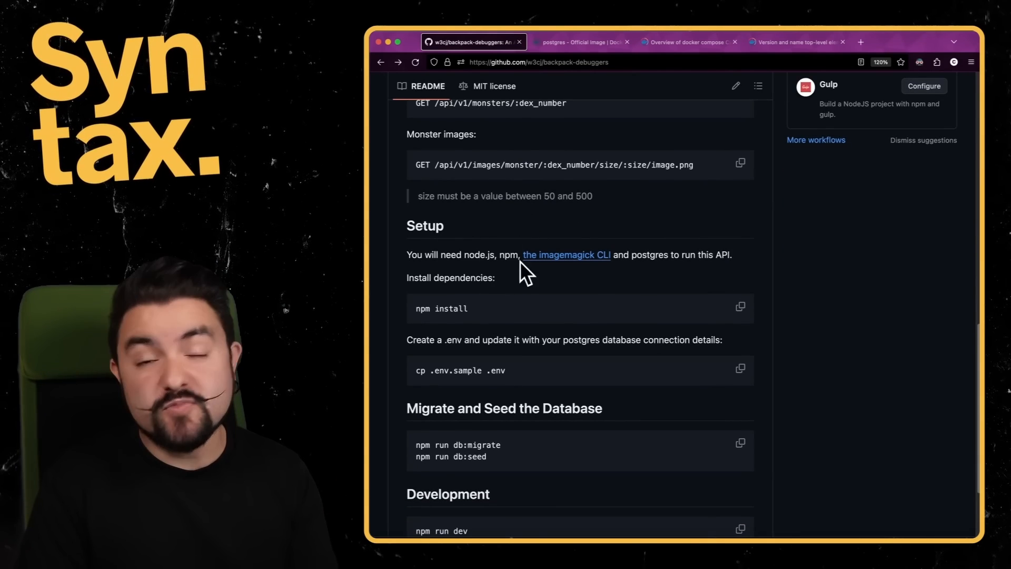
{"action": "mouse_move", "coordinate": [548, 267]}
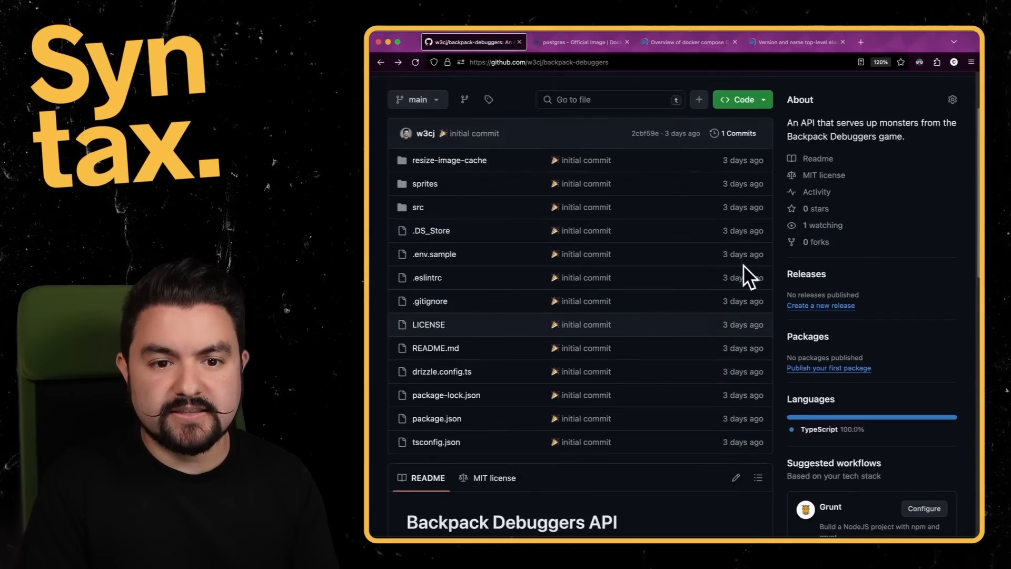
{"action": "left_click", "coordinate": [737, 99]}
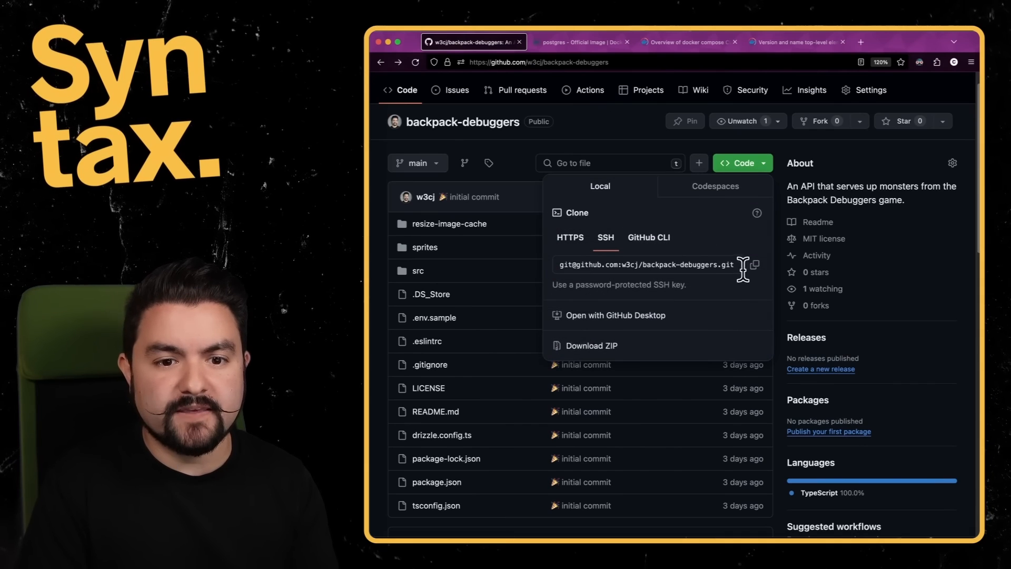
{"action": "scroll", "scroll_direction": "down", "scroll_amount": 3}
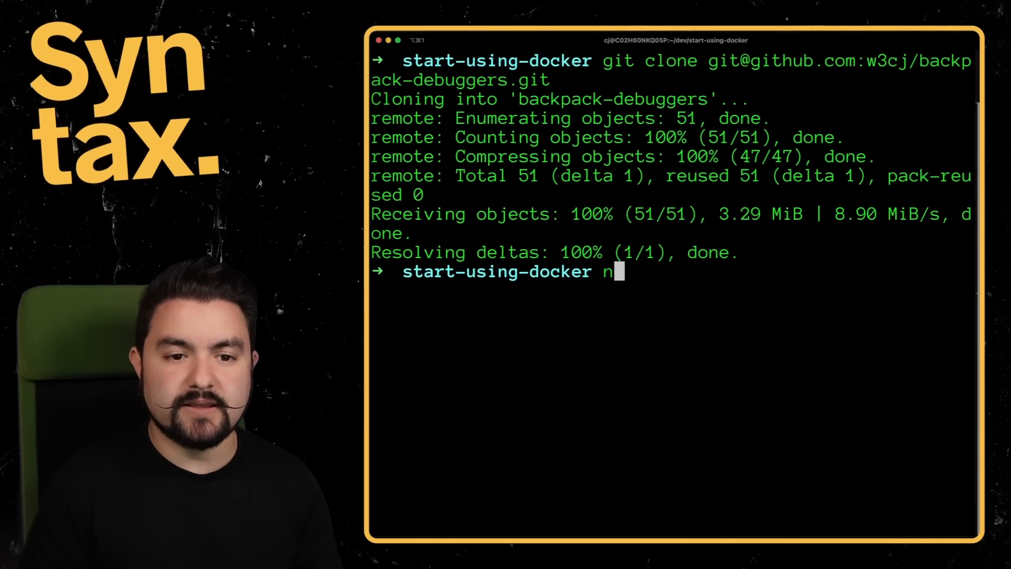
- Begin changing directory into the newly cloned backpack-debuggers folder
{"action": "type", "text": "cd ba"}
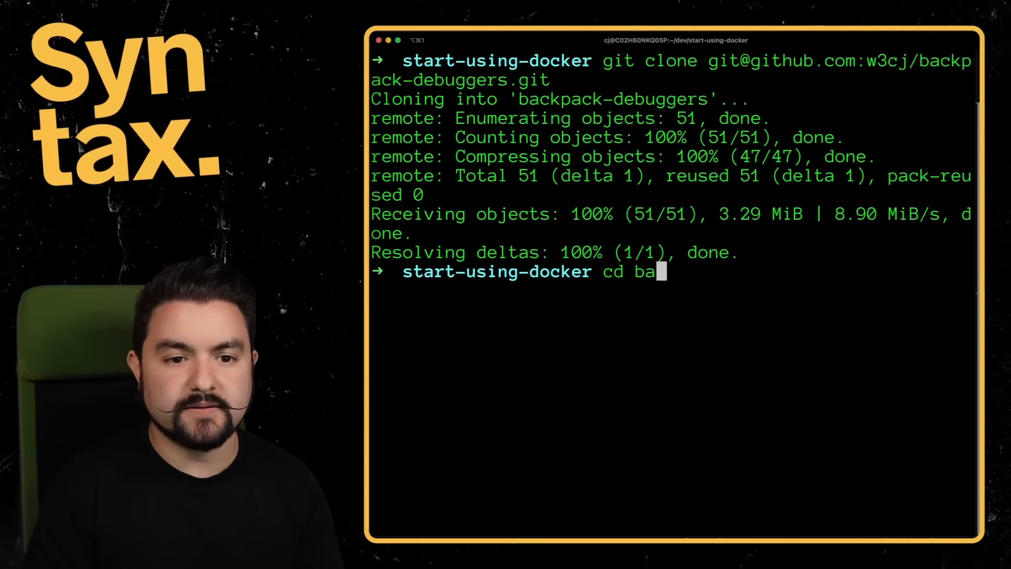